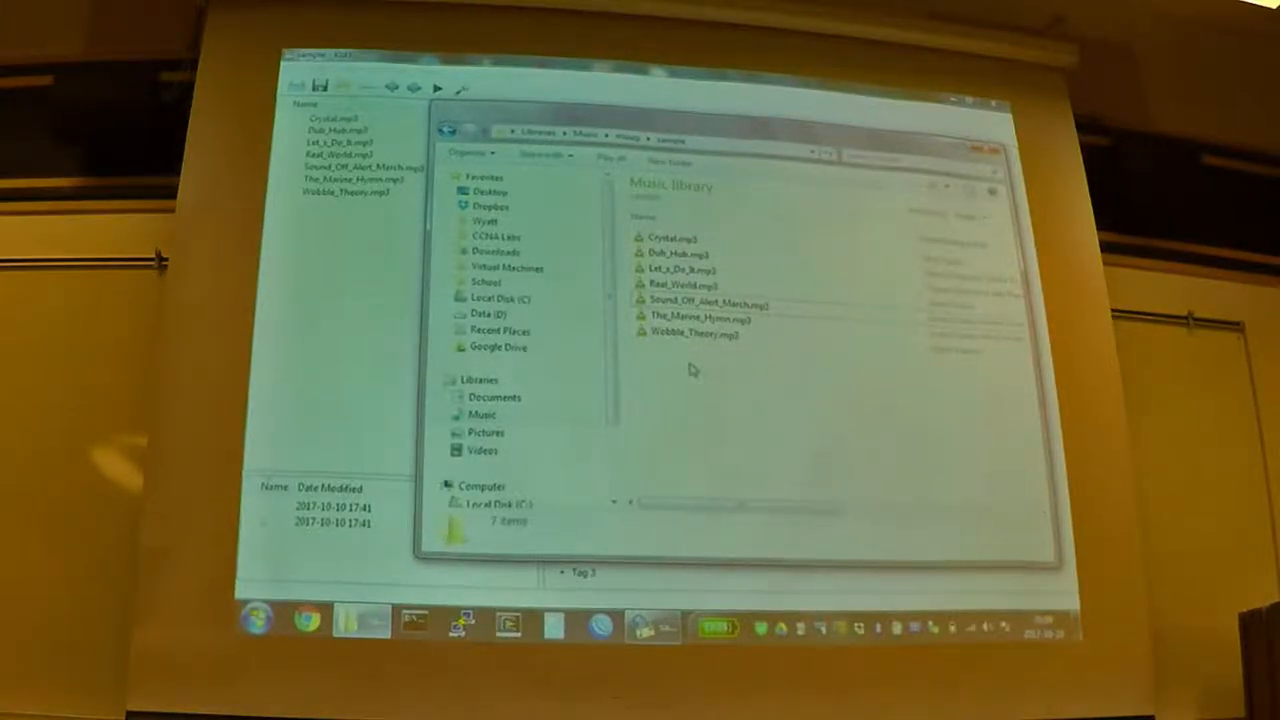
pyautogui.moveTo(692, 334)
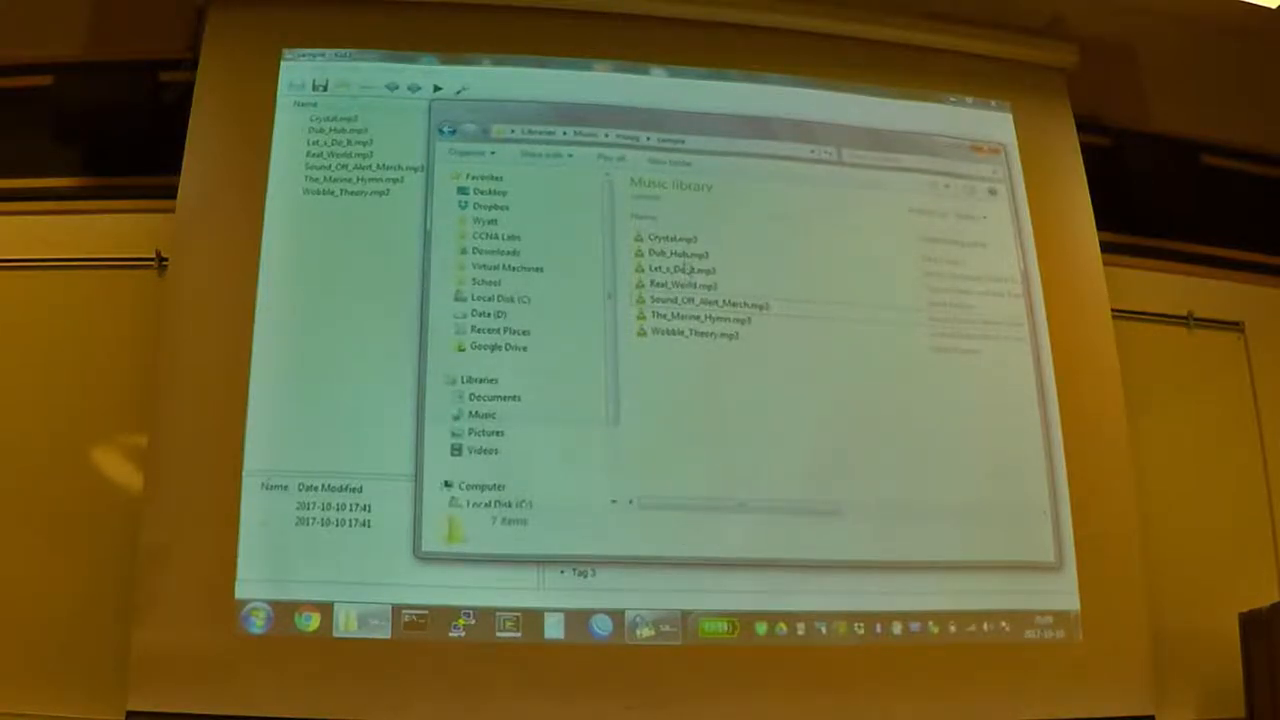
pyautogui.moveTo(678, 284)
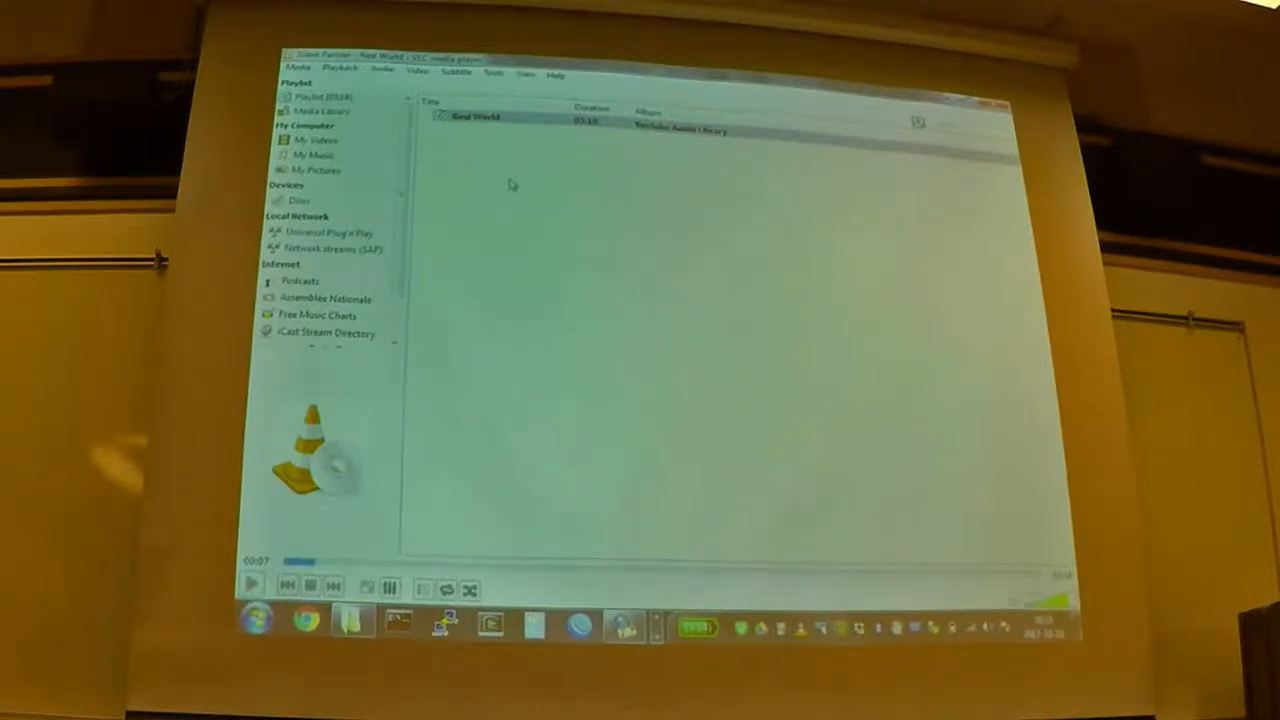
# Step: Show Media Information for the playing Real World track from the VLC playlist
pyautogui.rightClick(476, 116)
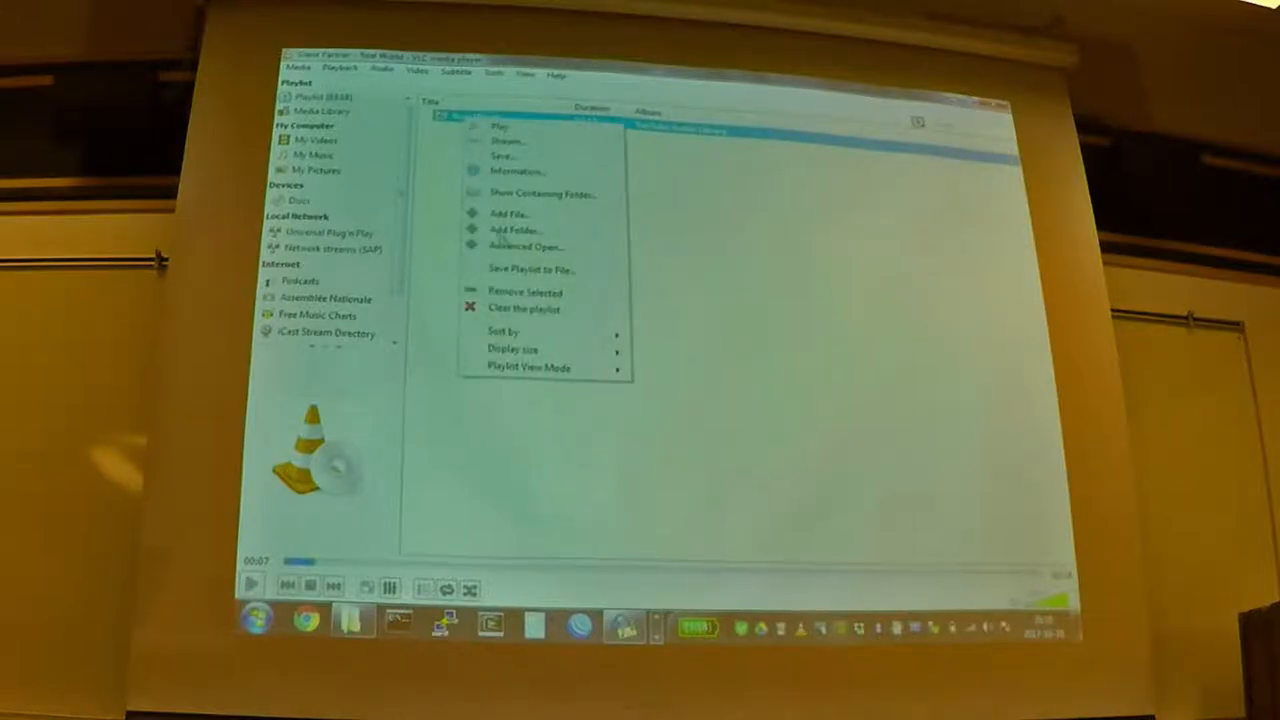
pyautogui.click(518, 172)
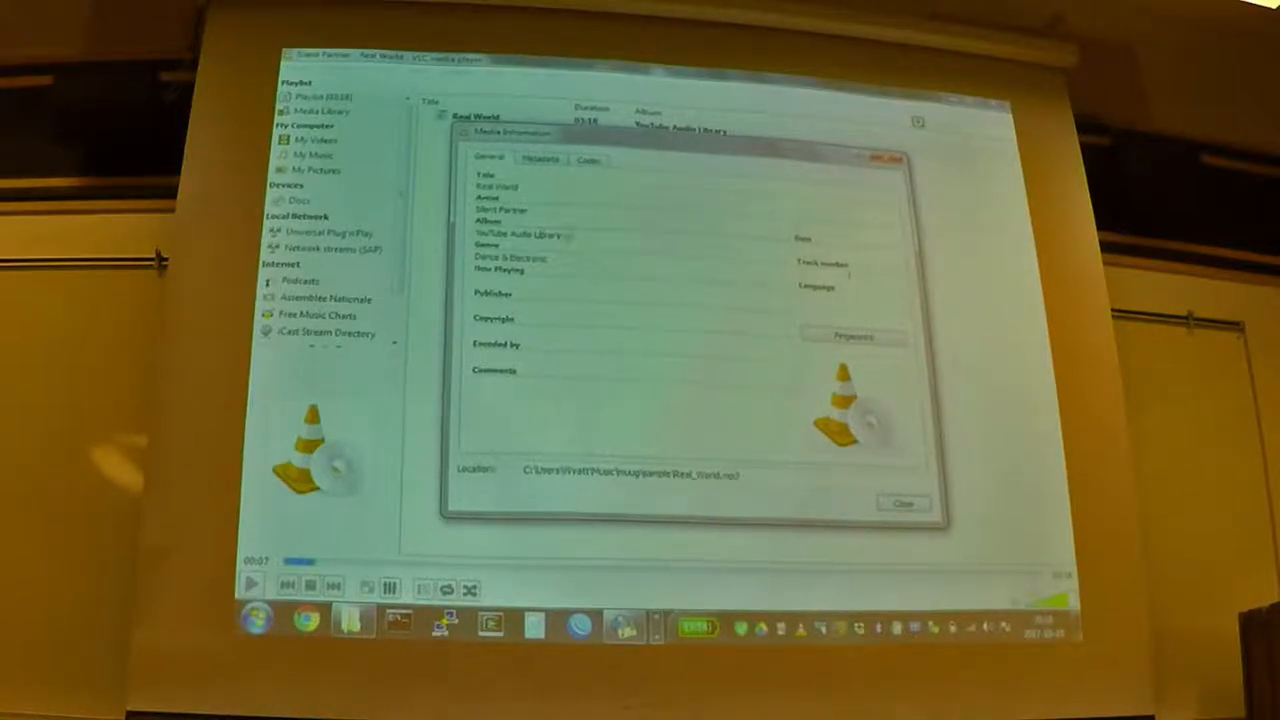
pyautogui.moveTo(540, 328)
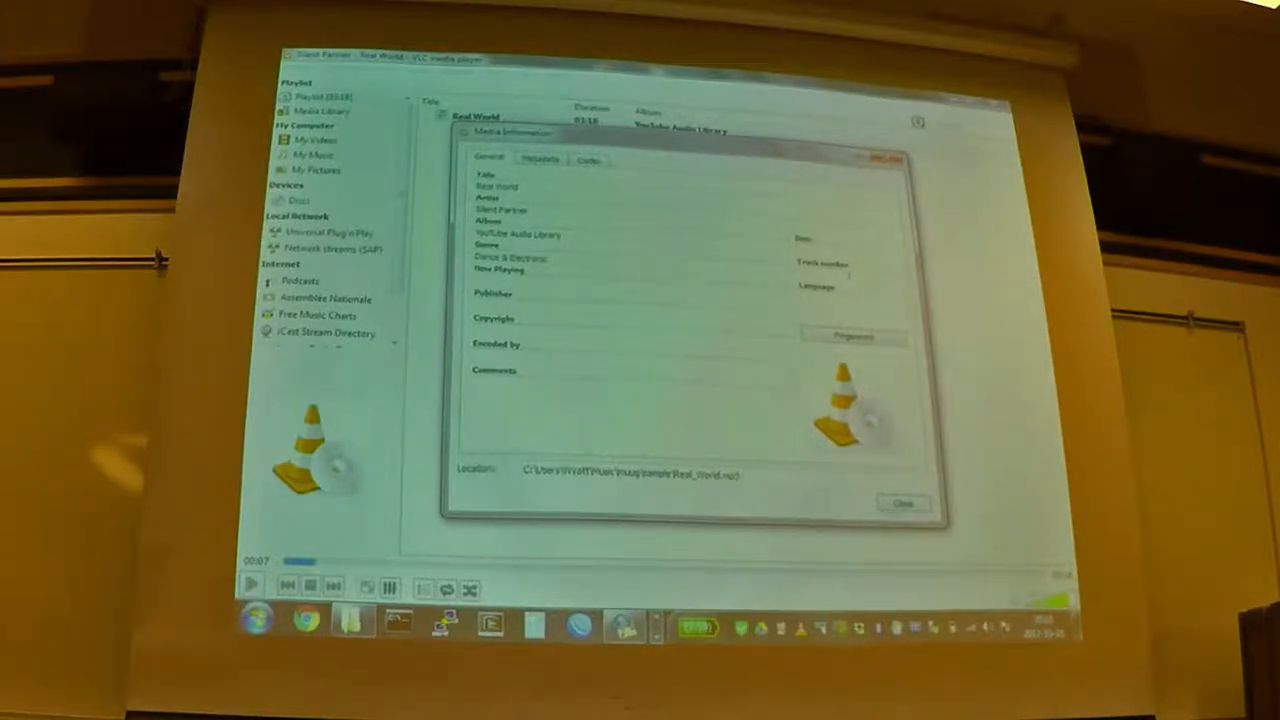
# Step: Close VLC's Media Information and load the sample folder of seven MP3s via File > Open Directory
pyautogui.click(902, 504)
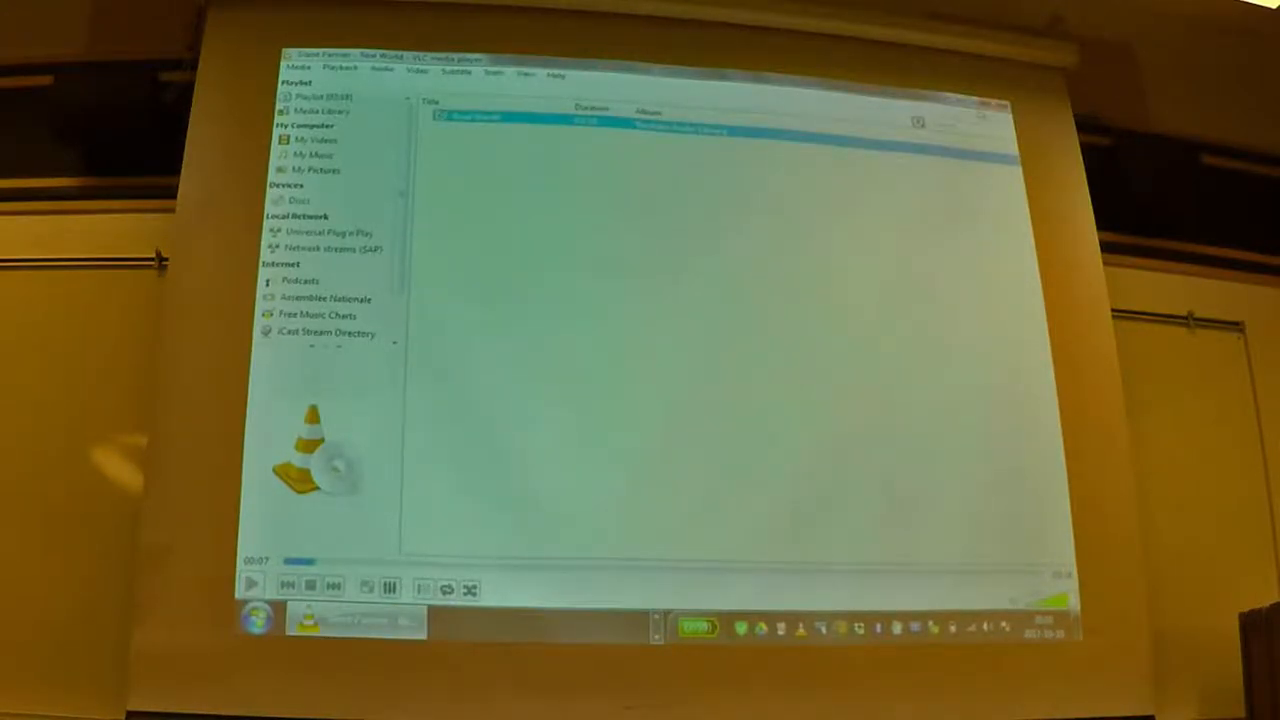
pyautogui.moveTo(592, 408)
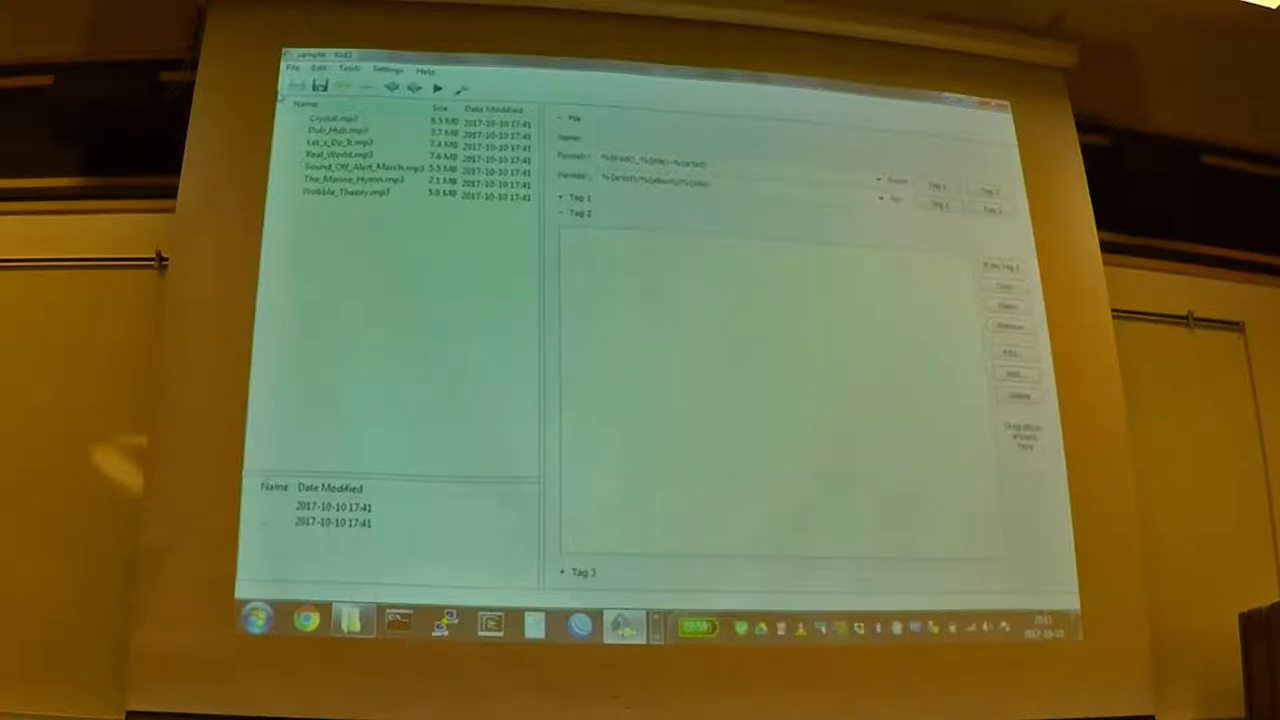
pyautogui.click(292, 70)
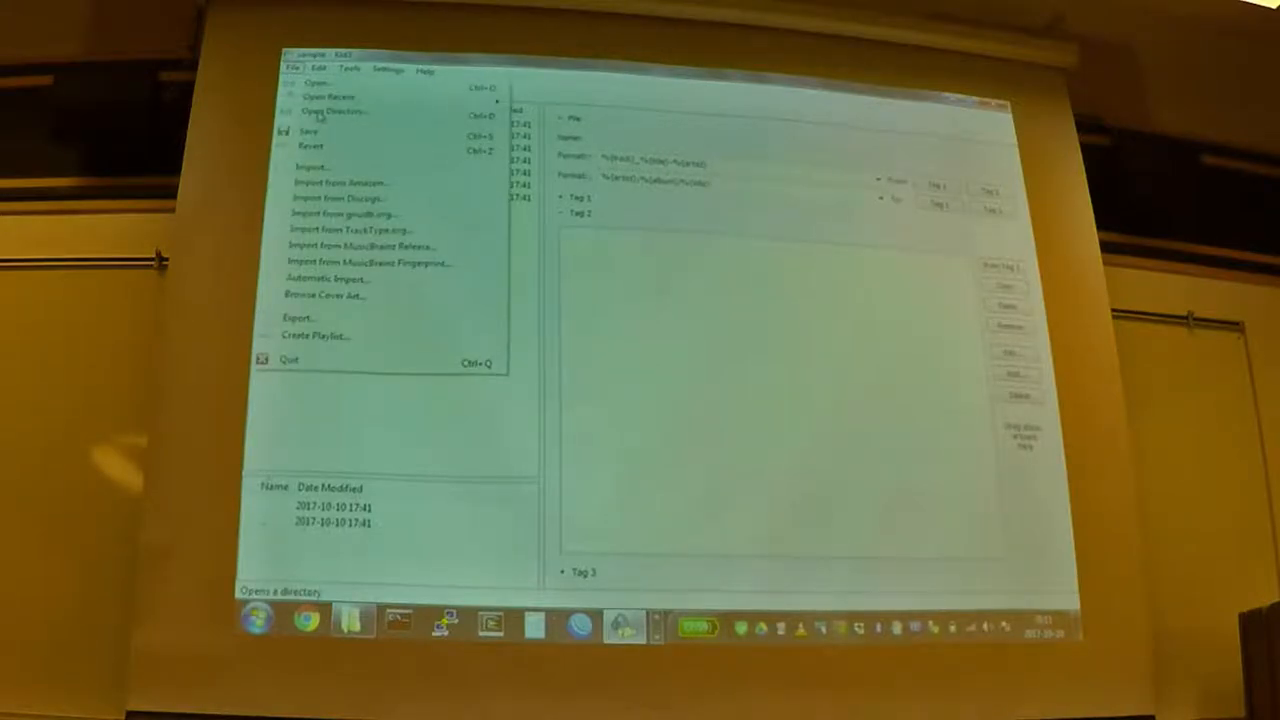
pyautogui.click(332, 112)
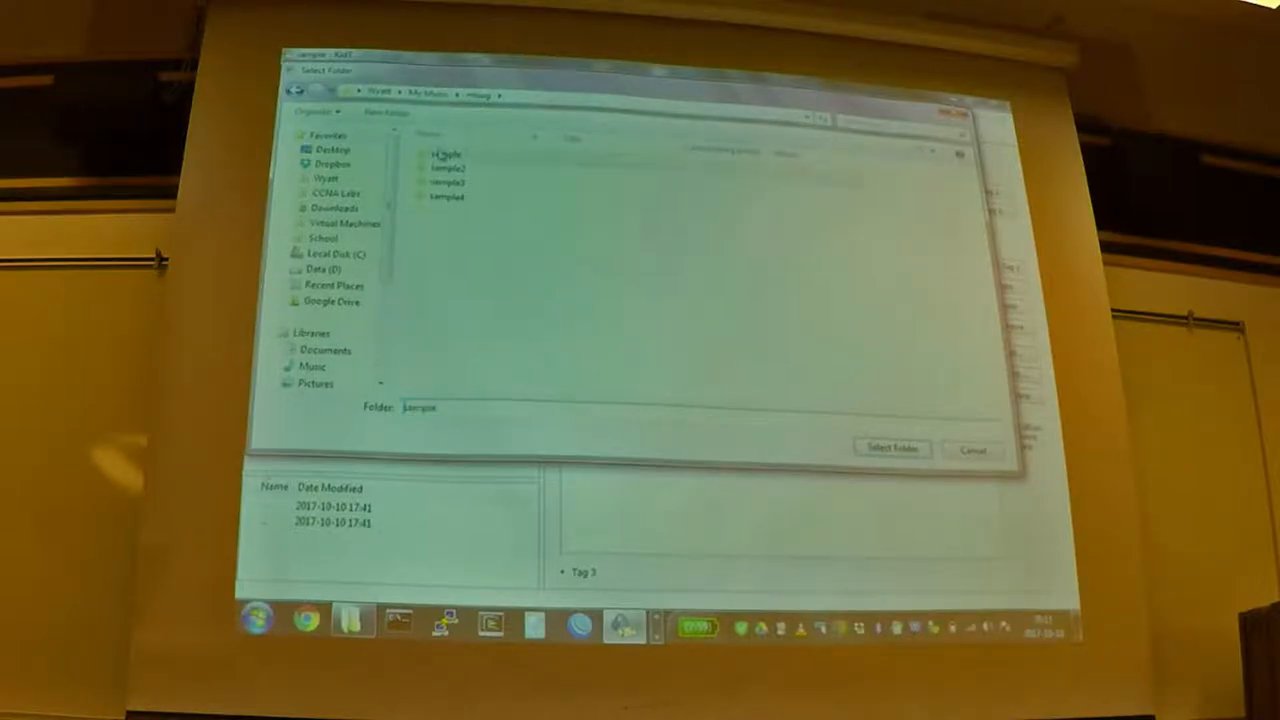
pyautogui.click(890, 448)
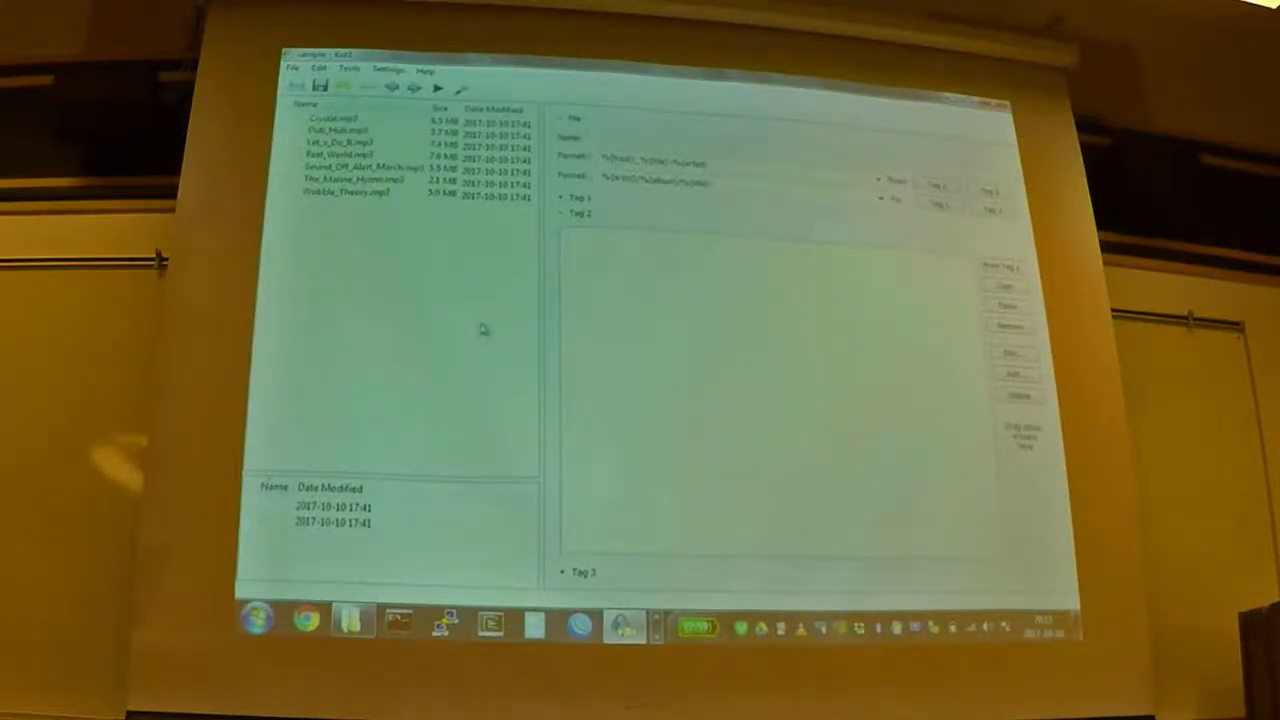
pyautogui.moveTo(416, 304)
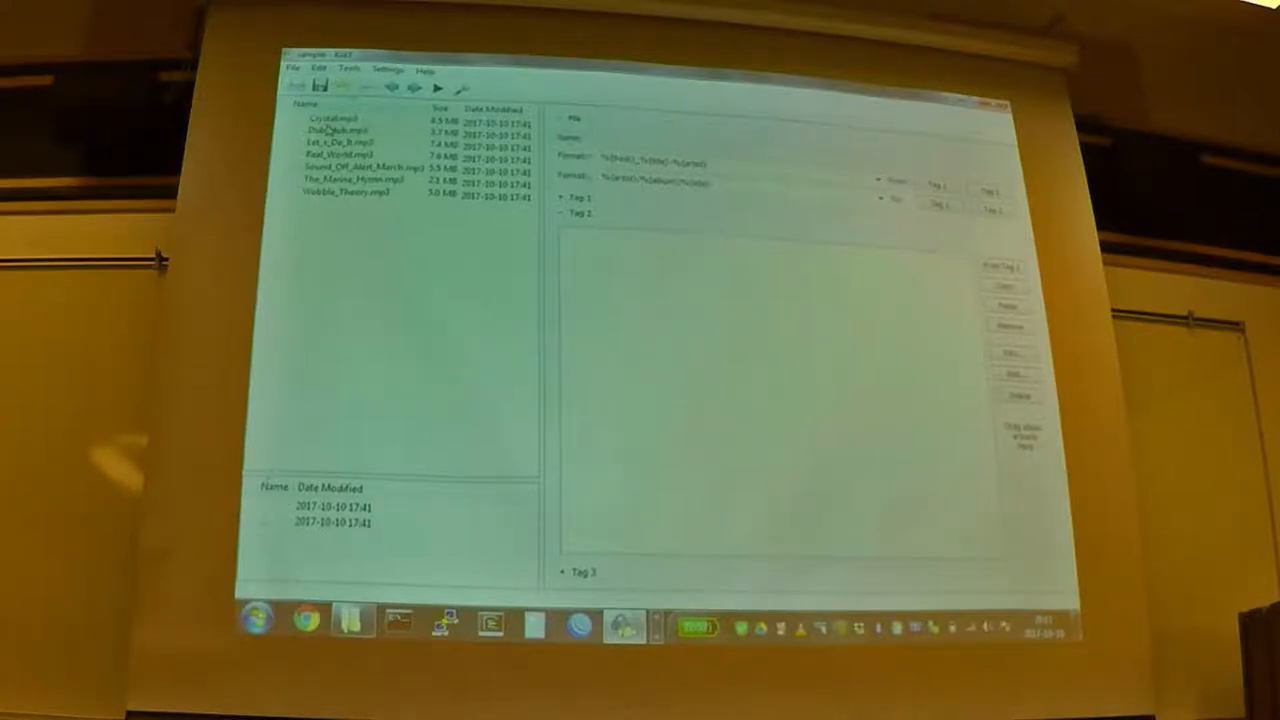
# Step: Select Crystal.mp3 and toggle its Tag 1 and Tag 2 sections to compare the empty ID3v1 with the filled ID3v2
pyautogui.click(340, 120)
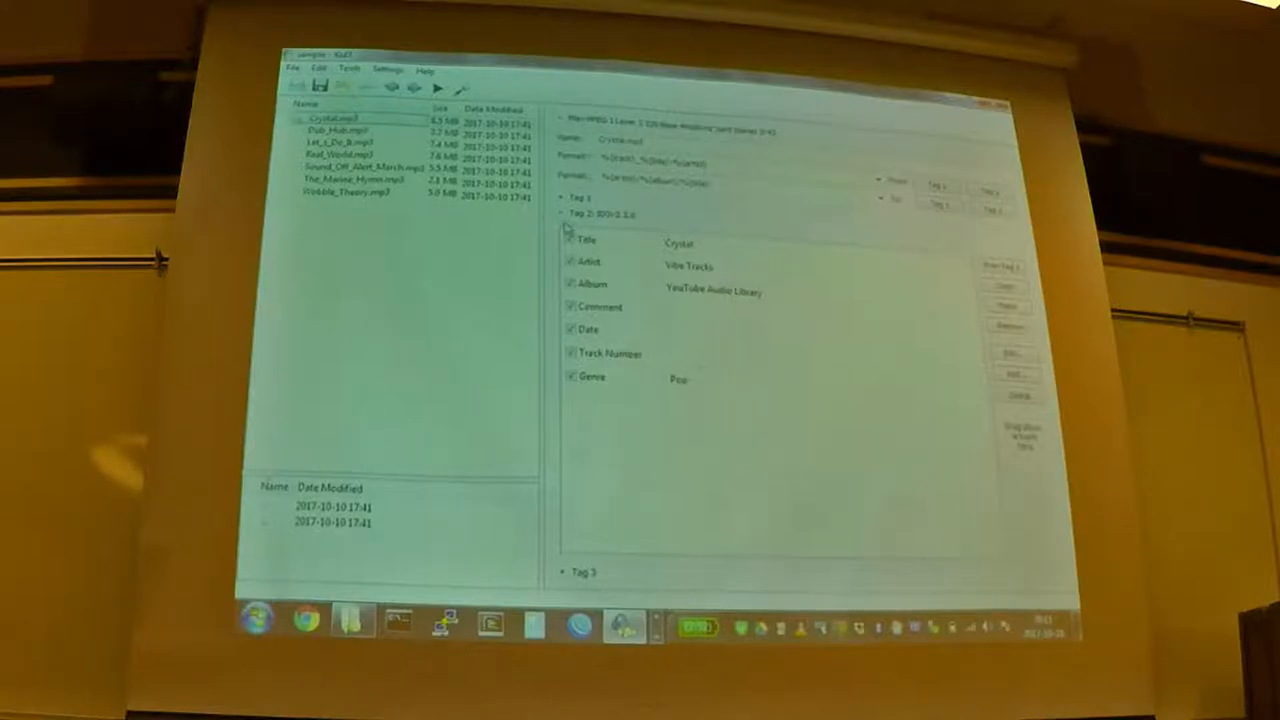
pyautogui.click(564, 214)
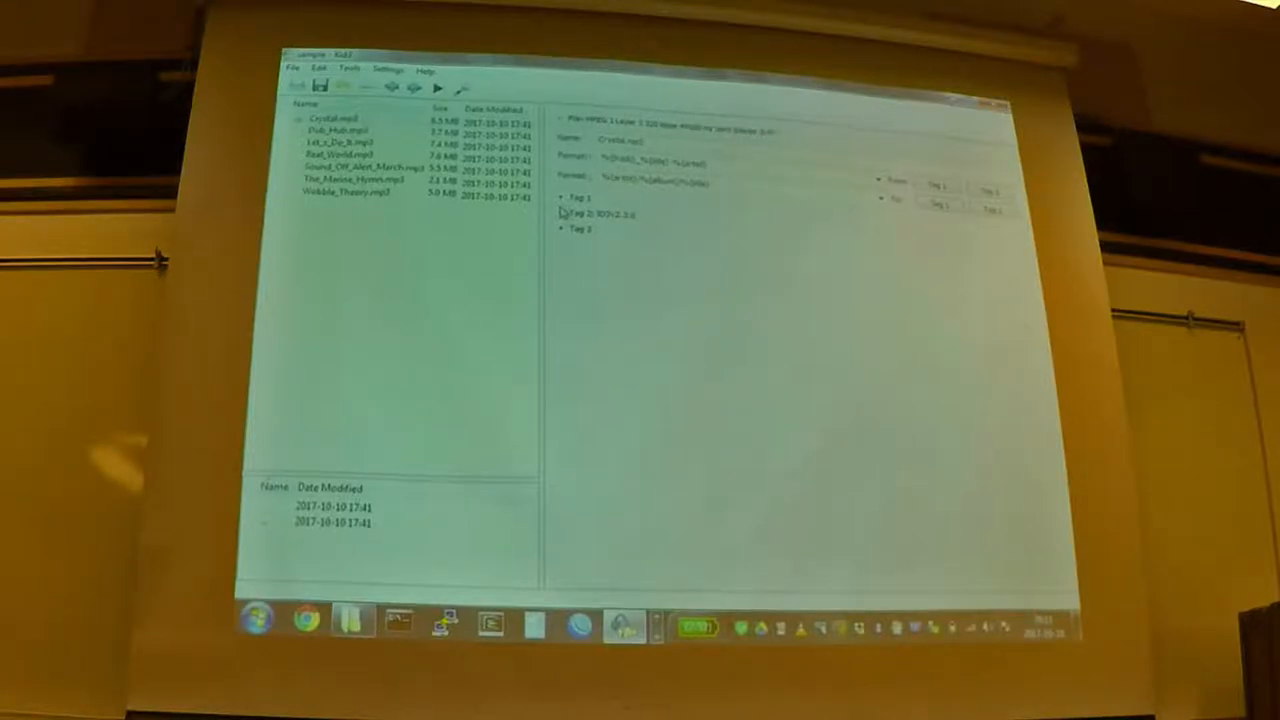
pyautogui.click(568, 198)
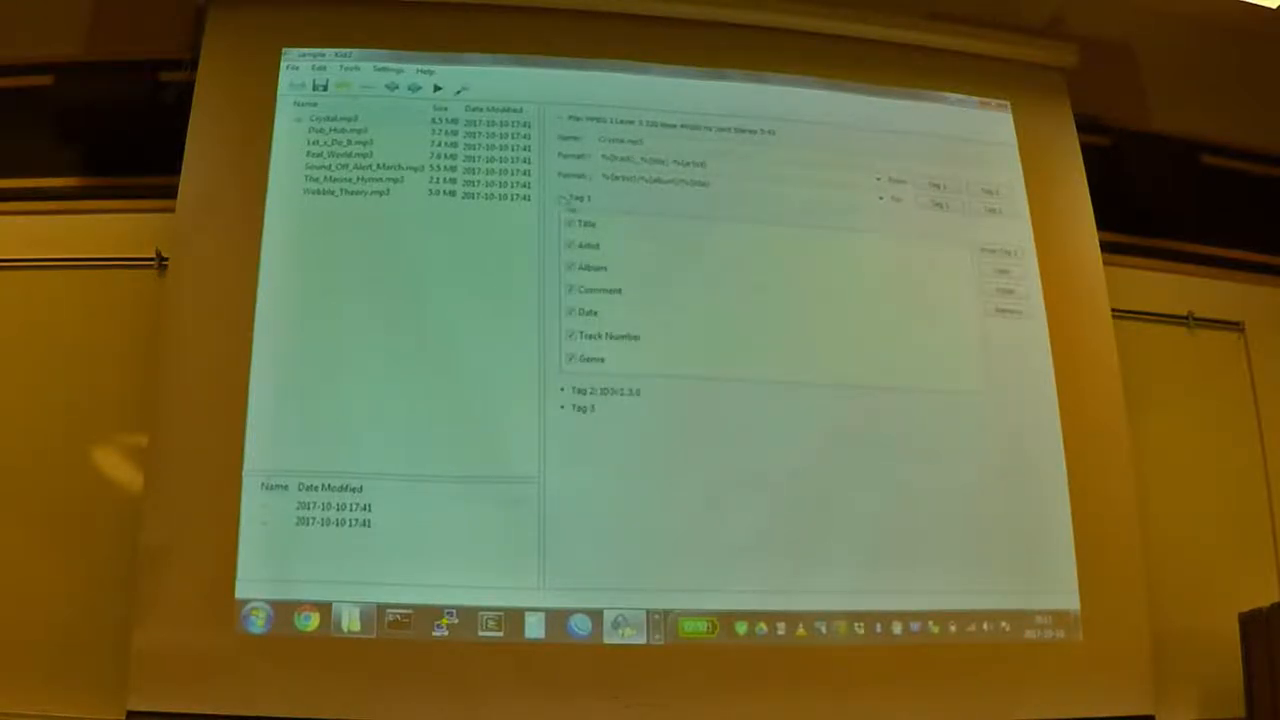
pyautogui.click(570, 198)
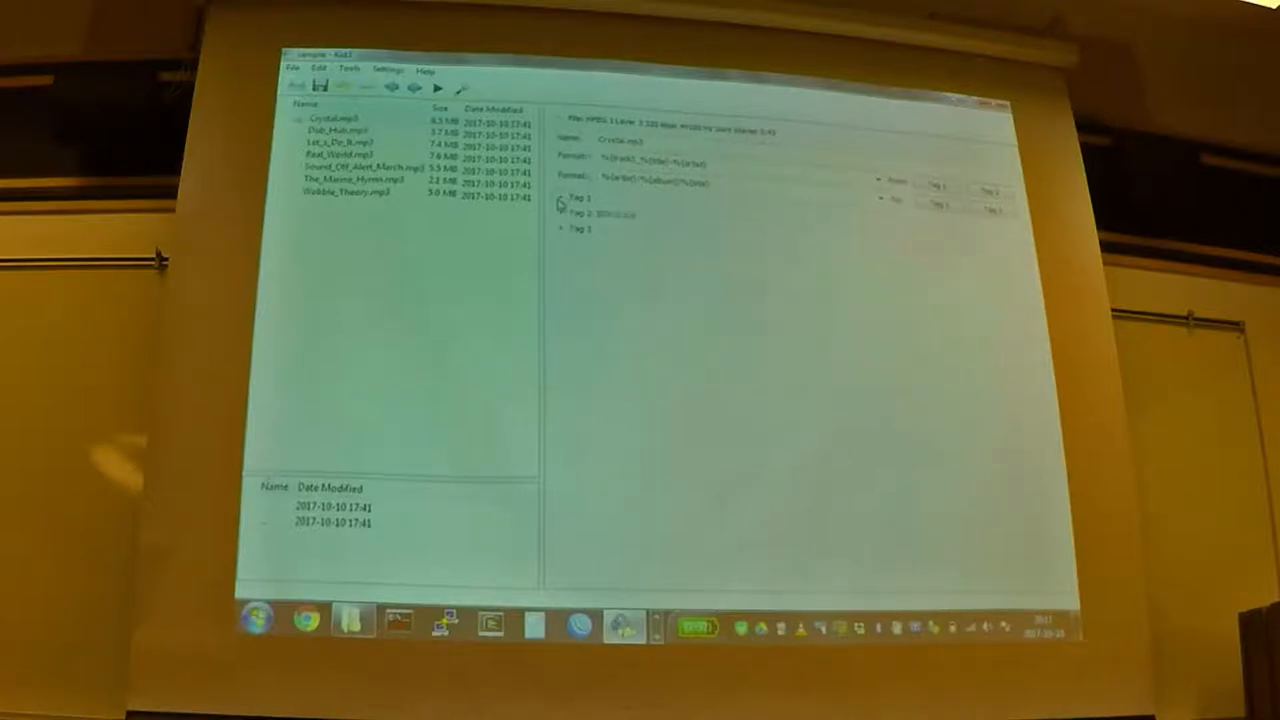
pyautogui.click(564, 216)
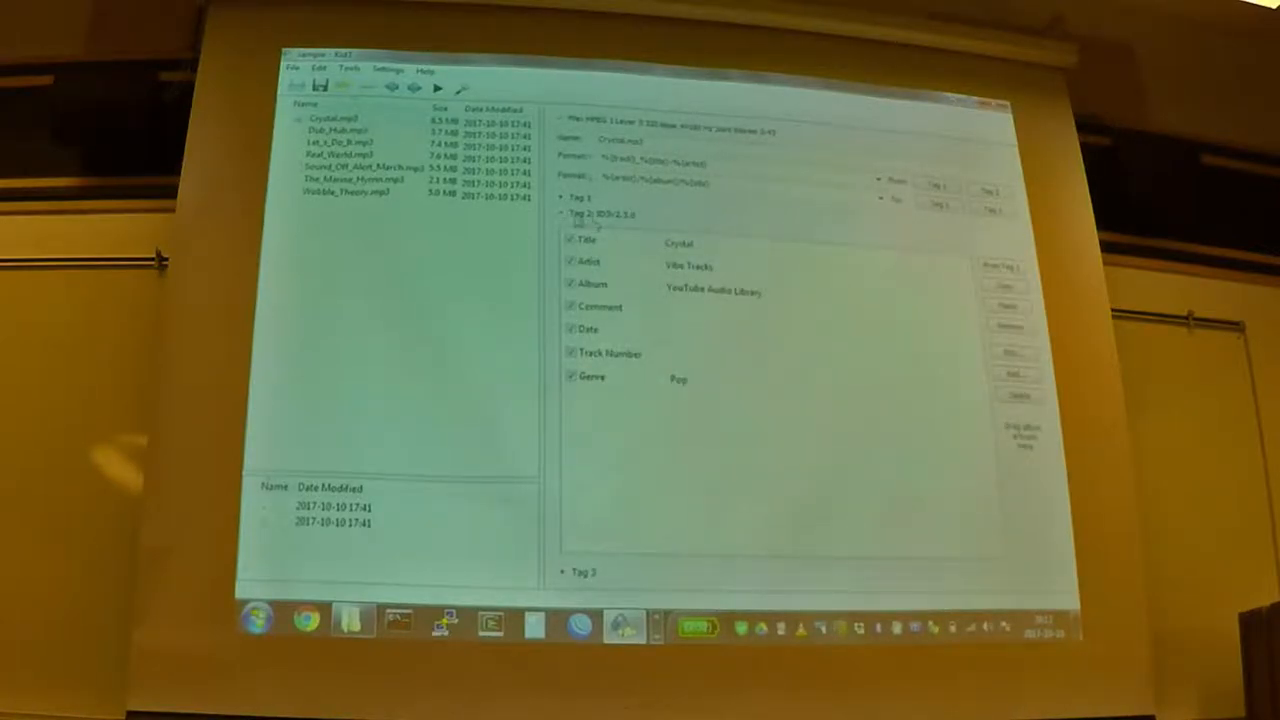
pyautogui.click(568, 198)
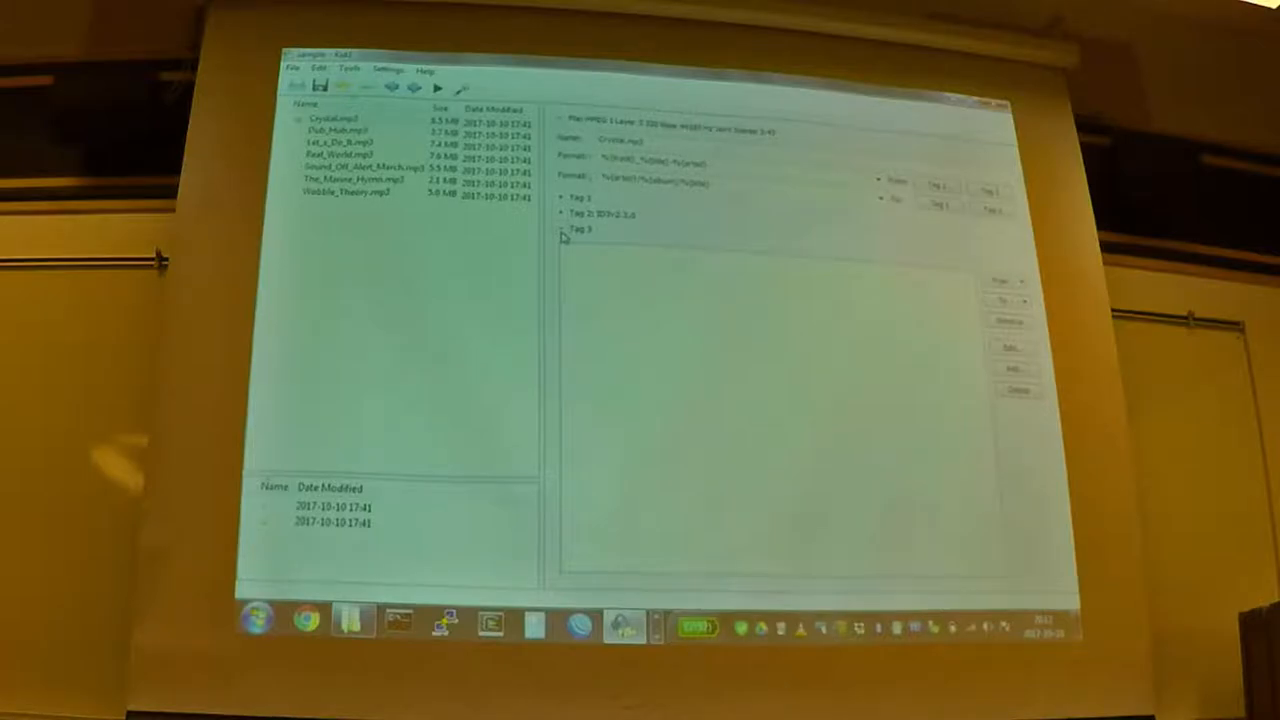
pyautogui.click(564, 212)
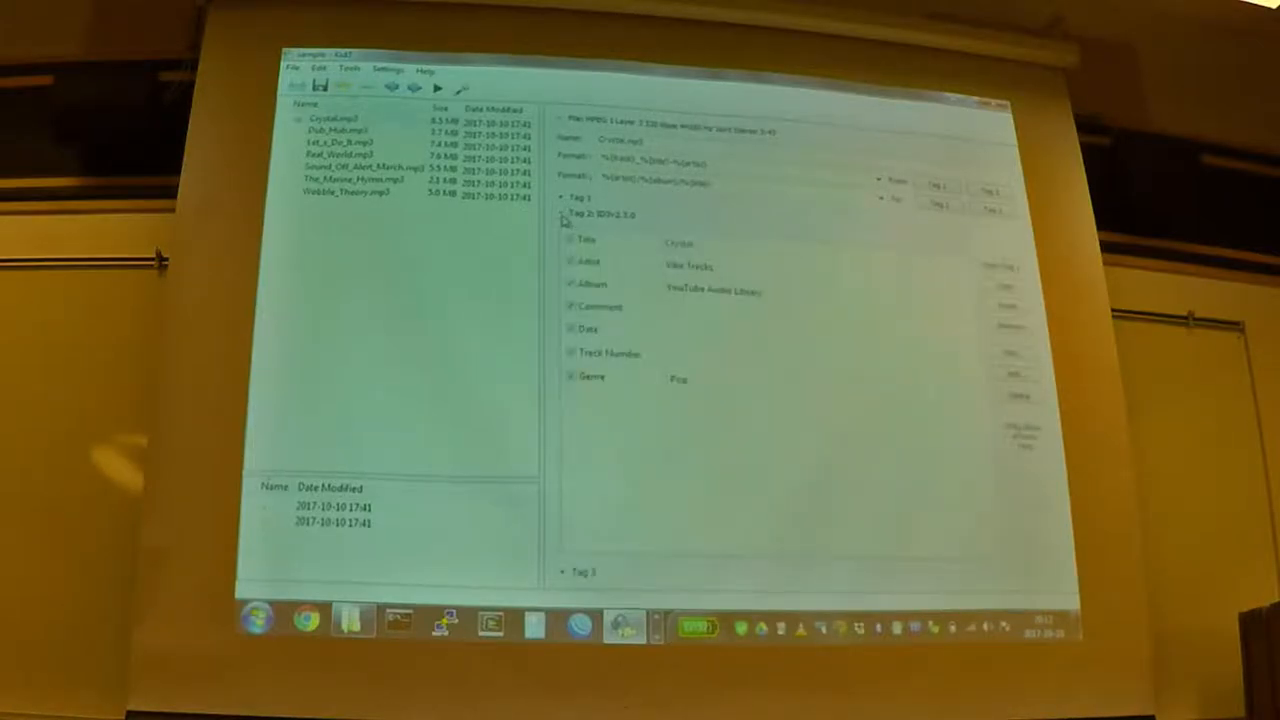
# Step: Expand the ID3v1 section beside Crystal's filled ID3v2 title, artist, album and genre
pyautogui.click(562, 198)
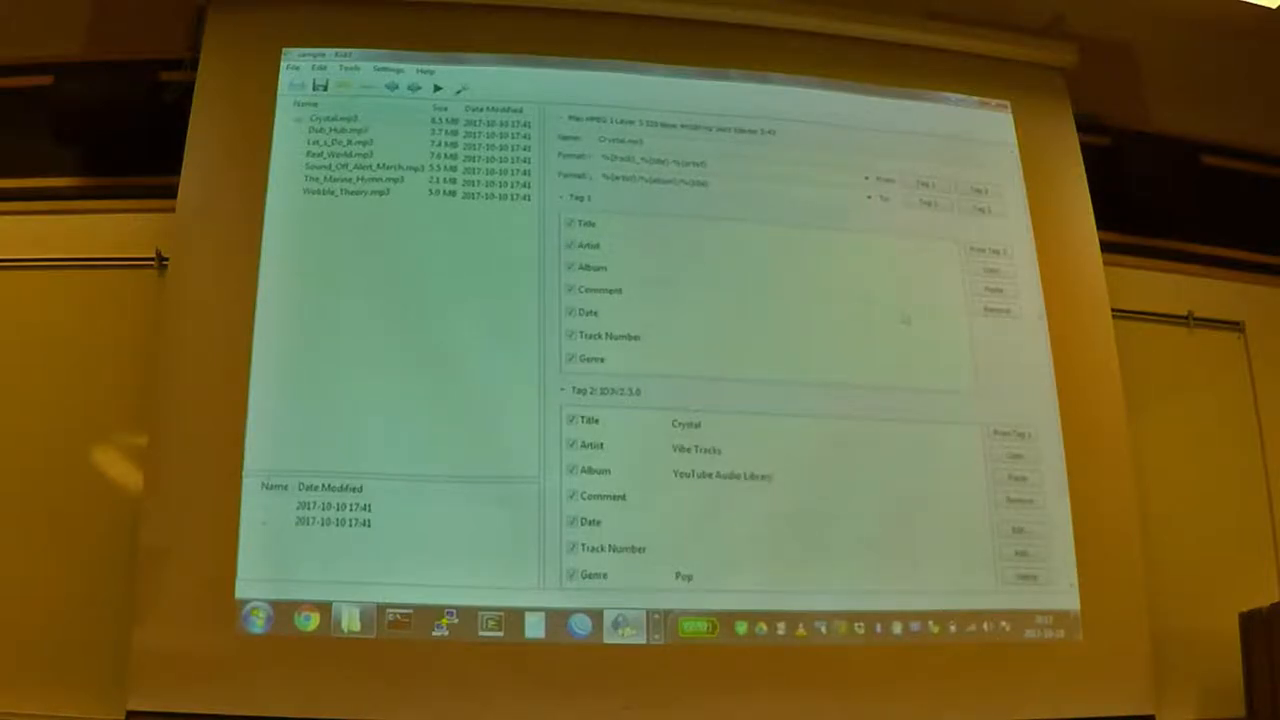
pyautogui.moveTo(736, 264)
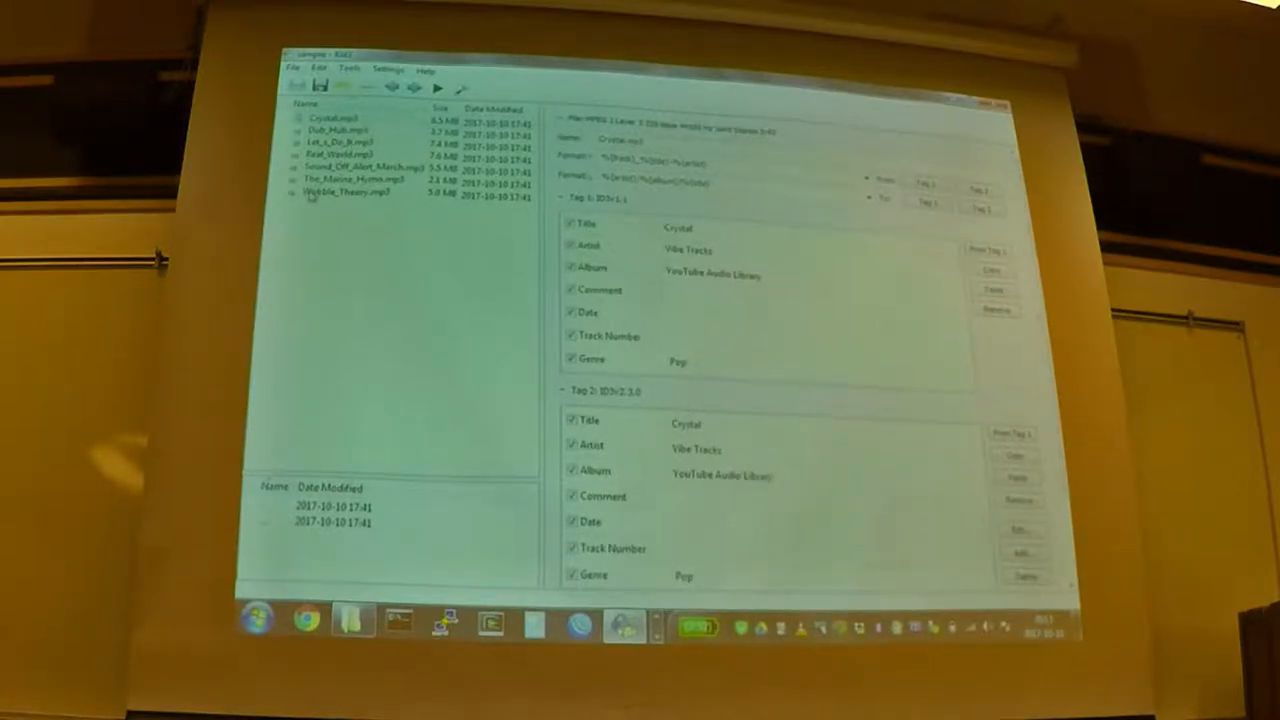
pyautogui.click(348, 192)
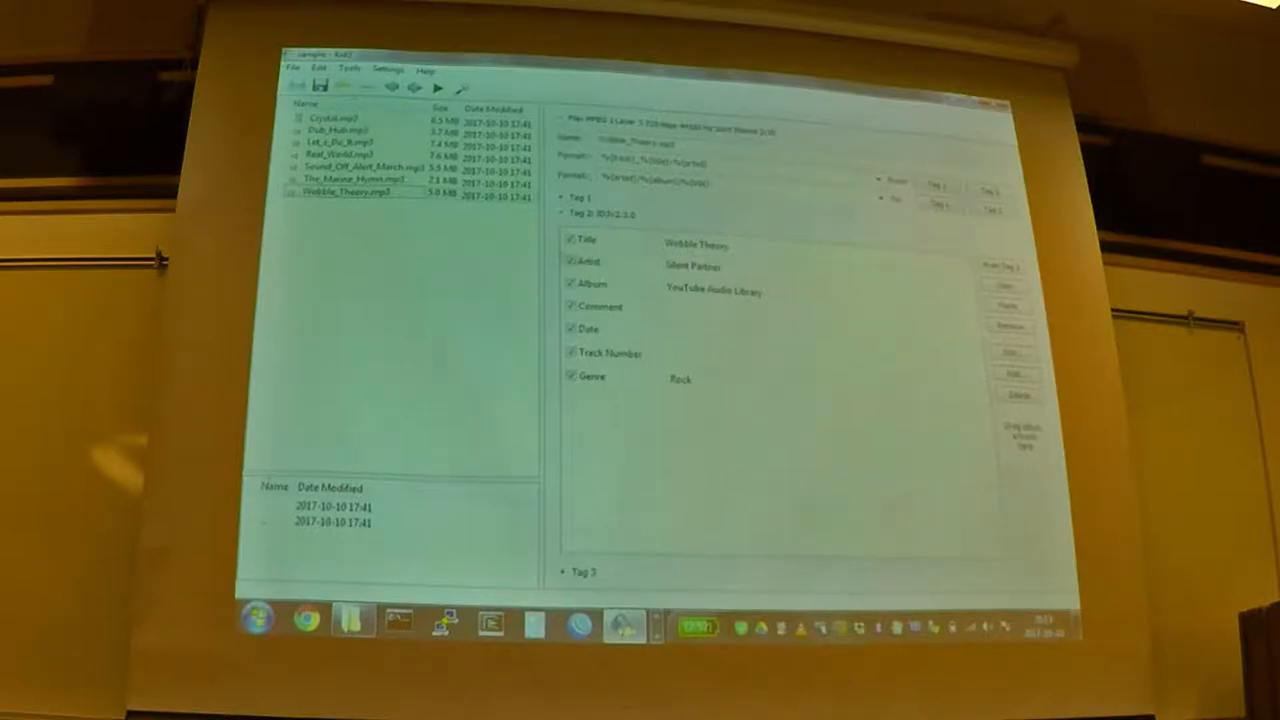
pyautogui.click(568, 198)
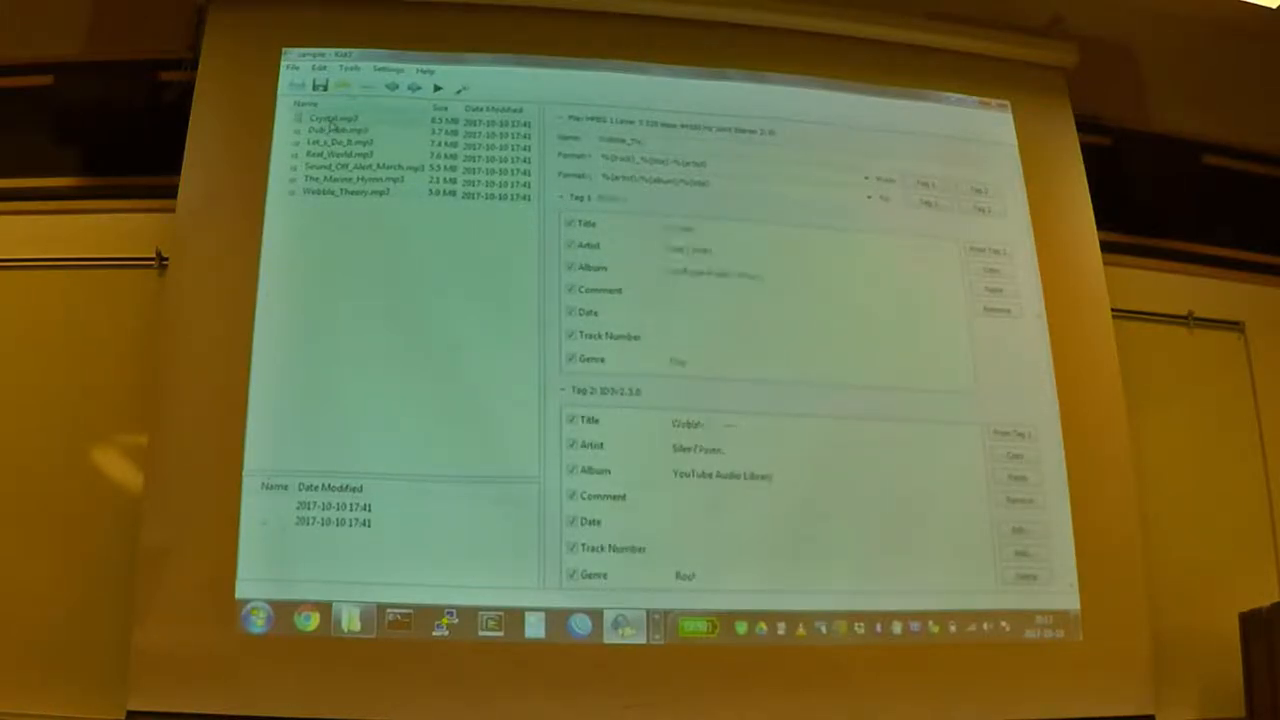
pyautogui.click(340, 118)
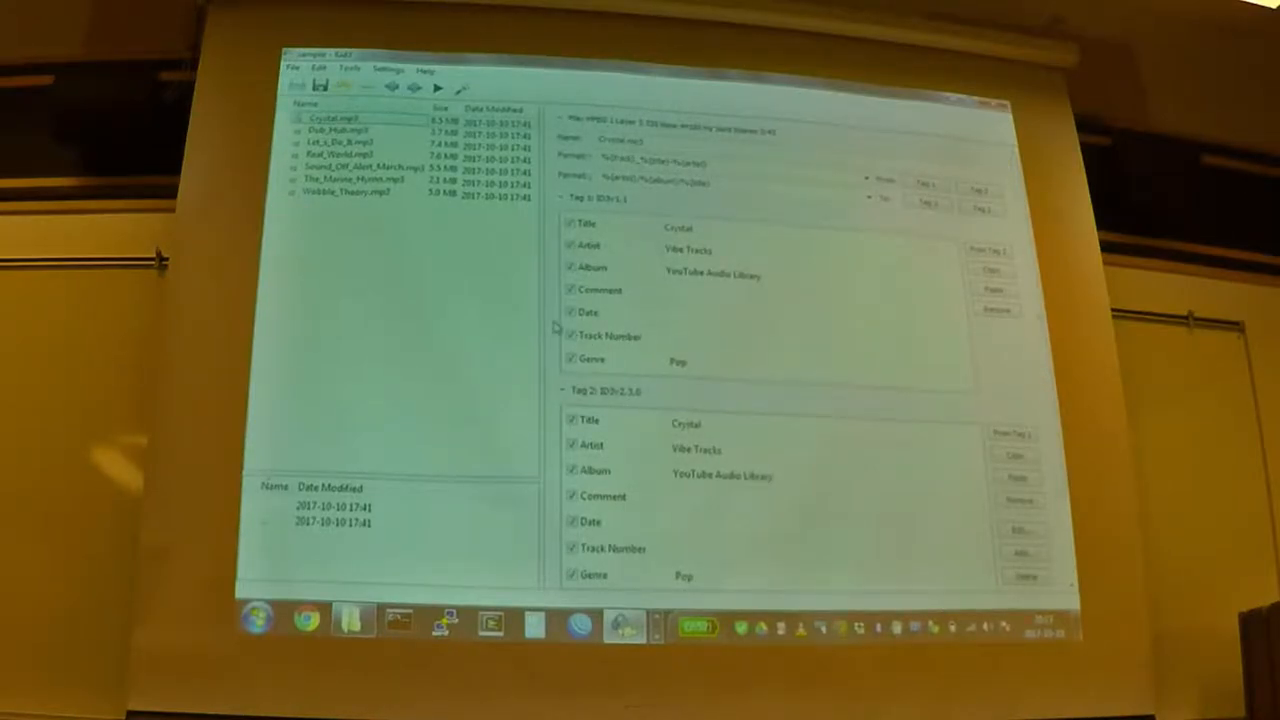
pyautogui.moveTo(560, 382)
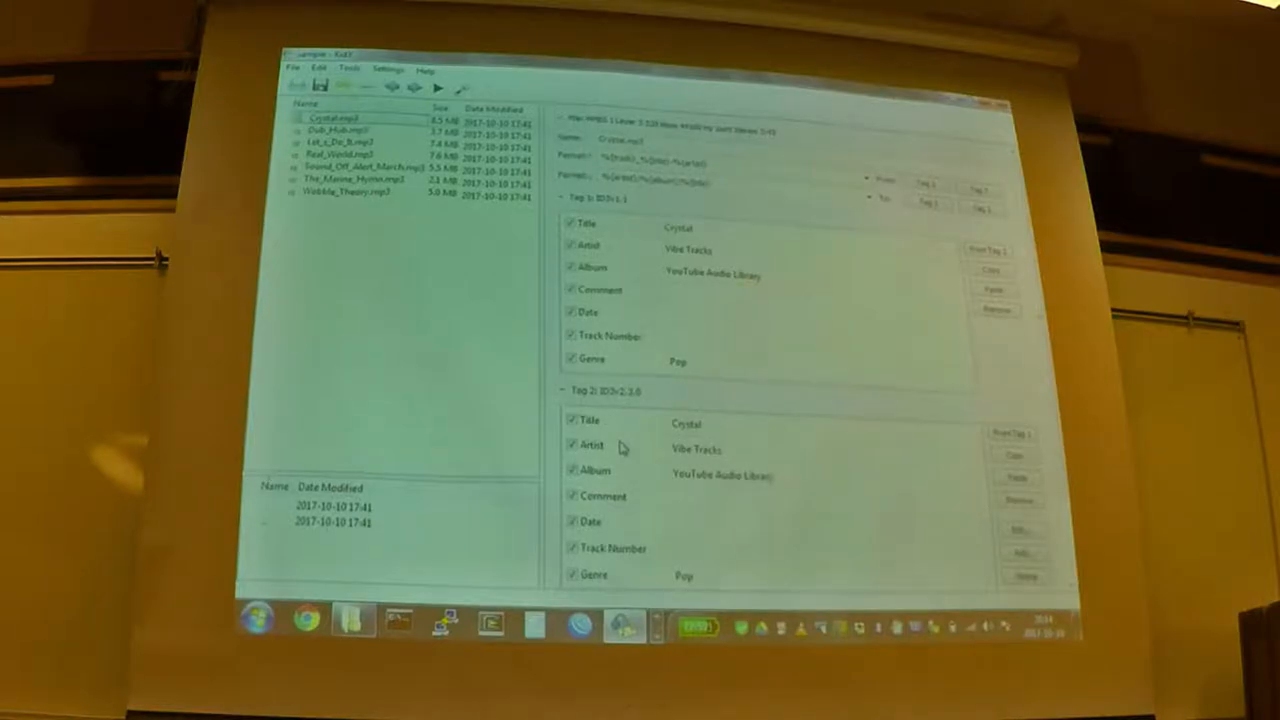
pyautogui.moveTo(604, 328)
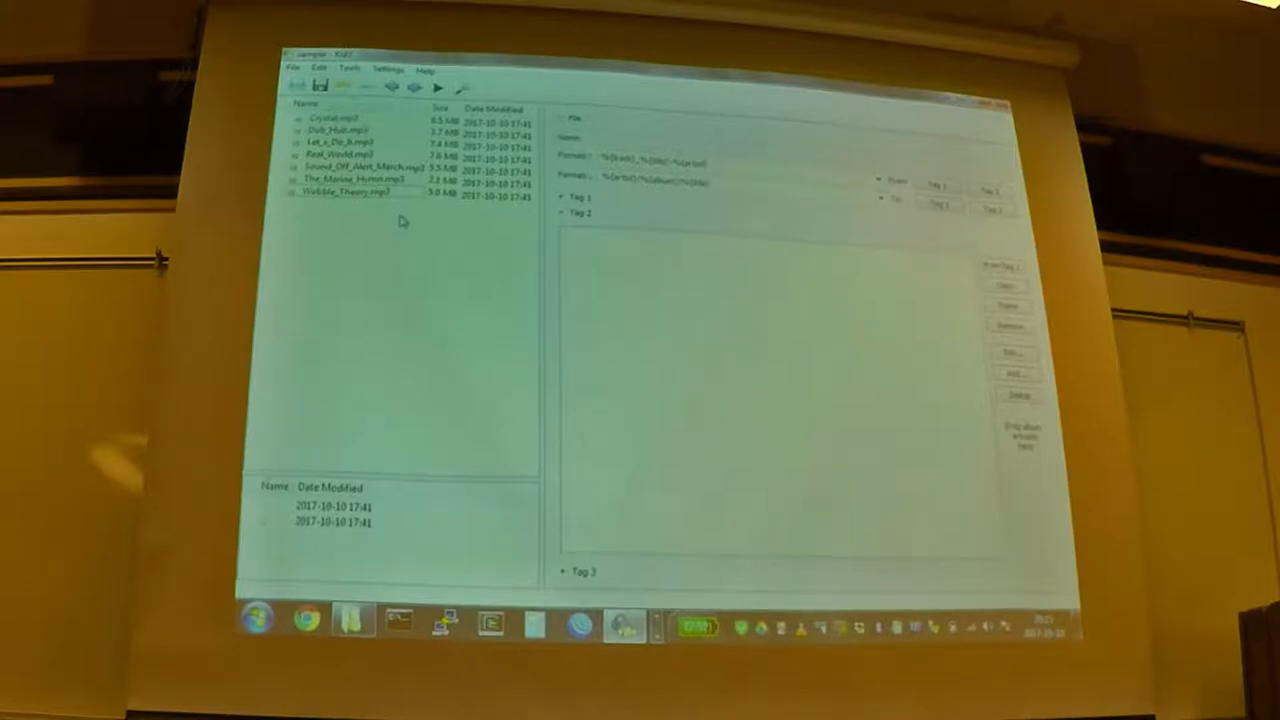
# Step: Glance at the second track, return to Crystal.mp3, then select the Let's Do It track
pyautogui.click(330, 116)
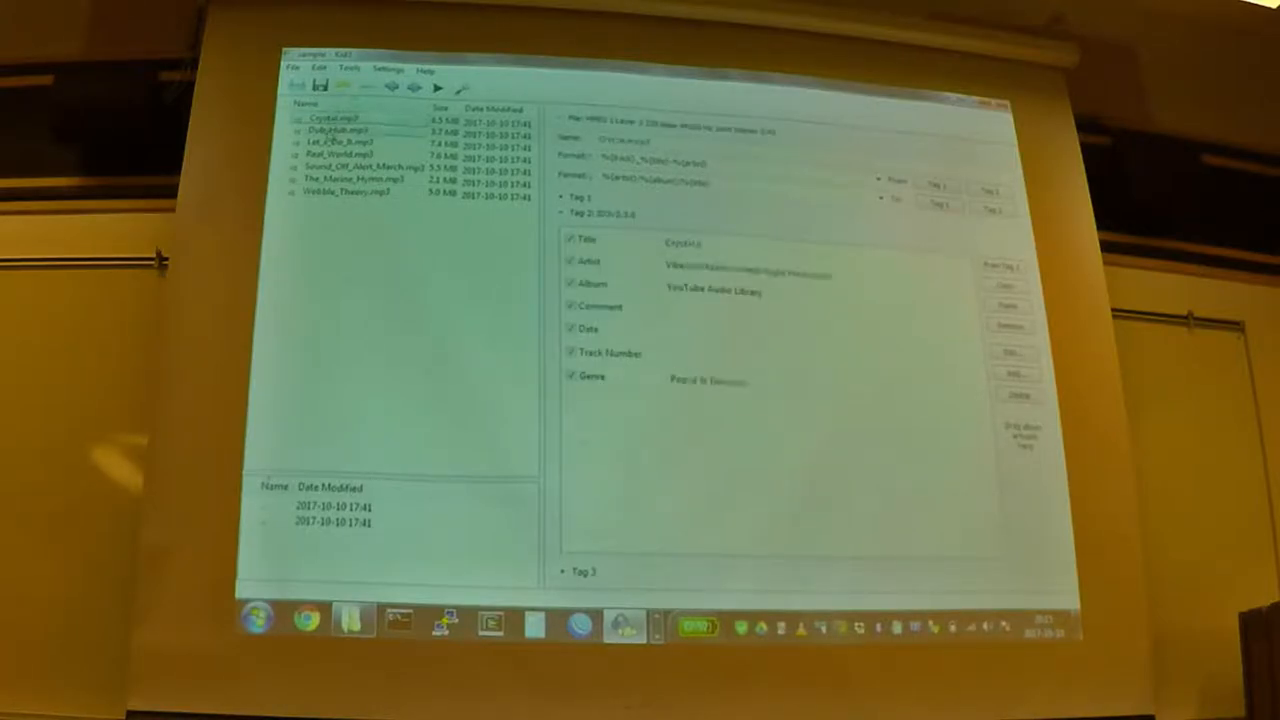
pyautogui.click(356, 168)
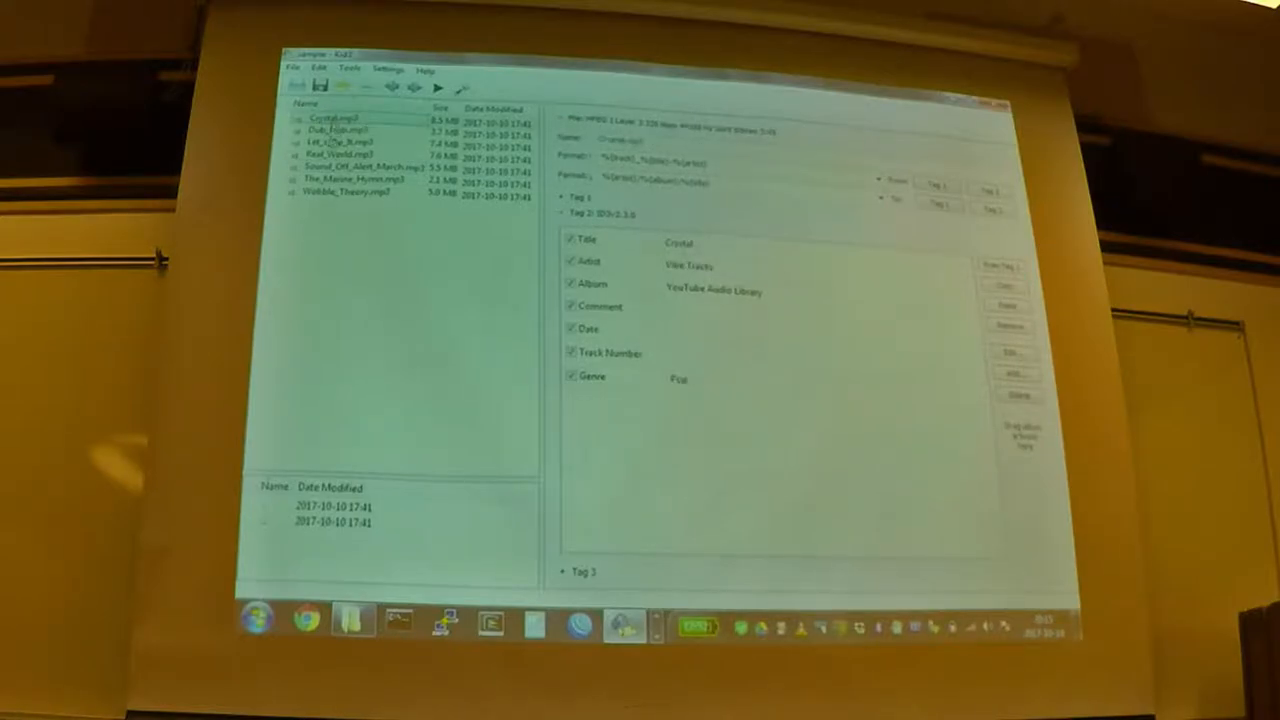
pyautogui.click(340, 140)
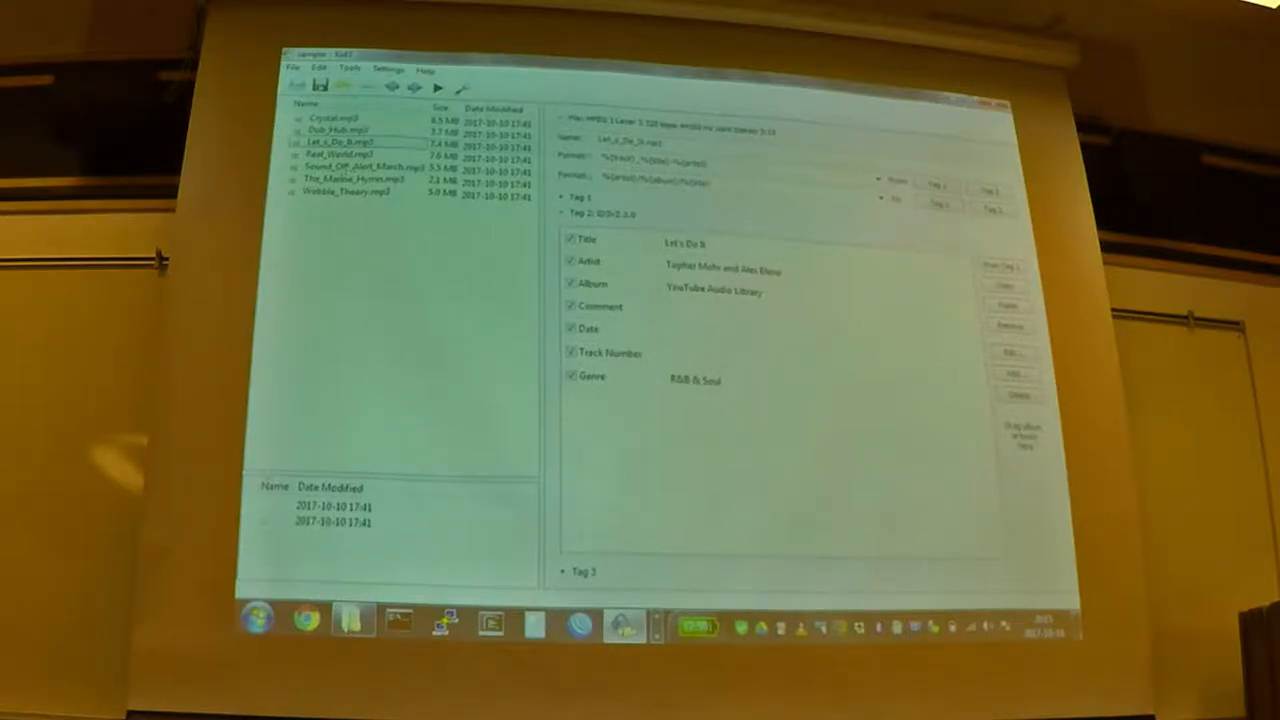
# Step: Select the Let's Do It MP3 to show its ID3v2 fields in the right pane
pyautogui.click(330, 120)
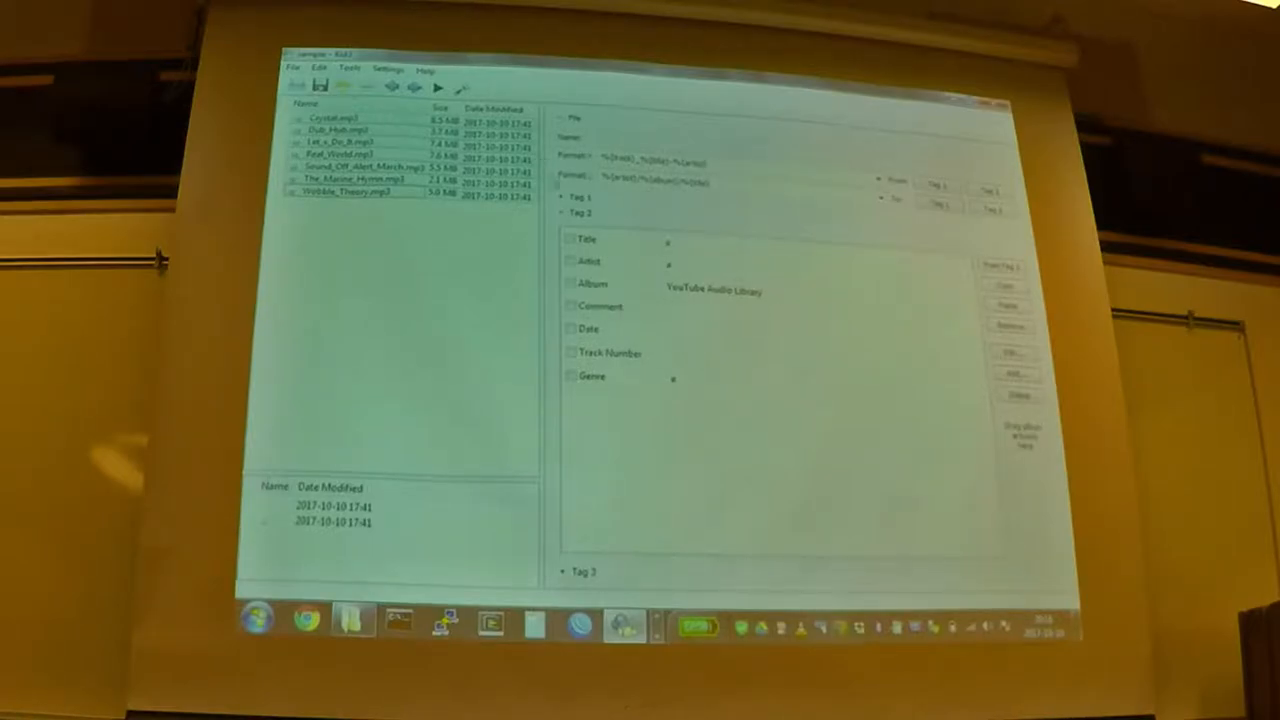
# Step: Enter Moog as the shared artist for all tracks alongside the YouTube Audio Library album
pyautogui.click(572, 260)
pyautogui.write('Moog')
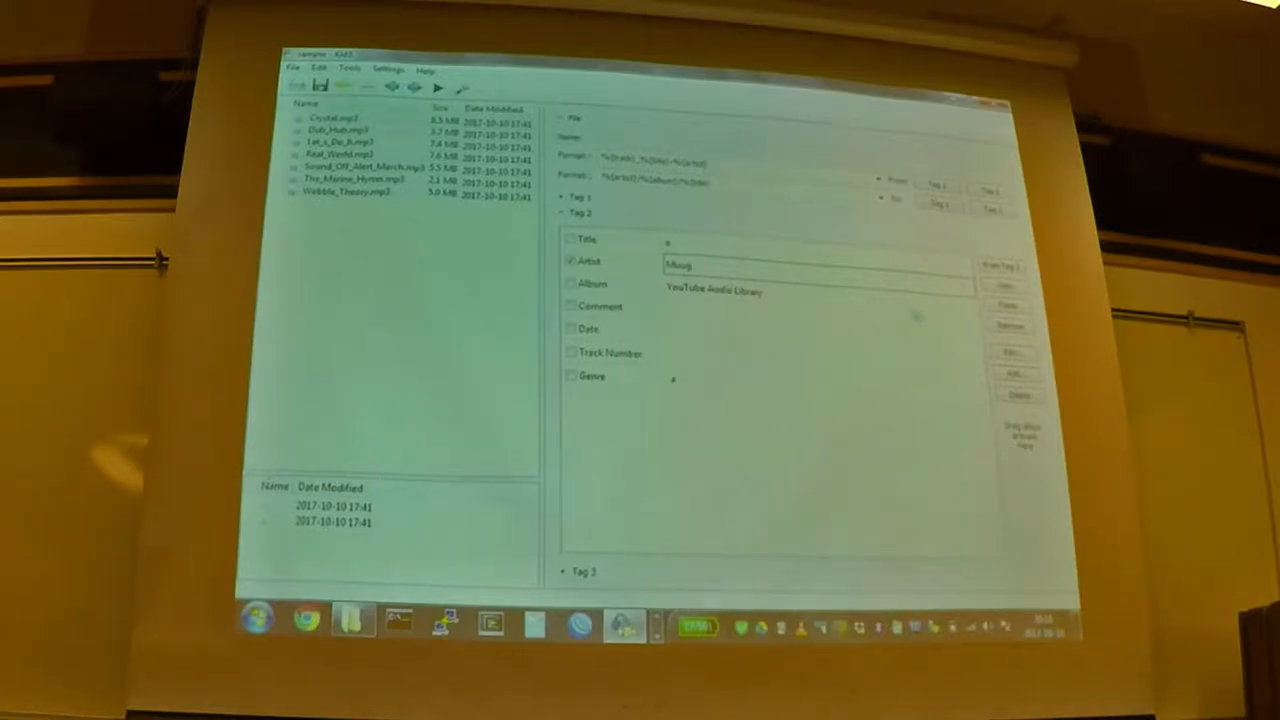
pyautogui.tripleClick(816, 262)
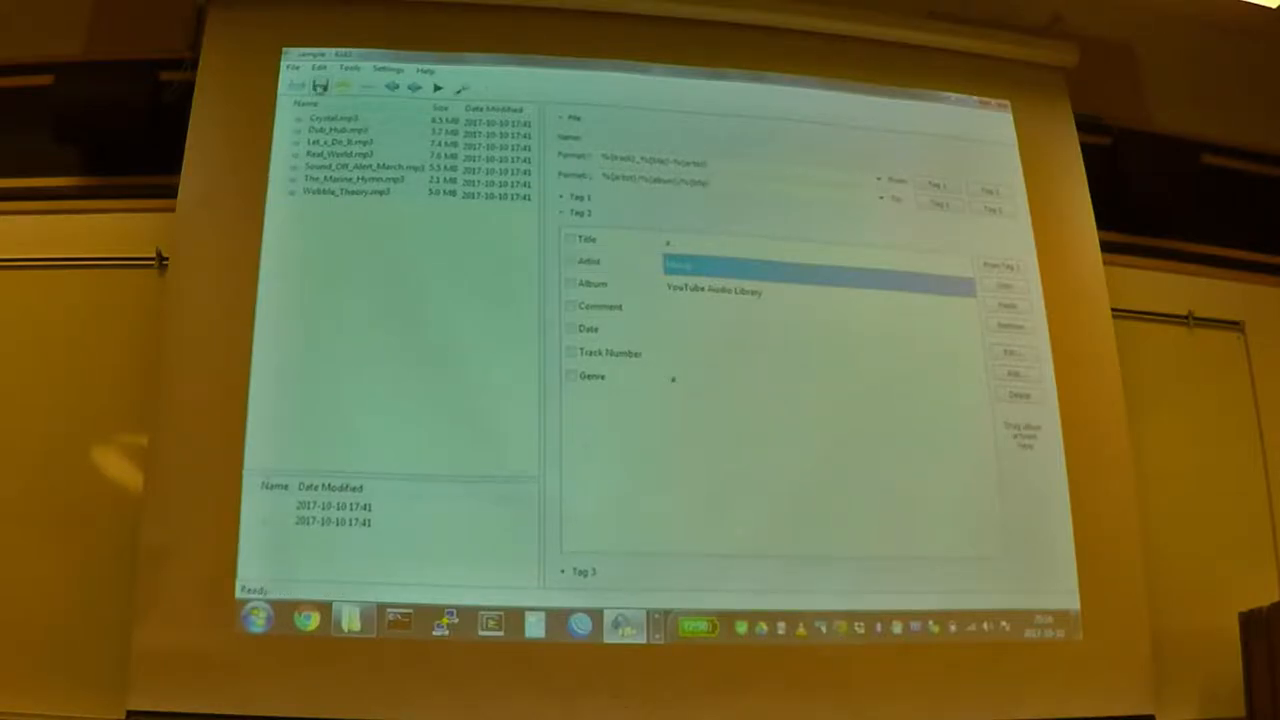
# Step: Verify Real World, Let's Do It, Hidden Theory and The Marine Hymn each keep their own title and genre
pyautogui.click(340, 154)
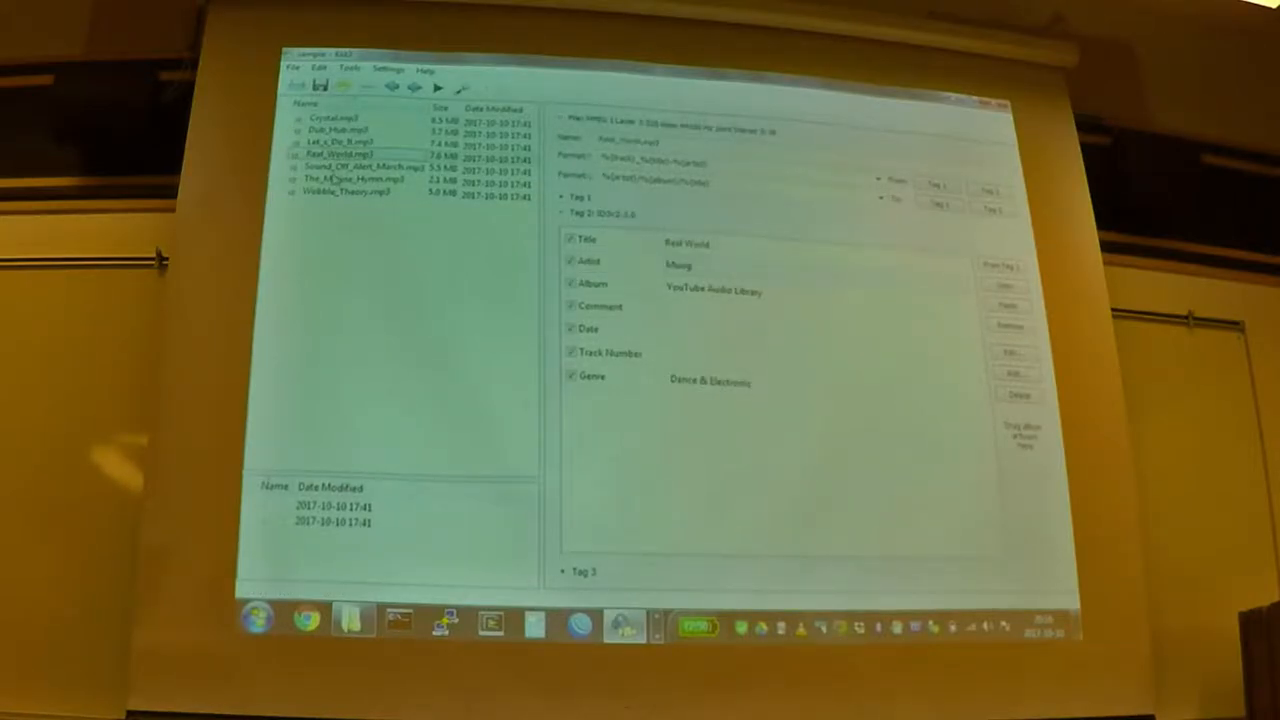
pyautogui.click(340, 140)
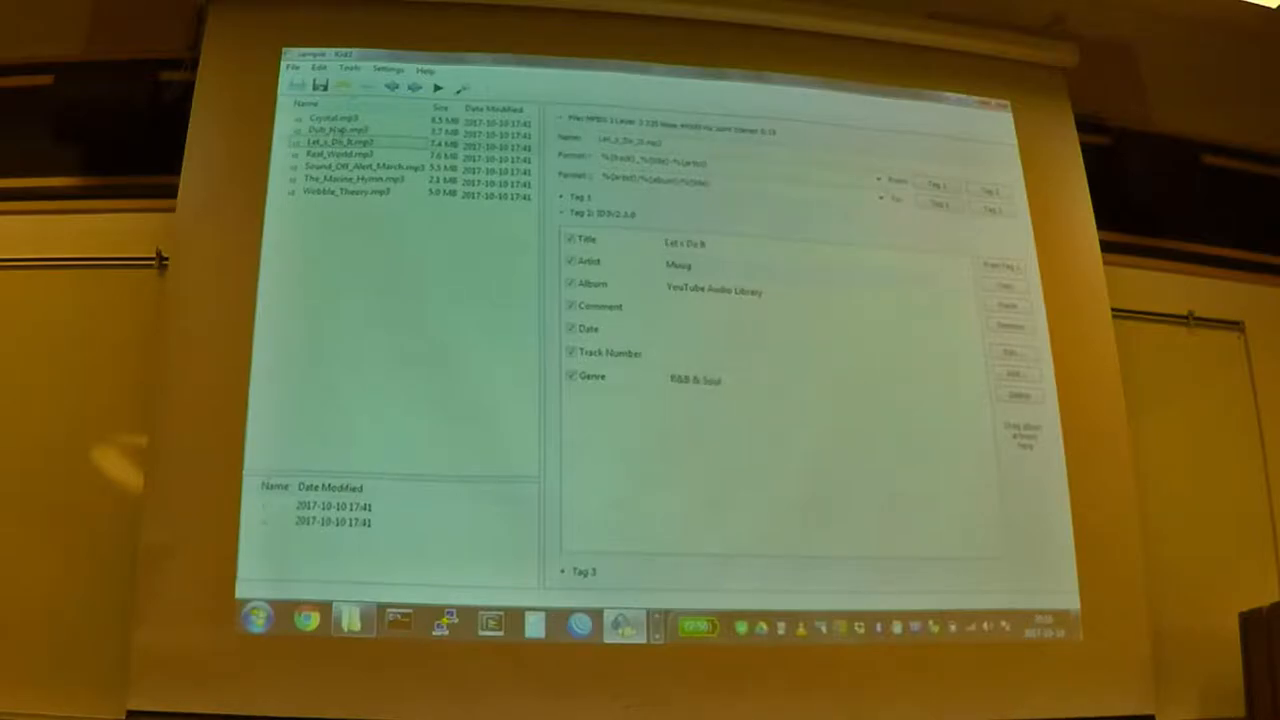
pyautogui.click(344, 192)
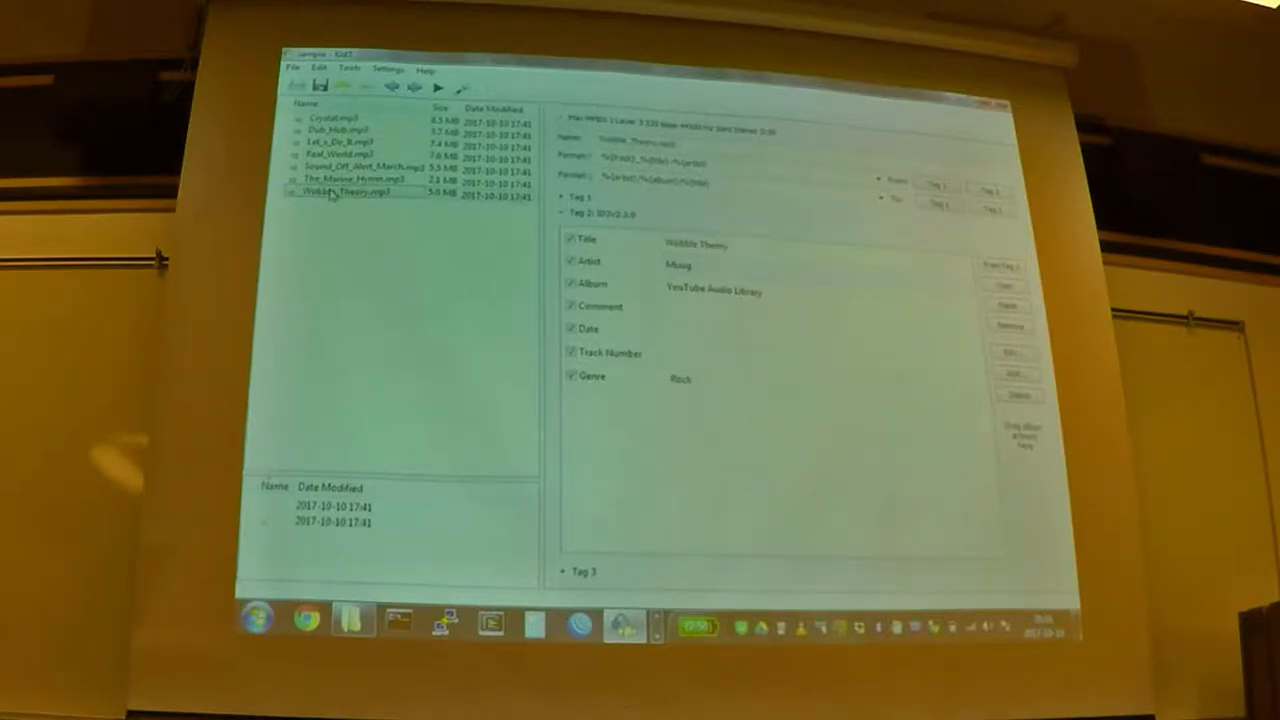
pyautogui.click(340, 142)
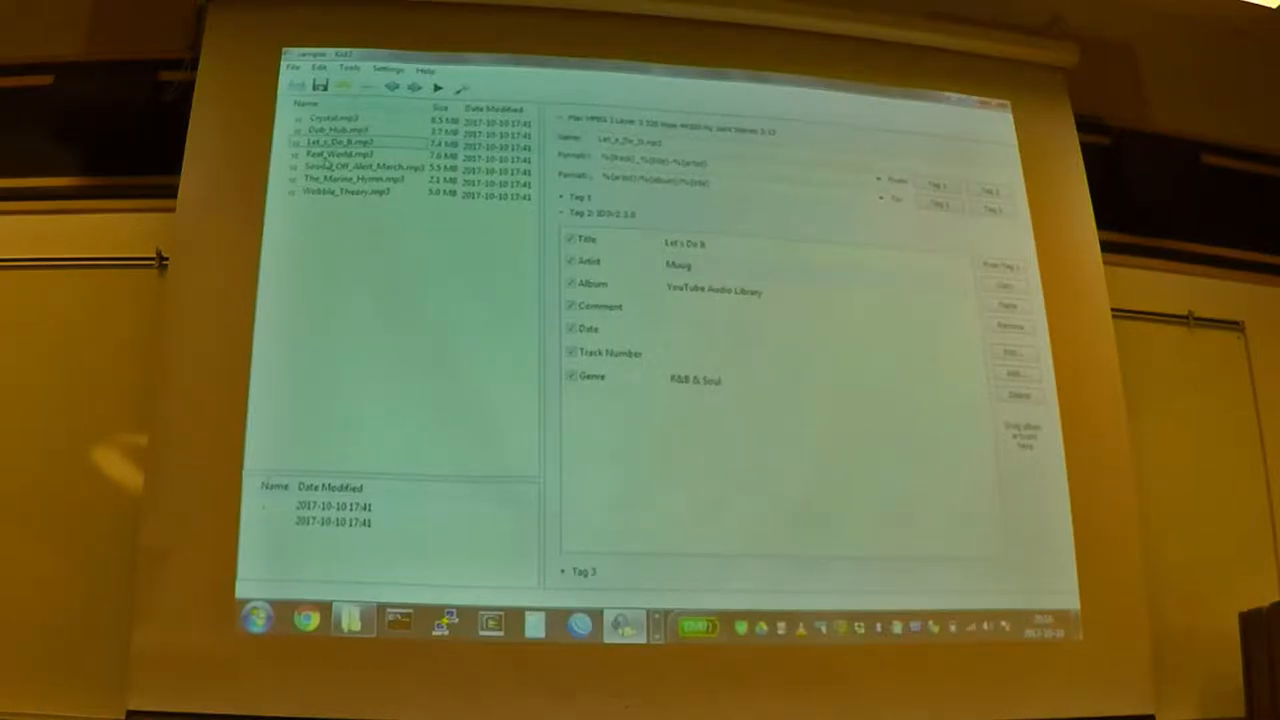
pyautogui.click(344, 180)
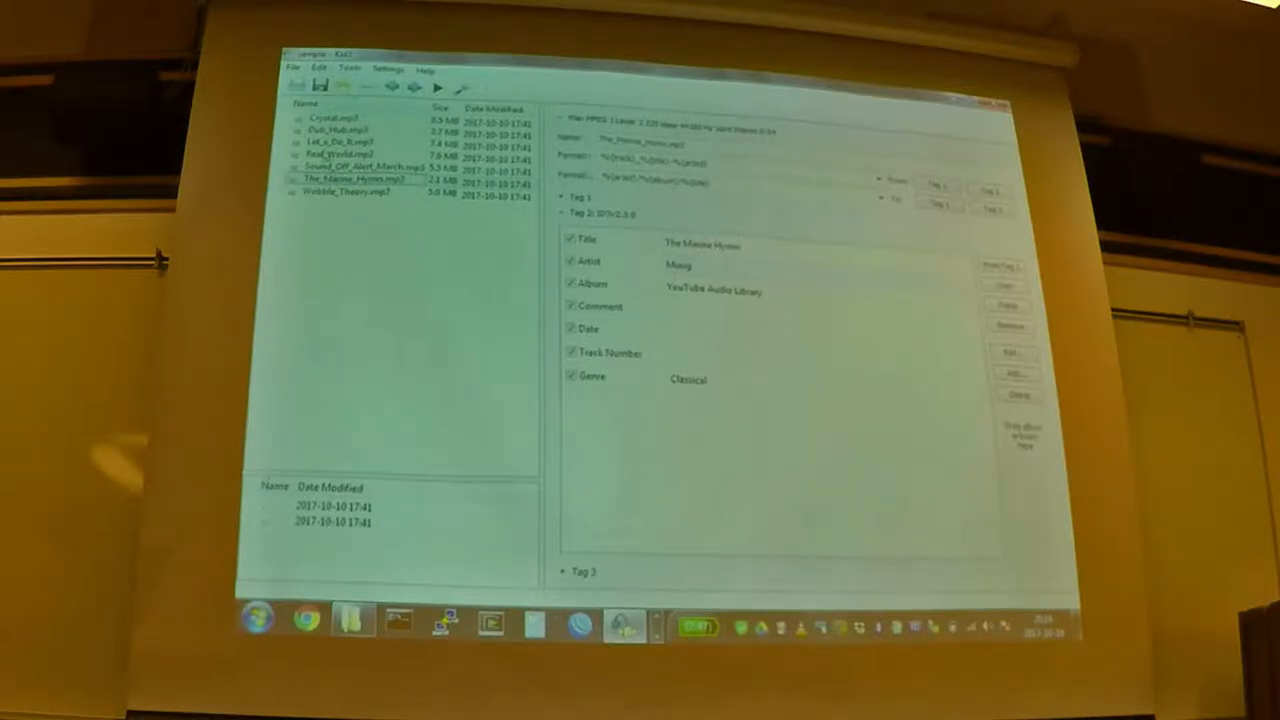
pyautogui.click(320, 116)
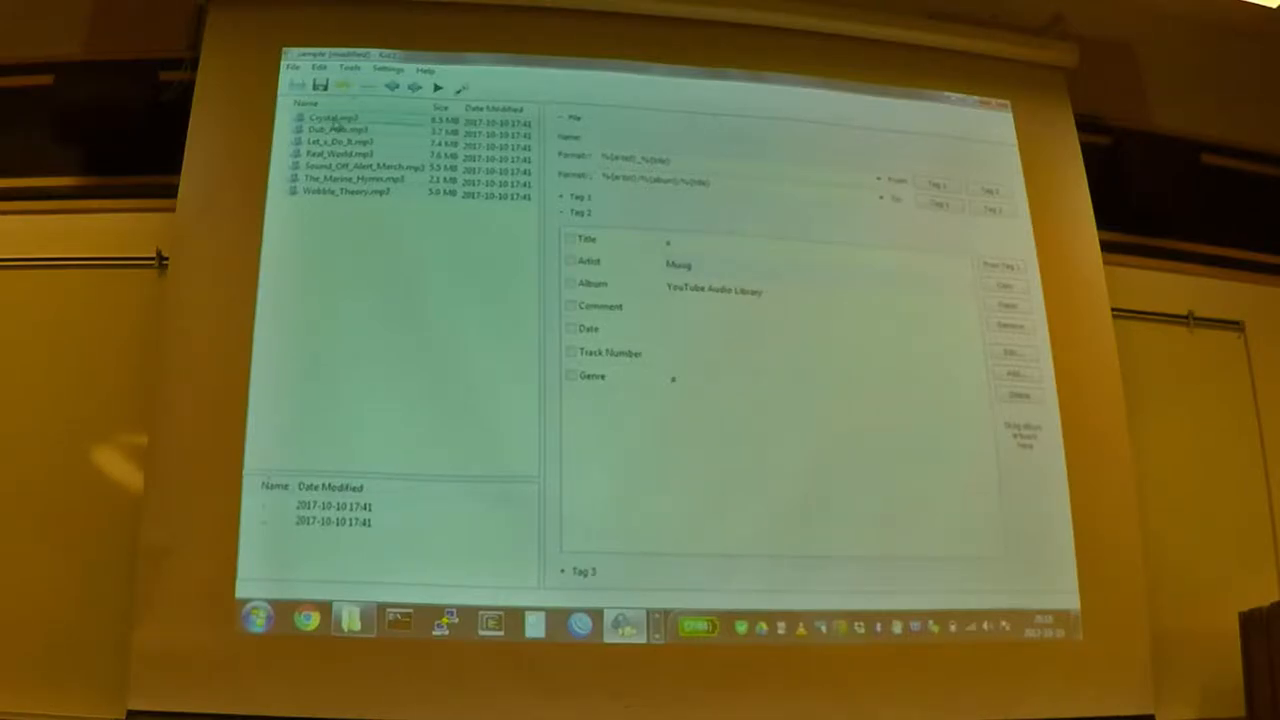
# Step: Rename every file from its artist and title using the %{artist}_%{title} pattern
pyautogui.click(336, 130)
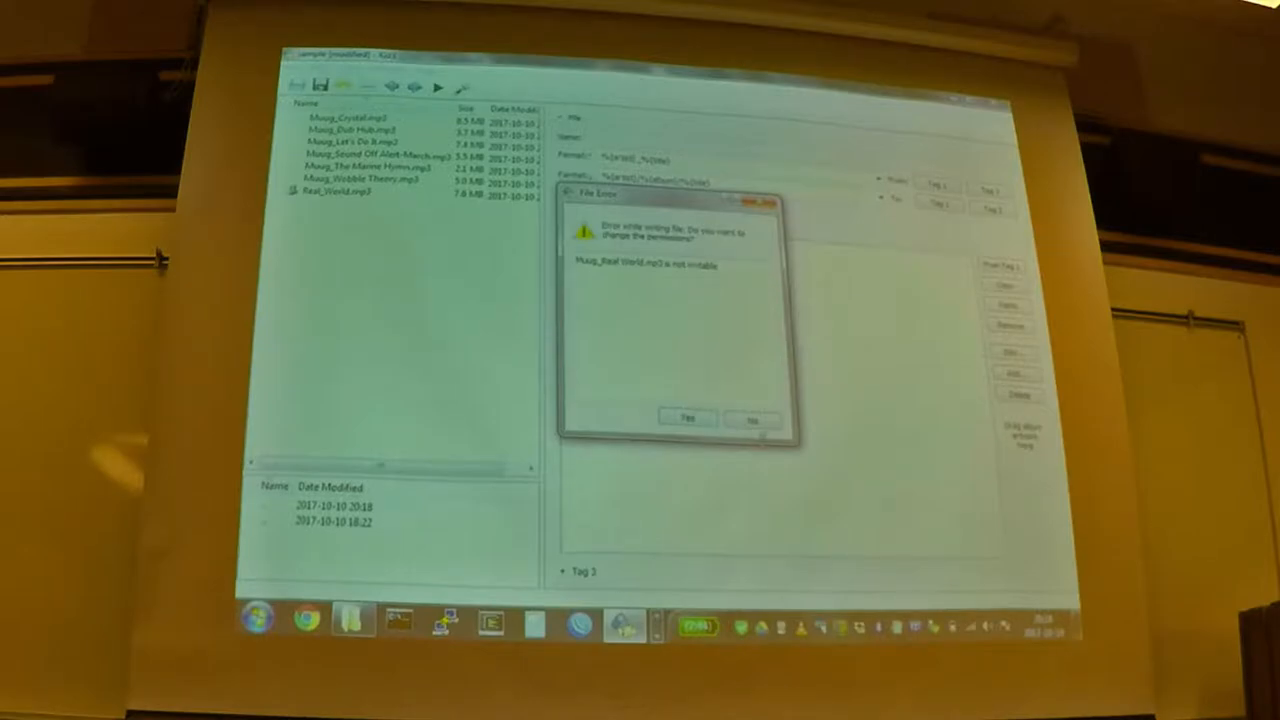
# Step: Dismiss the Real_World.mp3 write error, reapply the rename, and view the renamed Moog_Real World tags
pyautogui.click(758, 418)
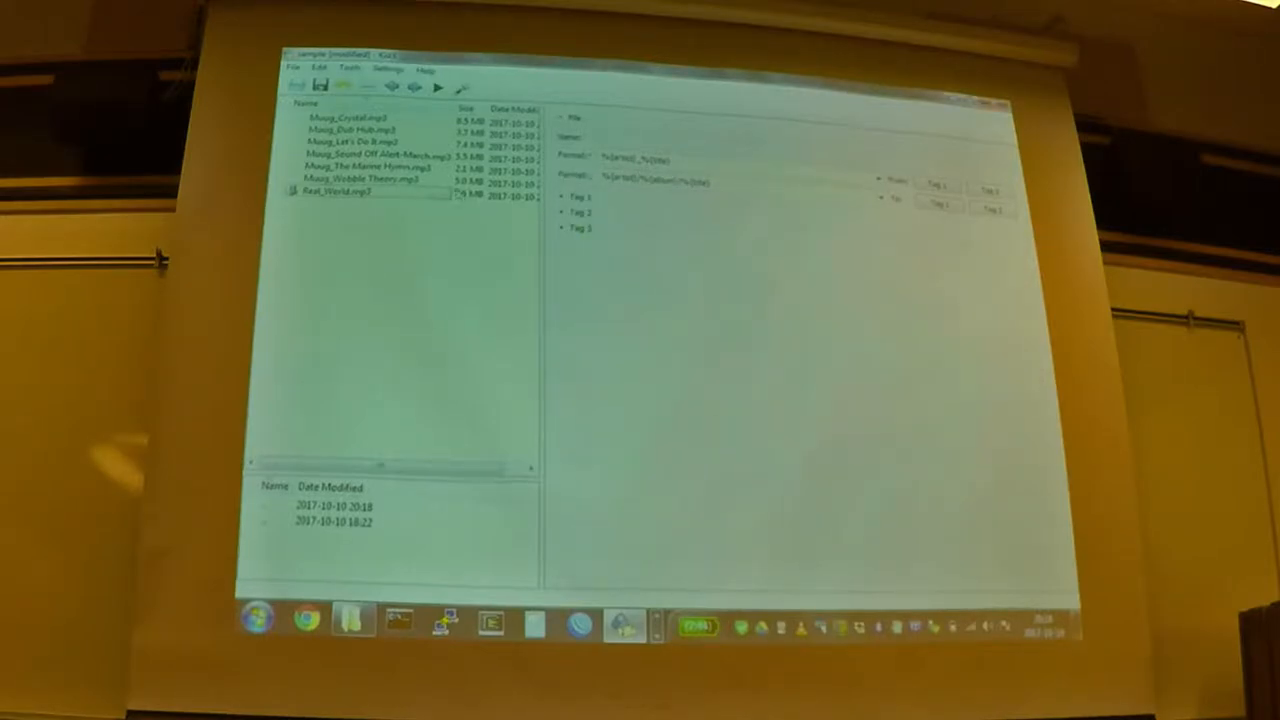
pyautogui.click(564, 212)
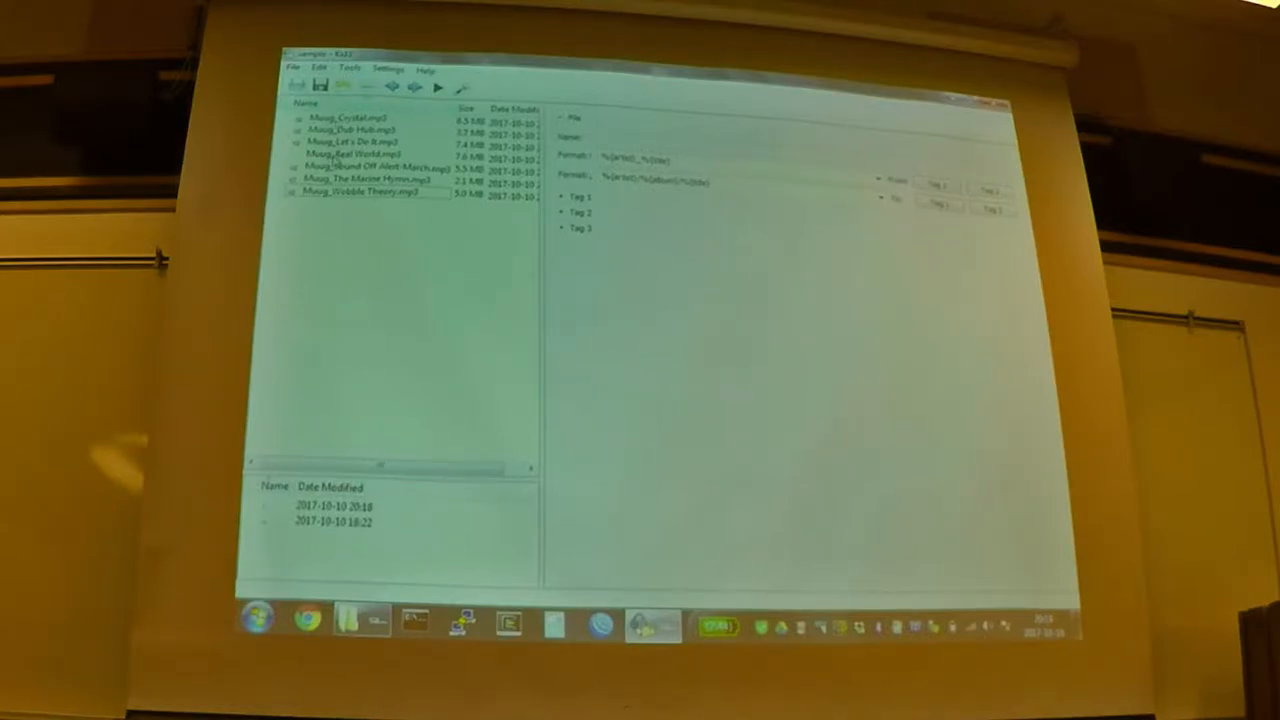
pyautogui.click(360, 154)
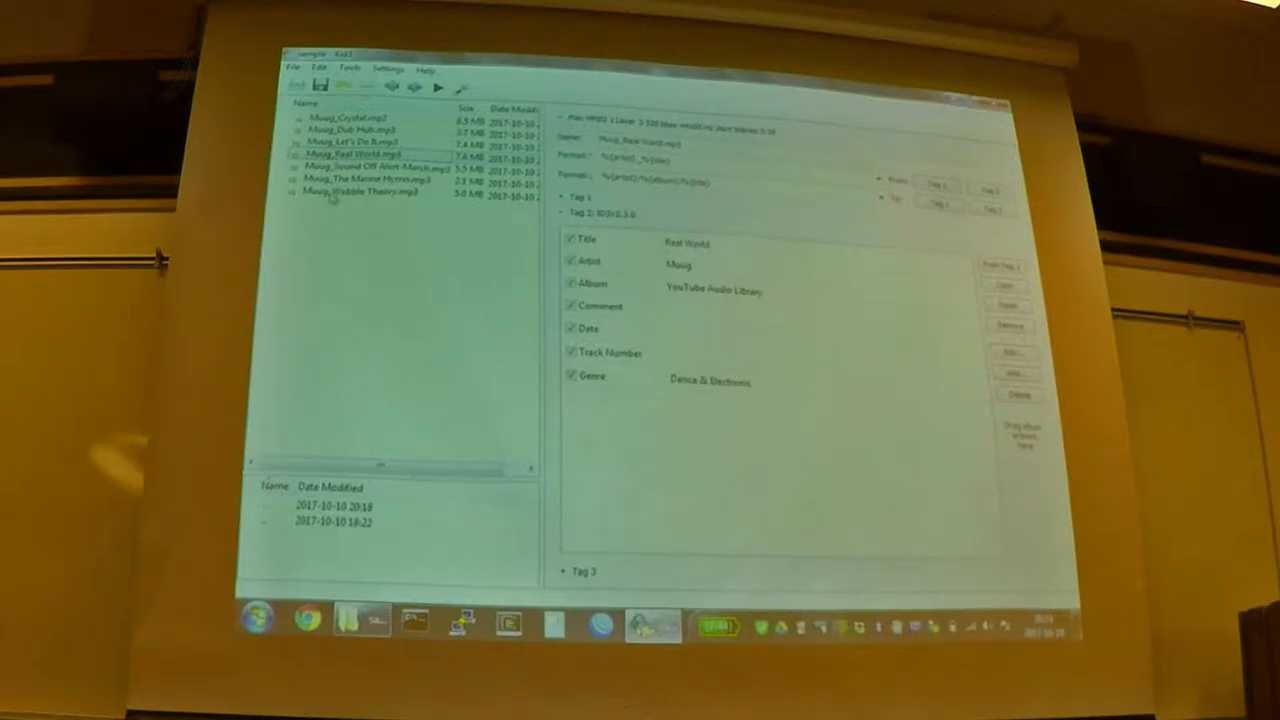
pyautogui.click(350, 116)
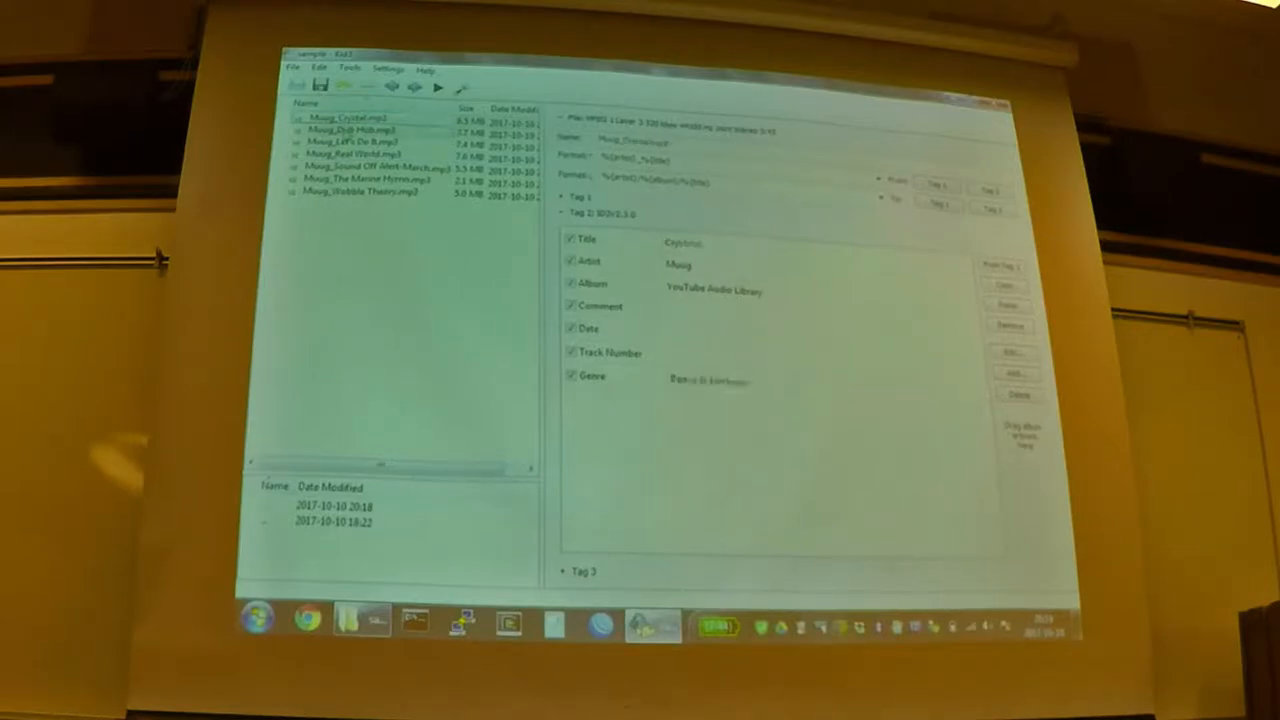
pyautogui.click(350, 128)
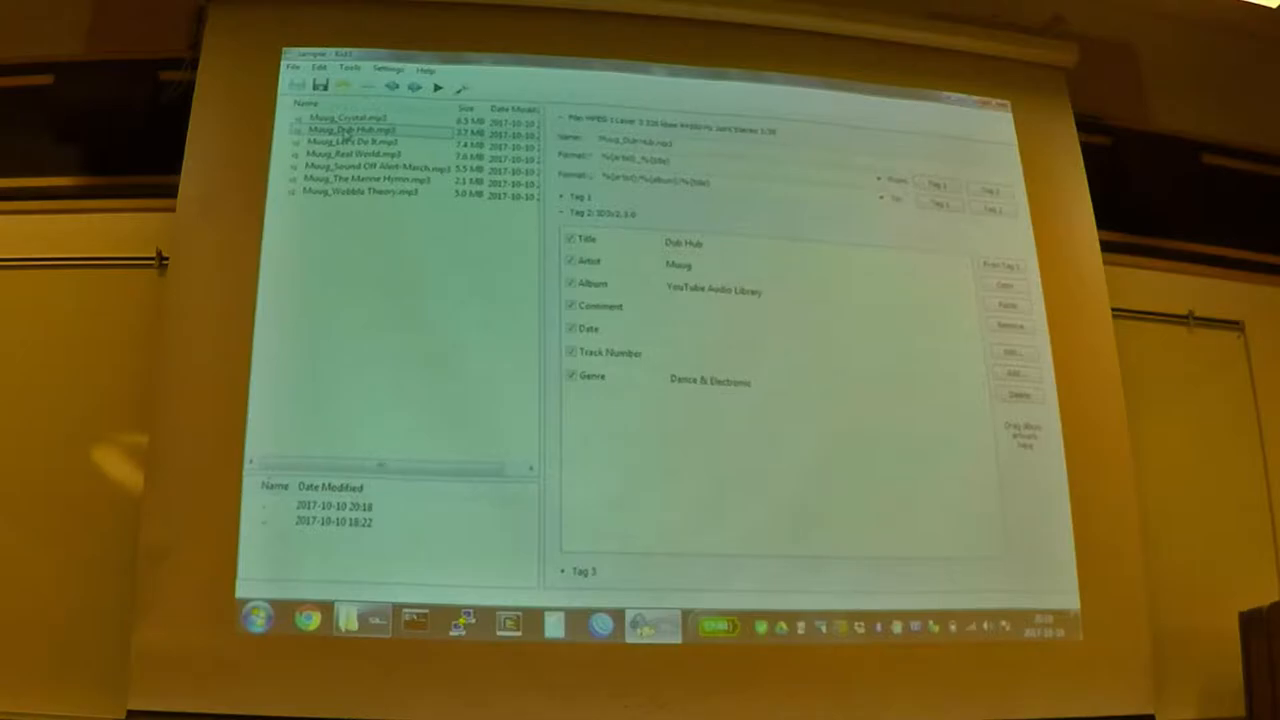
pyautogui.click(356, 152)
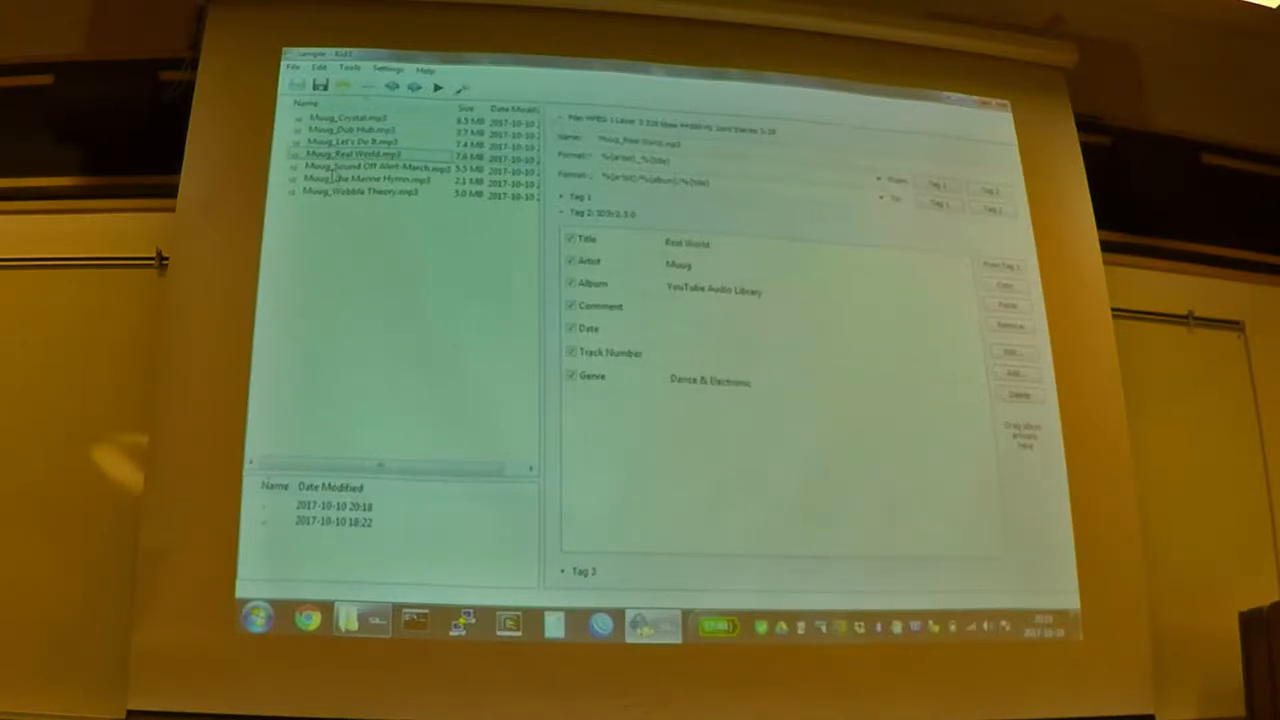
pyautogui.click(370, 192)
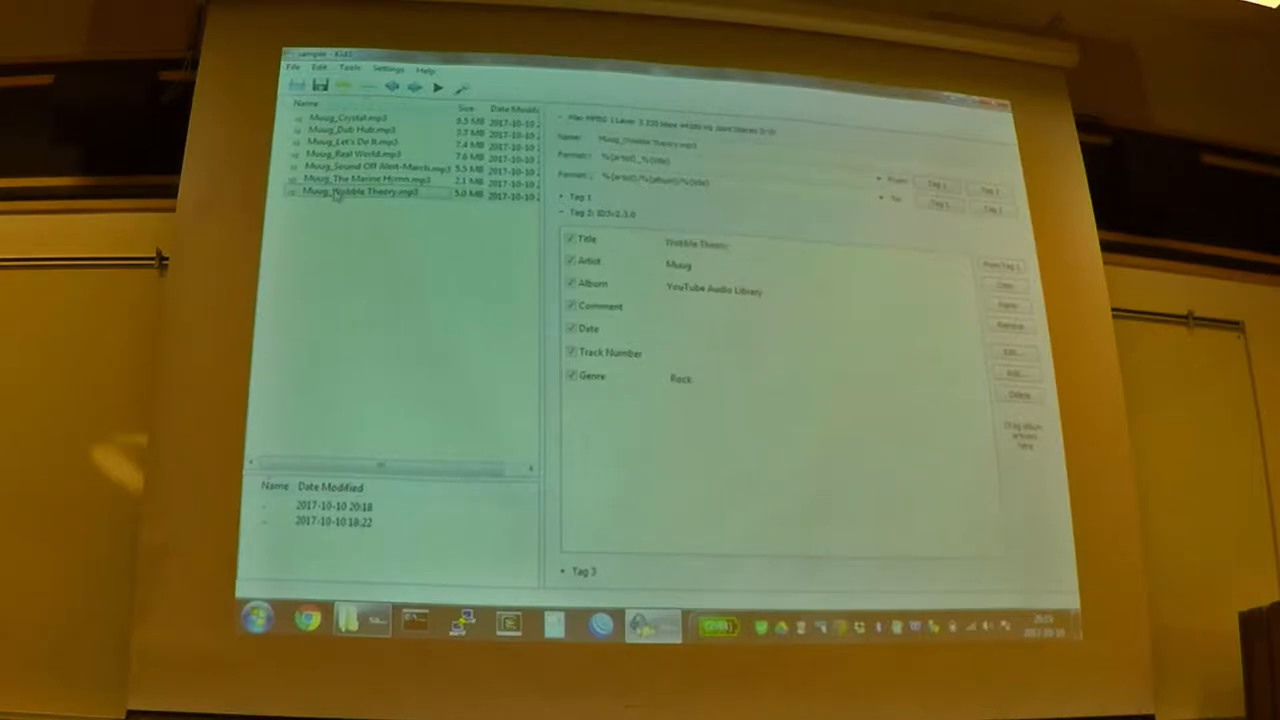
pyautogui.click(344, 116)
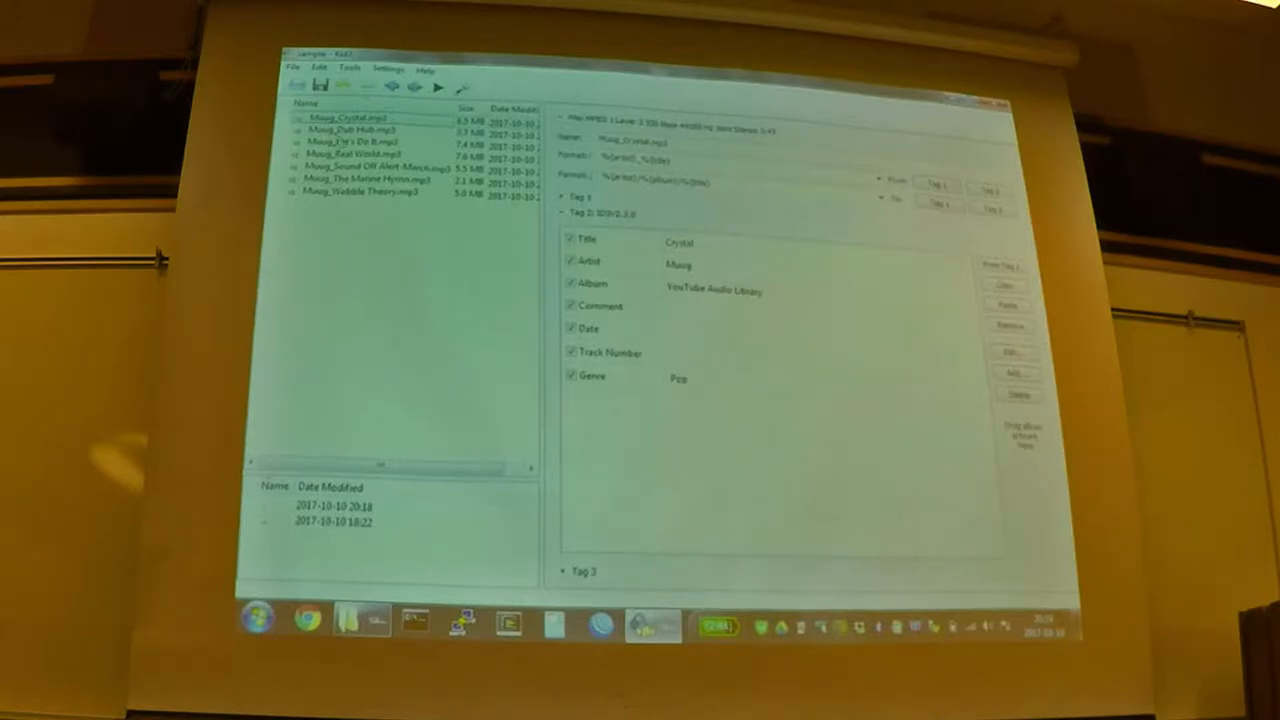
pyautogui.click(370, 166)
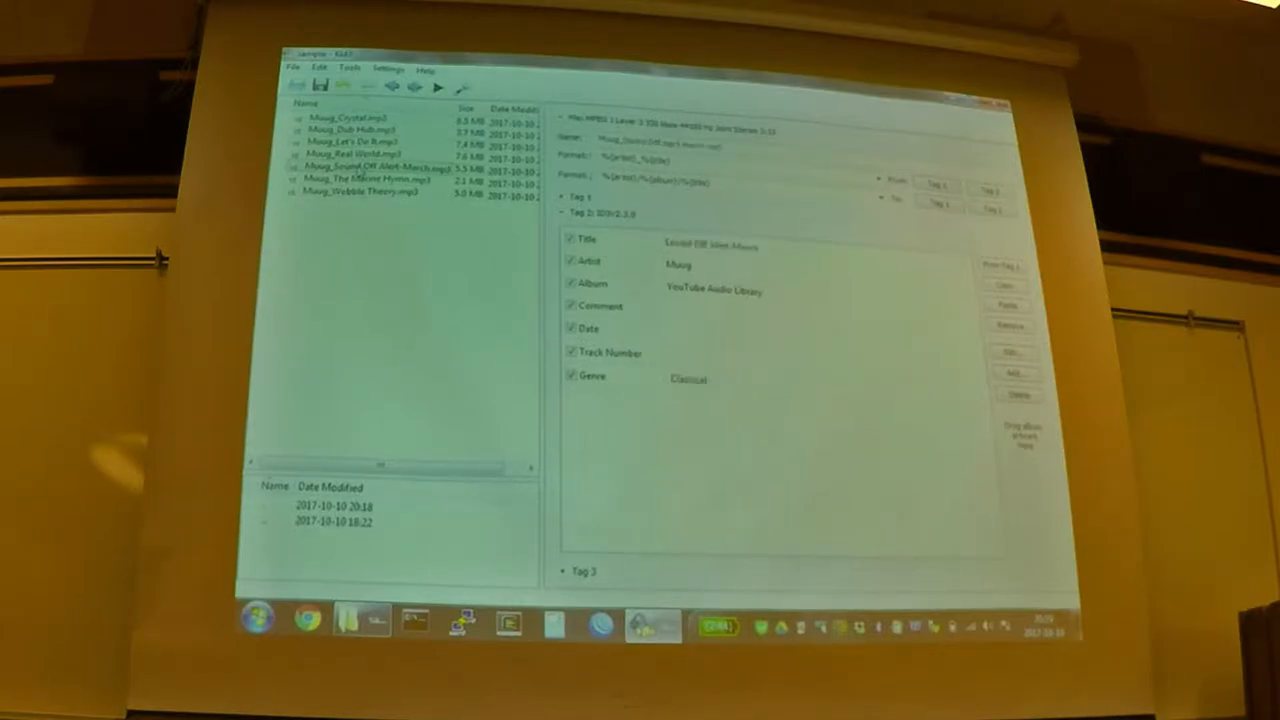
pyautogui.click(360, 168)
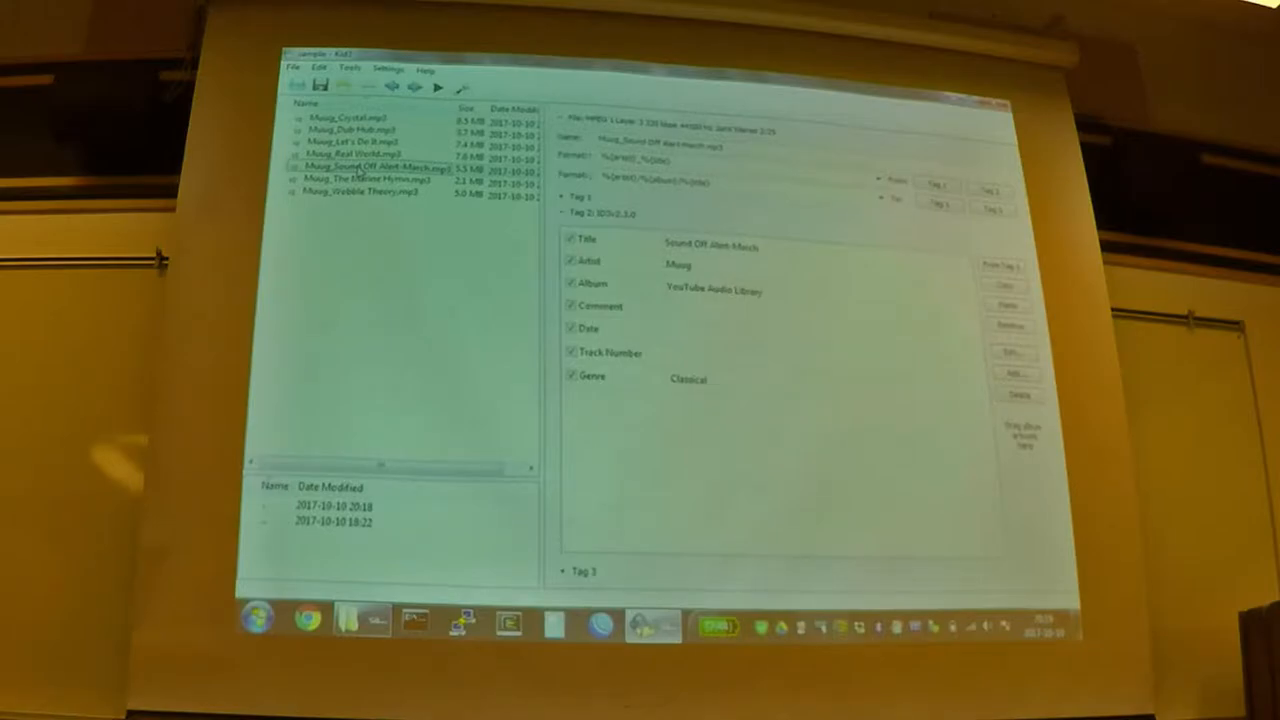
pyautogui.click(356, 116)
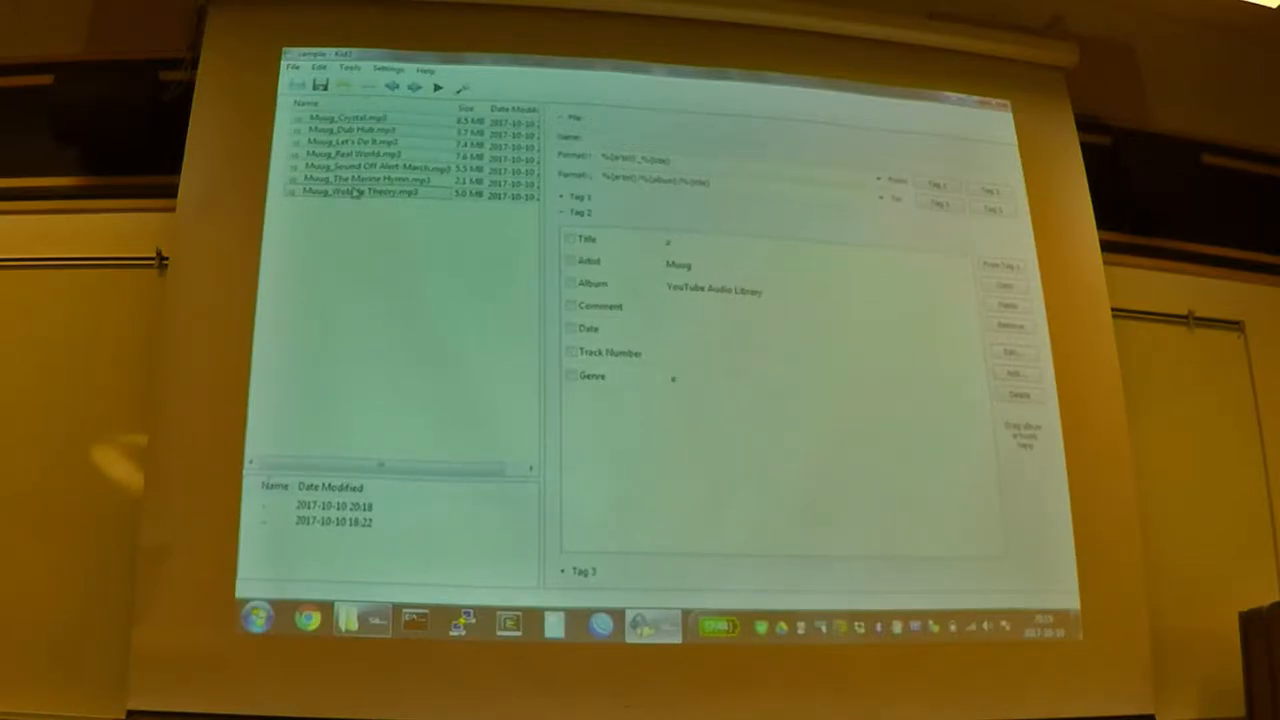
# Step: Set up Tools > Number Tracks for all seven files starting at 1 with total number of tracks included
pyautogui.click(348, 68)
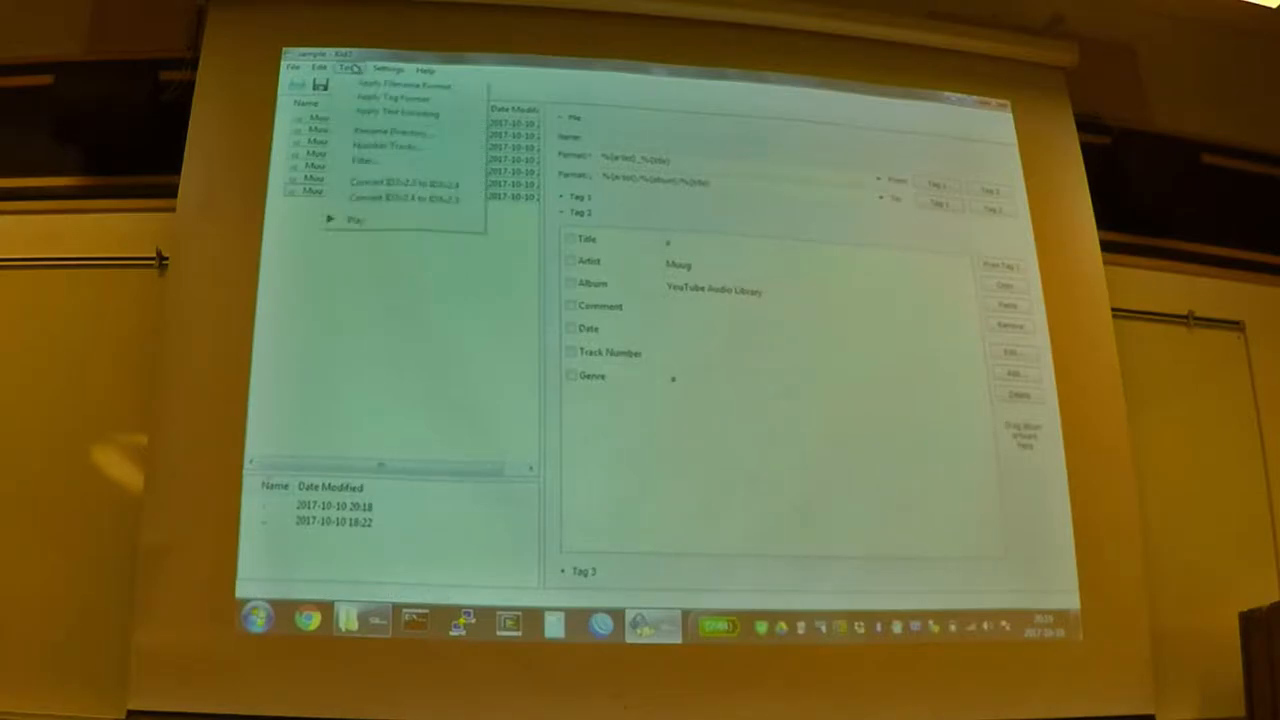
pyautogui.click(384, 144)
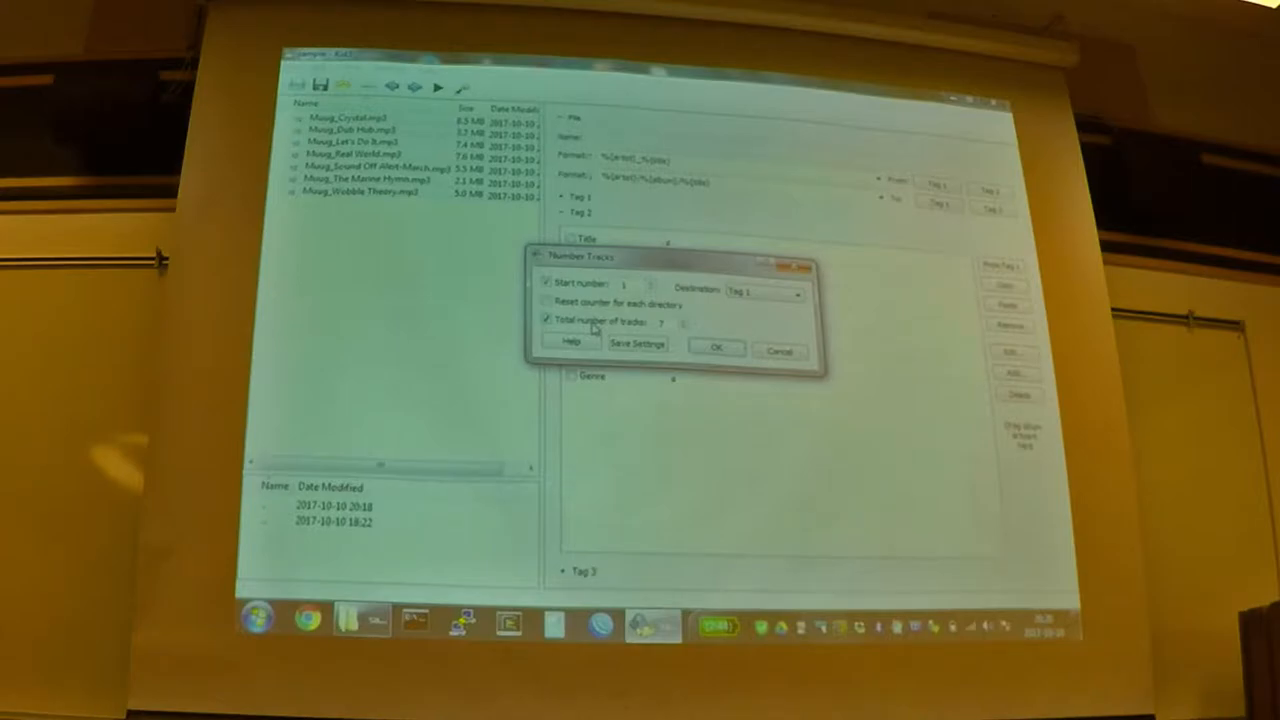
pyautogui.click(796, 294)
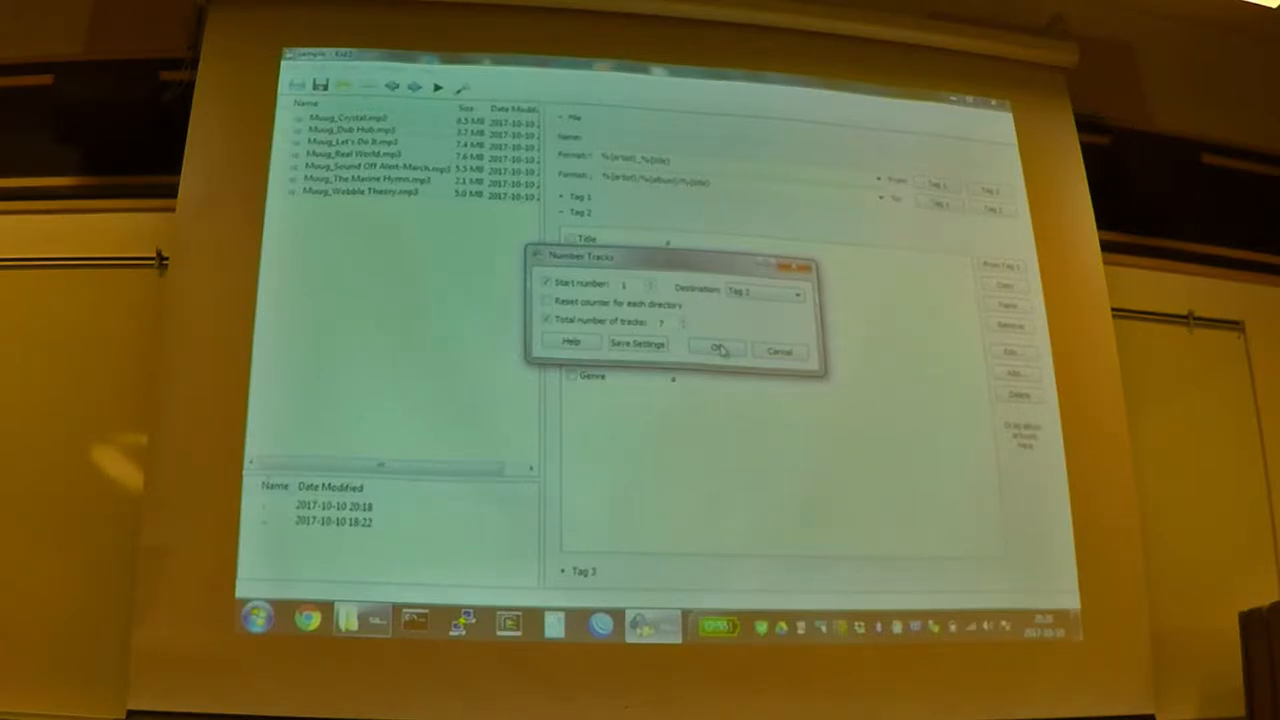
# Step: Number the tracks 1/7 through 7/7 and check Crystal, Let's Do It and Sound Off
pyautogui.click(716, 352)
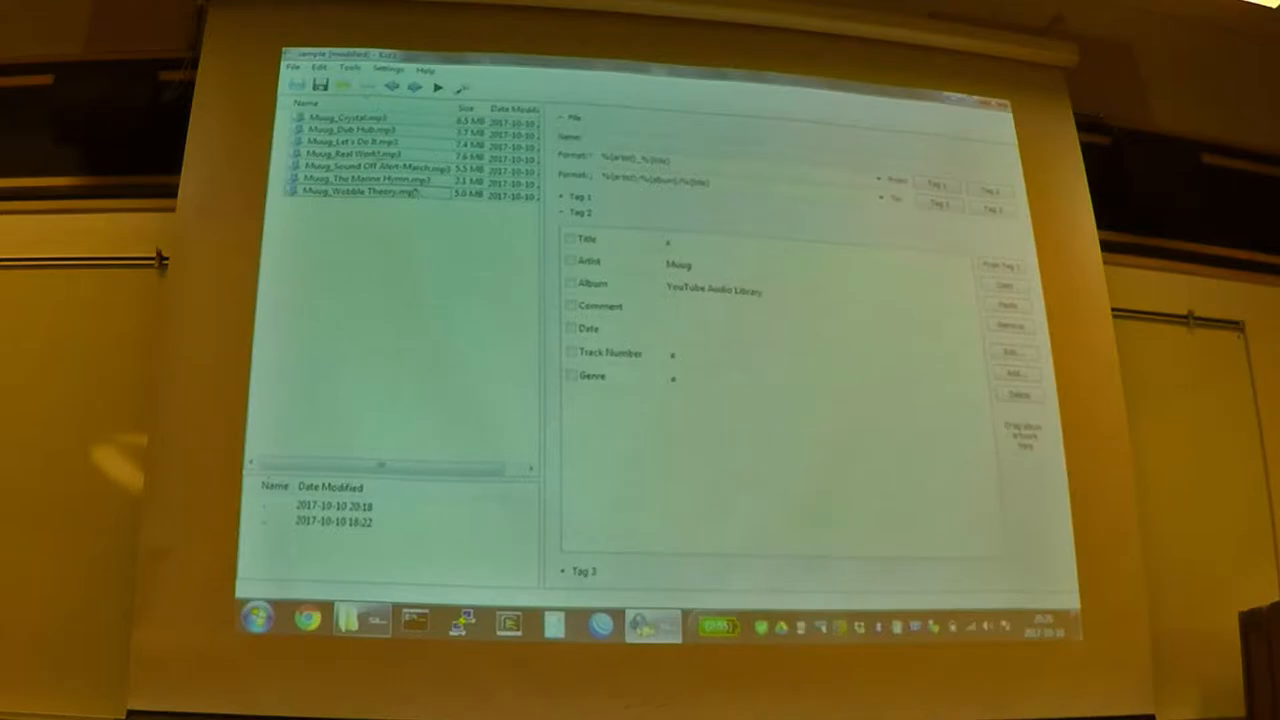
pyautogui.click(348, 116)
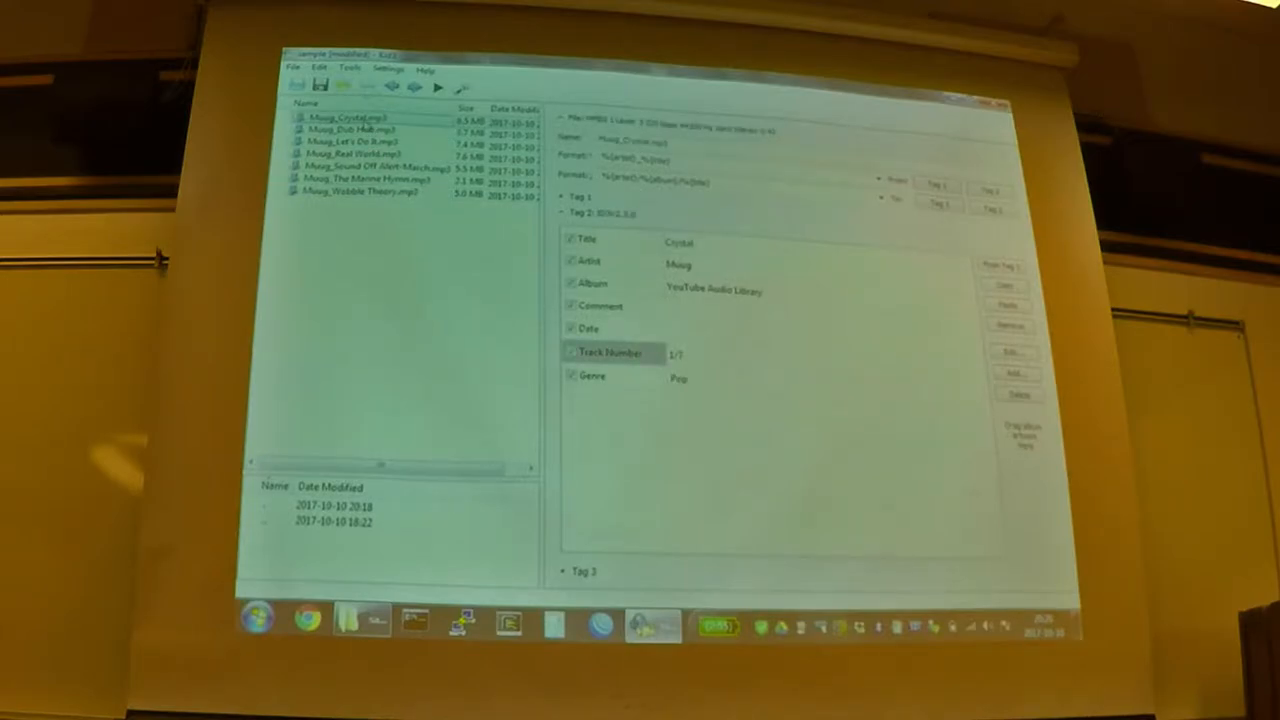
pyautogui.click(350, 140)
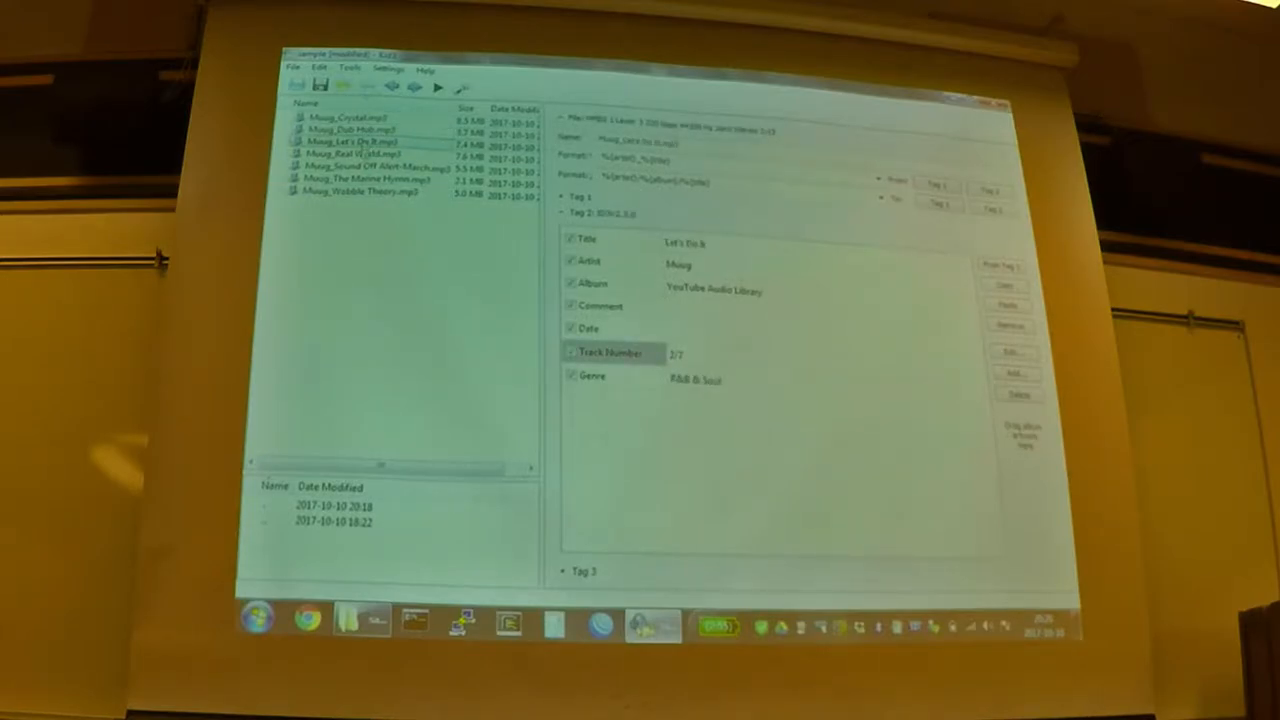
pyautogui.click(370, 166)
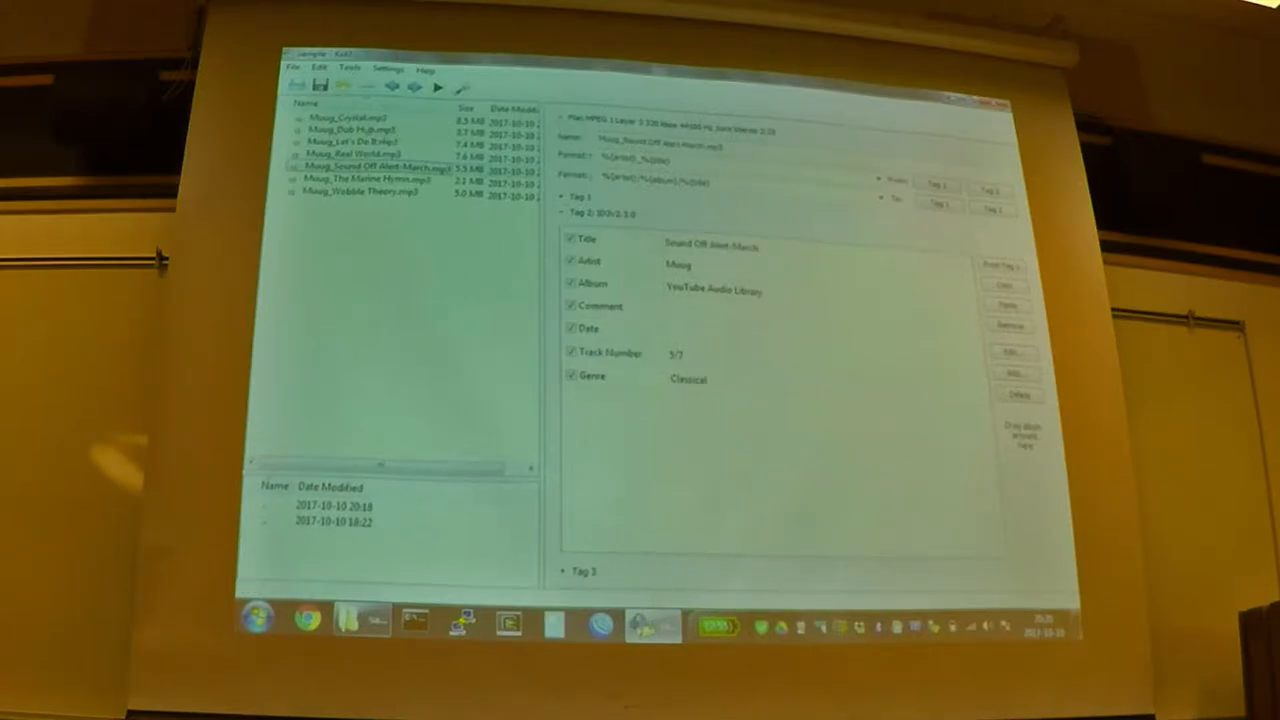
# Step: Rename the files to %{track}_%{artist}_%{title} so each starts with its two-digit number
pyautogui.click(344, 118)
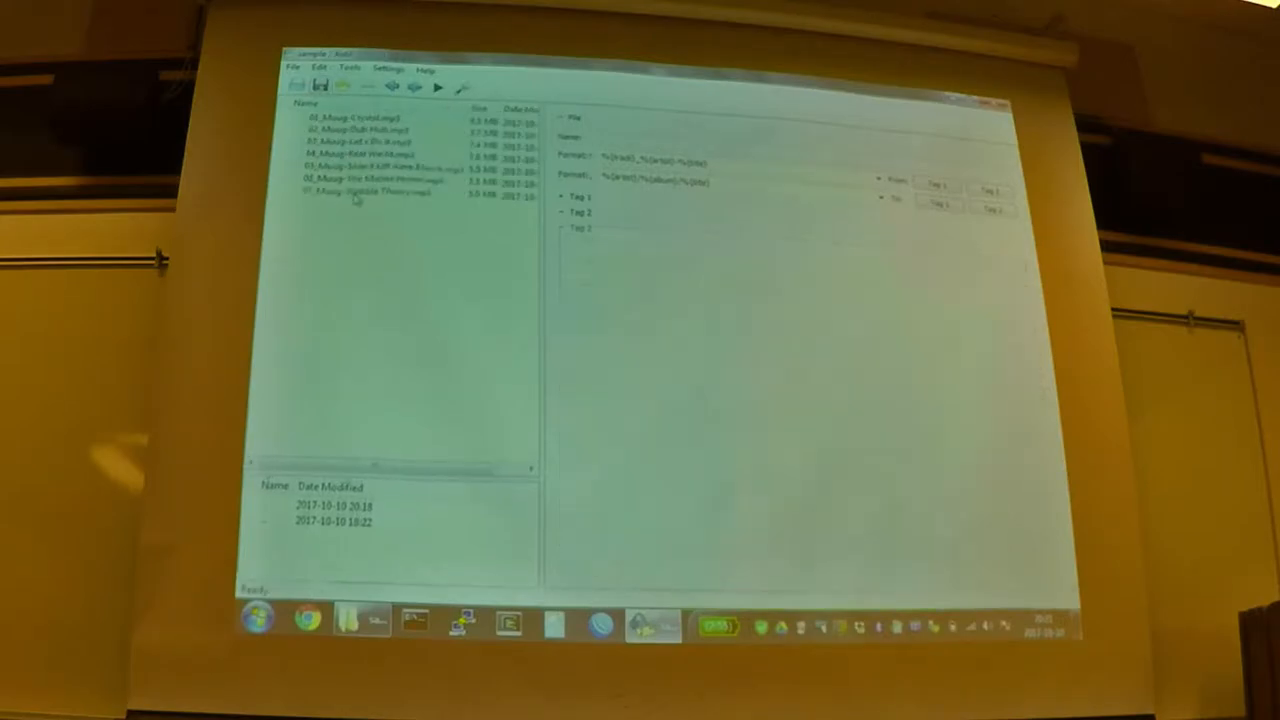
pyautogui.click(360, 116)
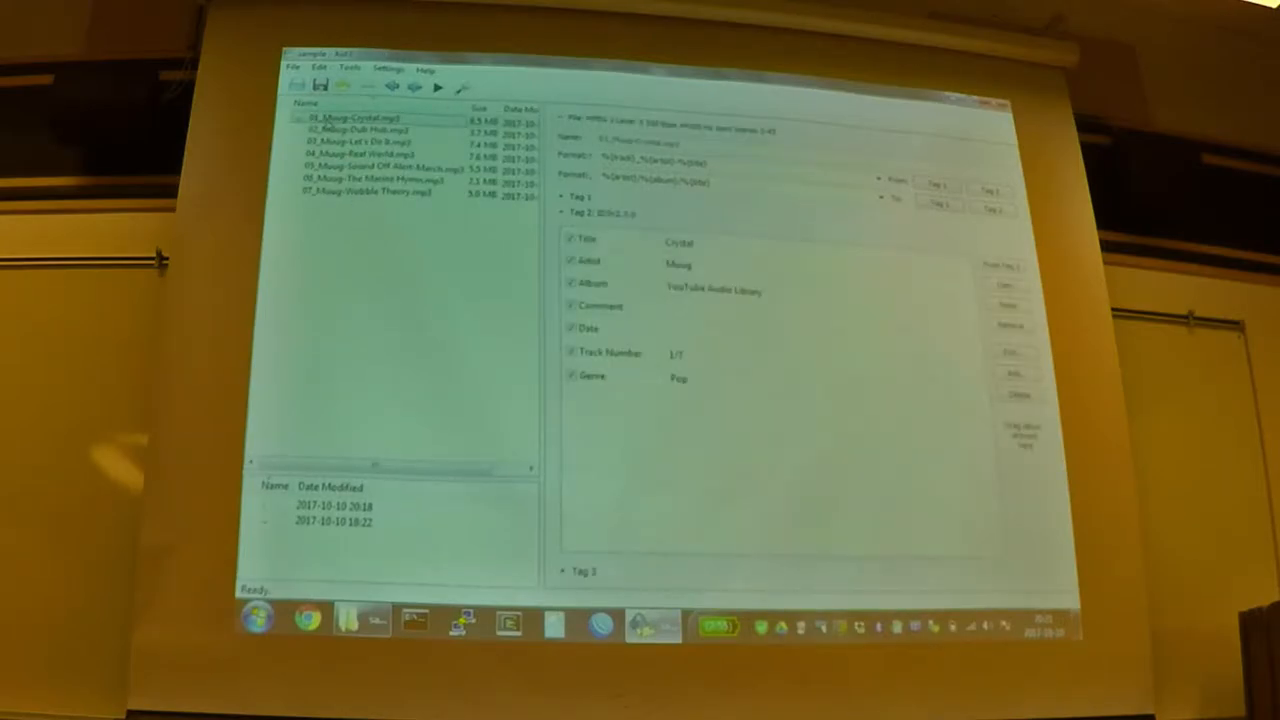
pyautogui.click(360, 130)
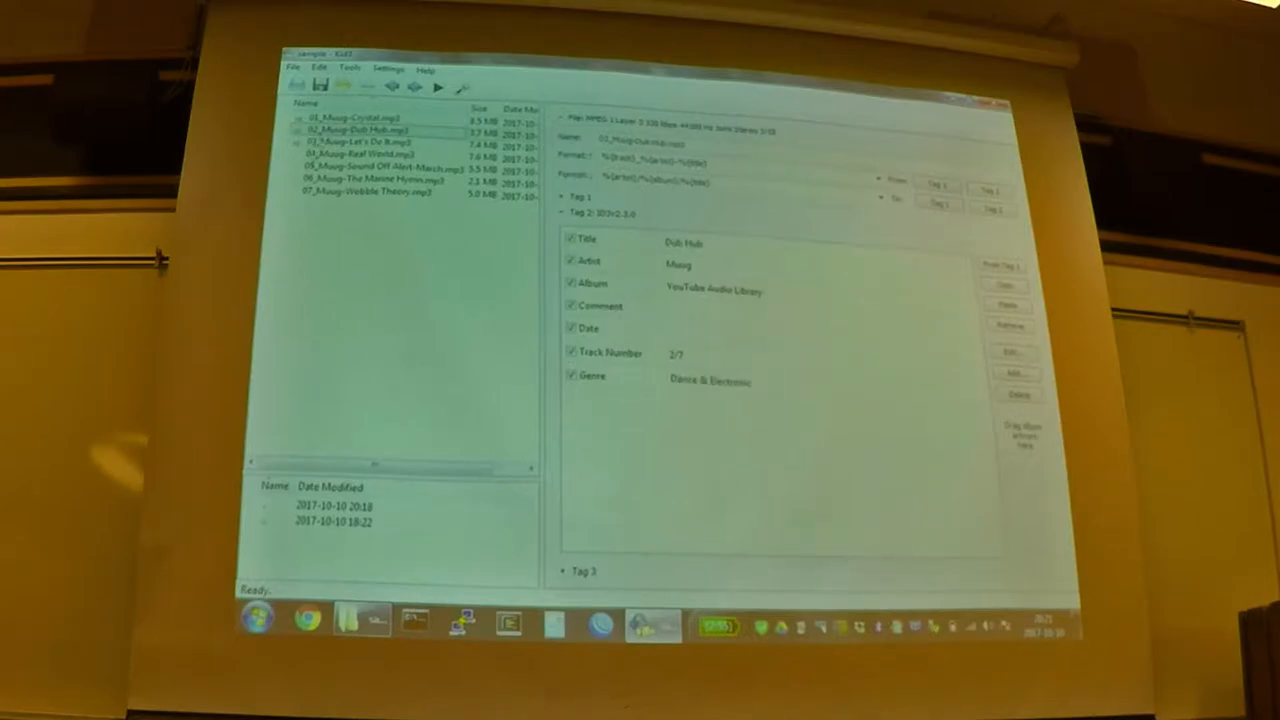
# Step: Deselect The Marine Hymn so the tag panes show no track's details
pyautogui.click(350, 180)
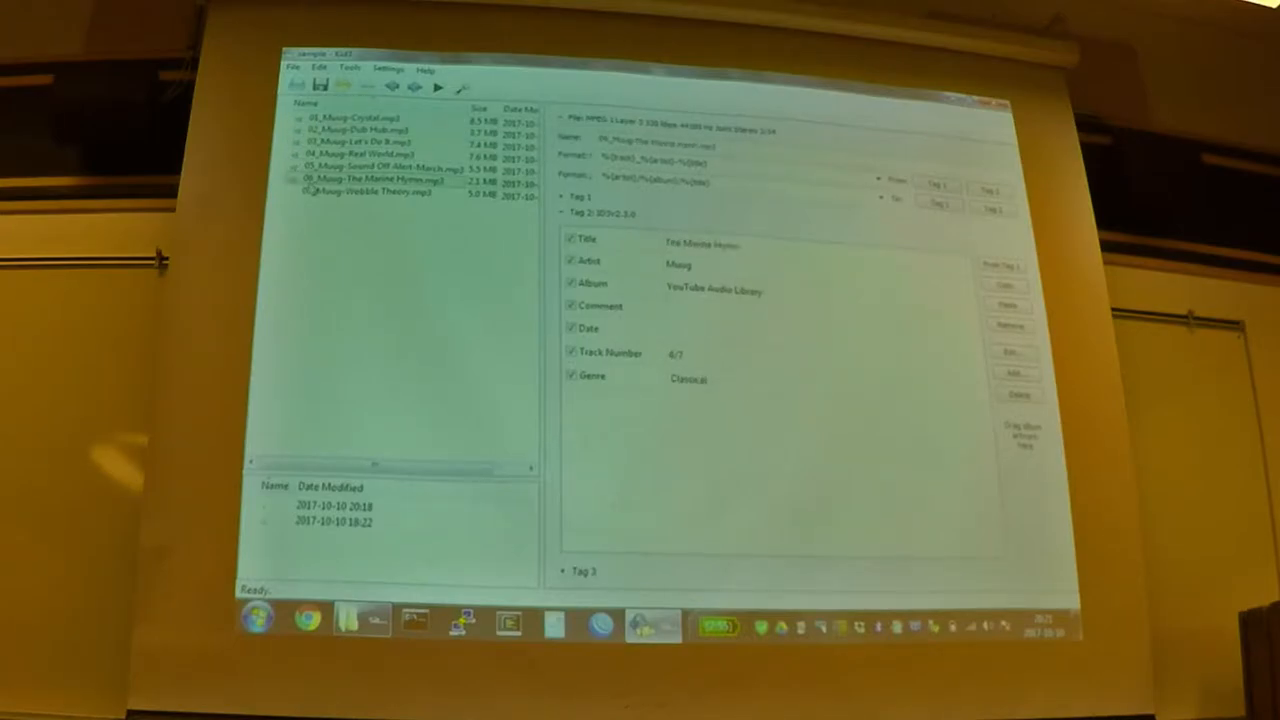
pyautogui.click(356, 192)
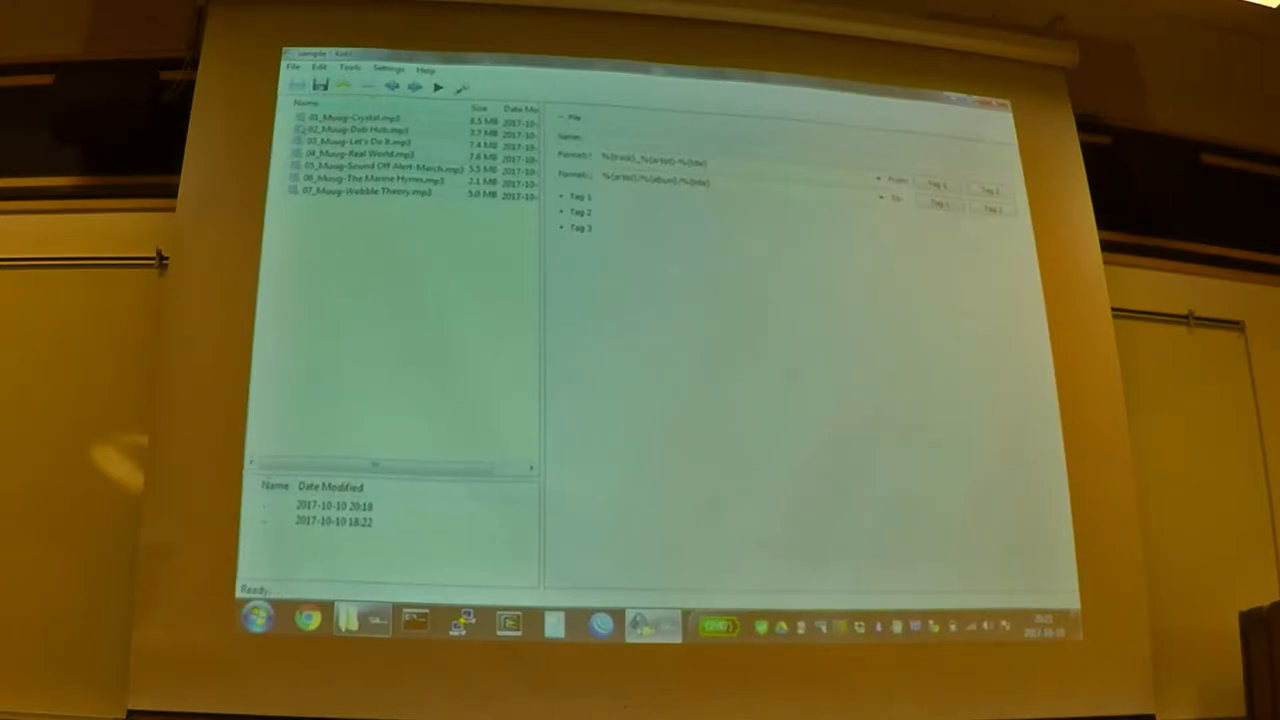
# Step: Select the numbered tracks and rebuild title, artist and track number from their file names
pyautogui.click(370, 116)
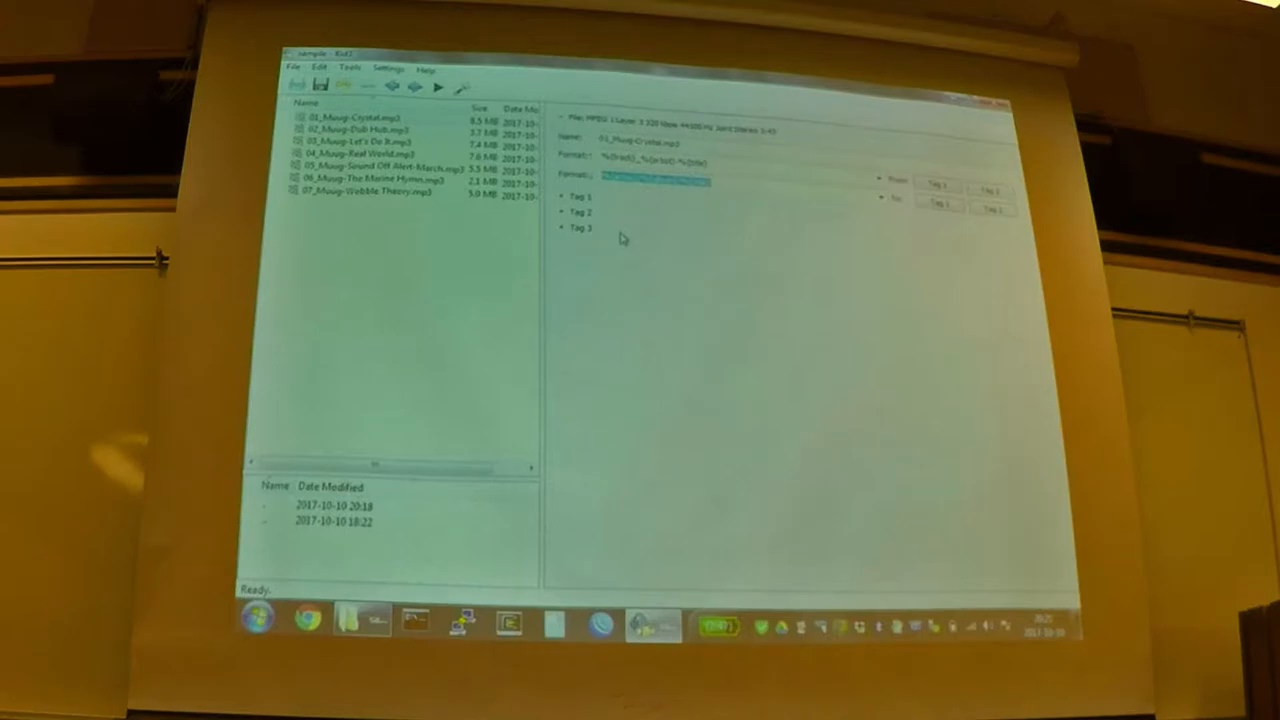
pyautogui.moveTo(636, 252)
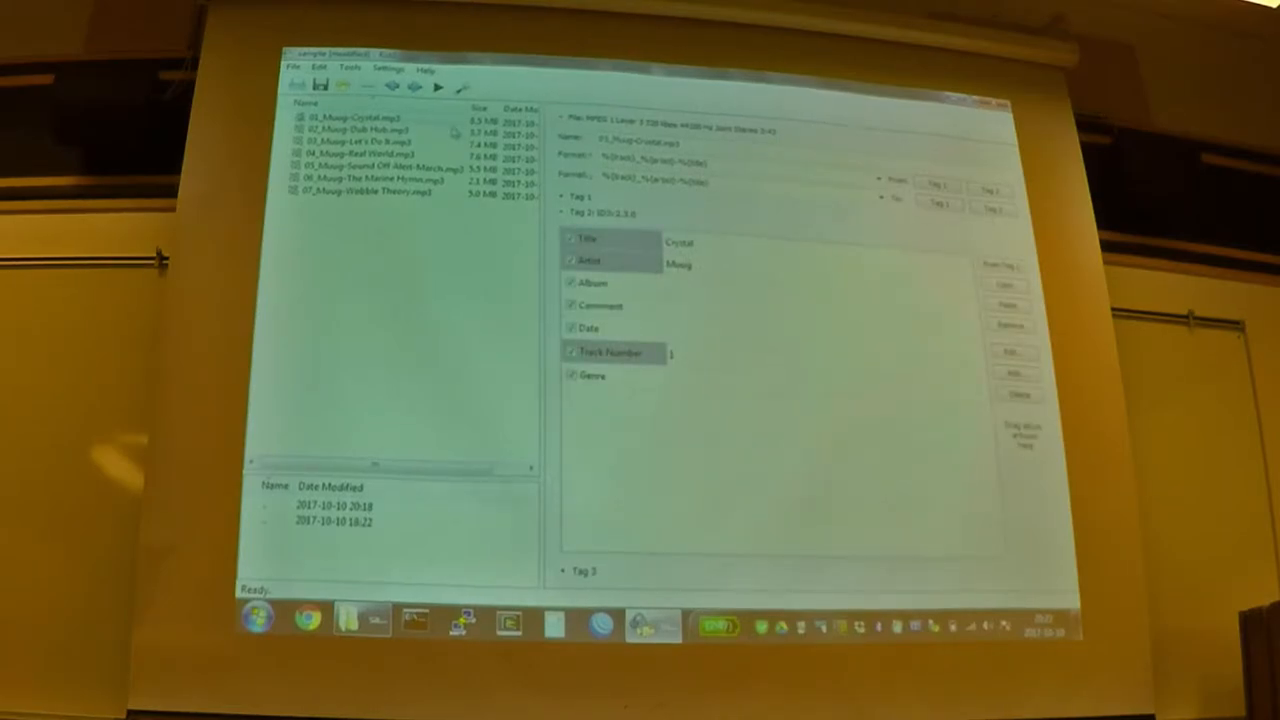
# Step: Check Real World, The Marine Hymn and Crystal's rebuilt tags, then save them to the files
pyautogui.click(360, 142)
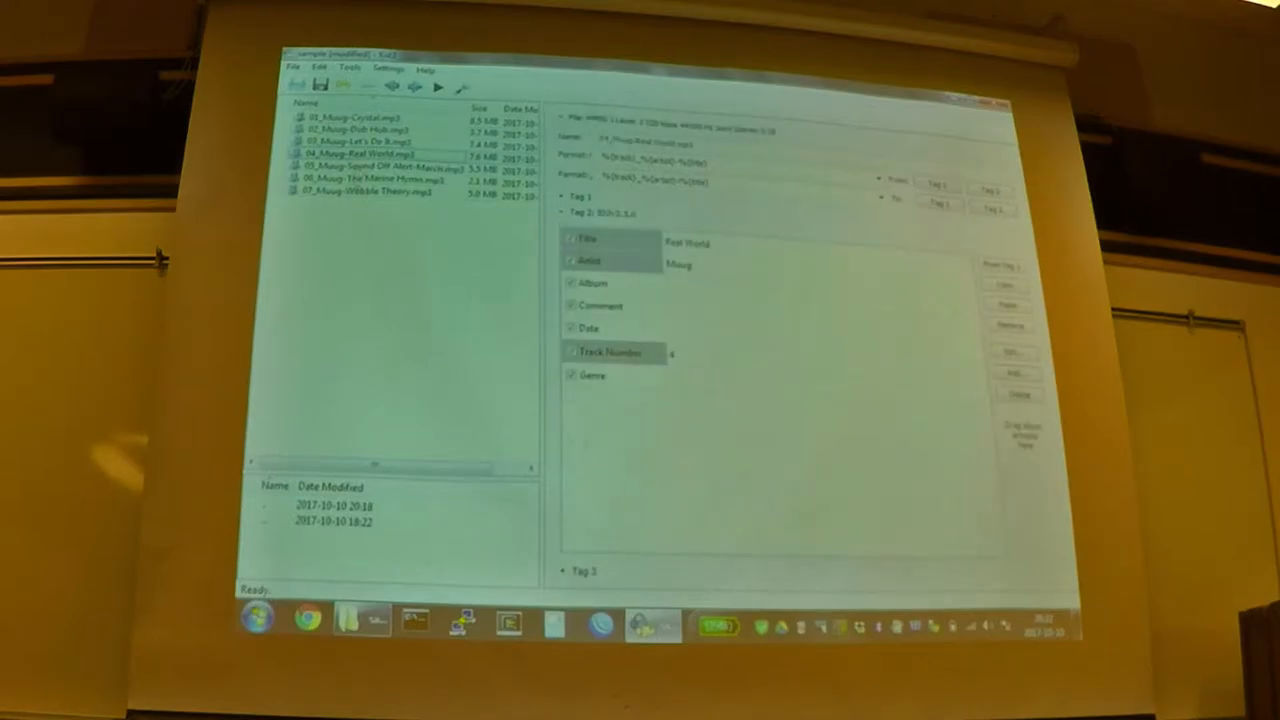
pyautogui.click(376, 168)
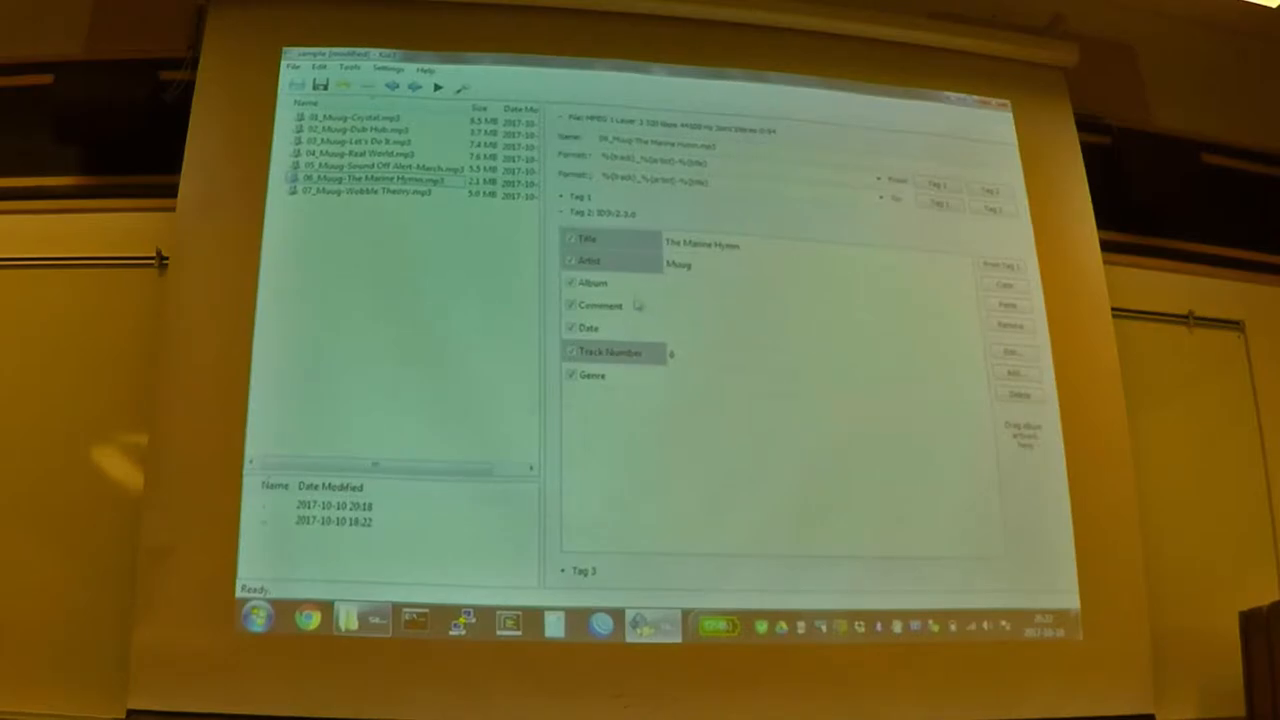
pyautogui.moveTo(676, 290)
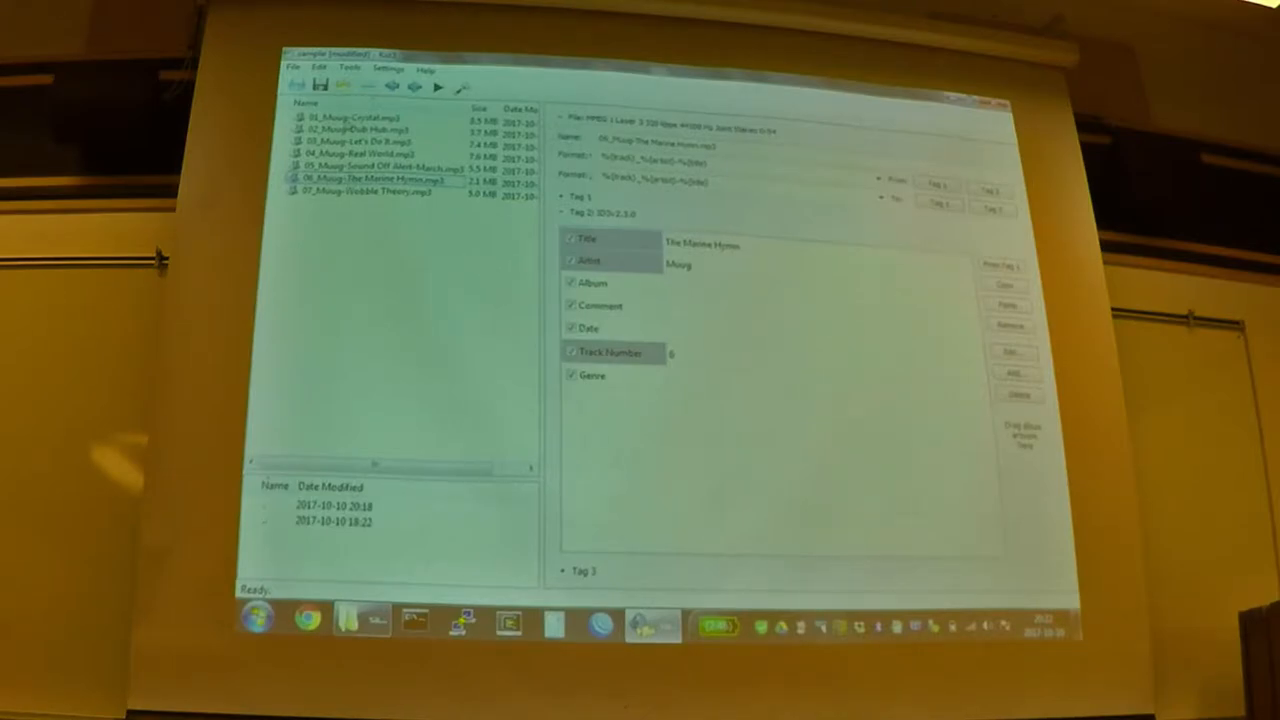
pyautogui.click(350, 116)
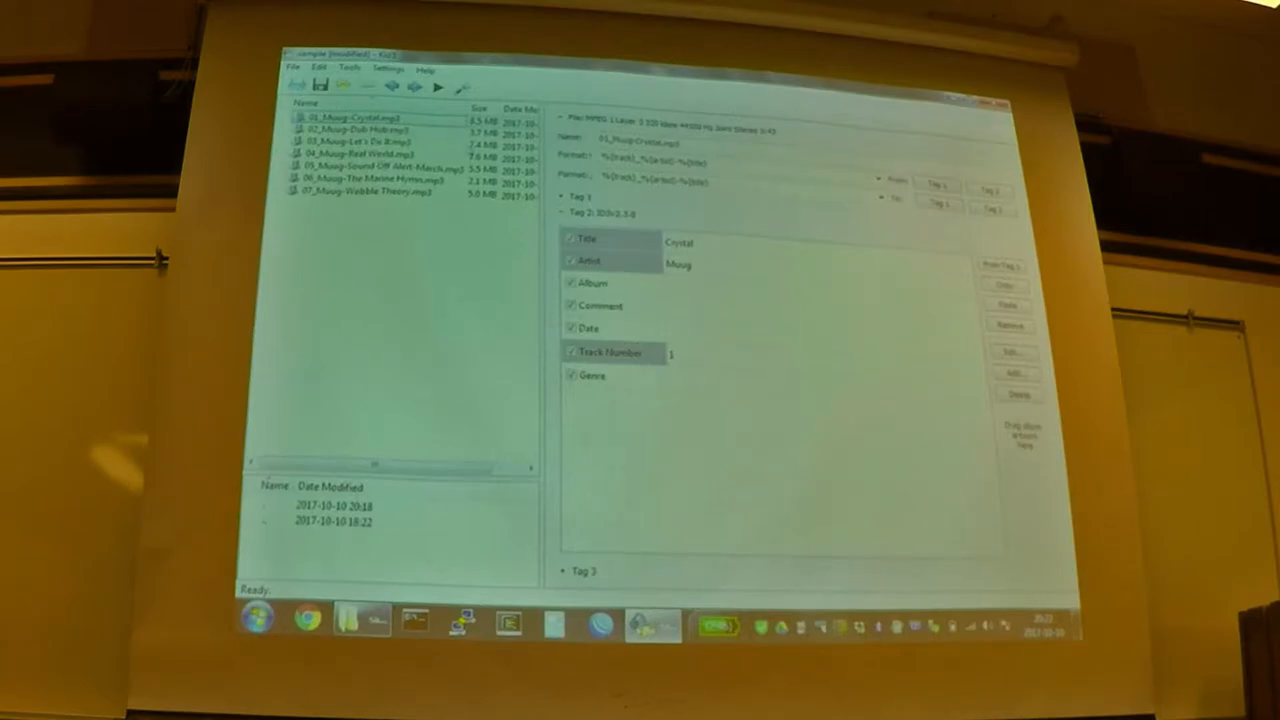
pyautogui.click(322, 84)
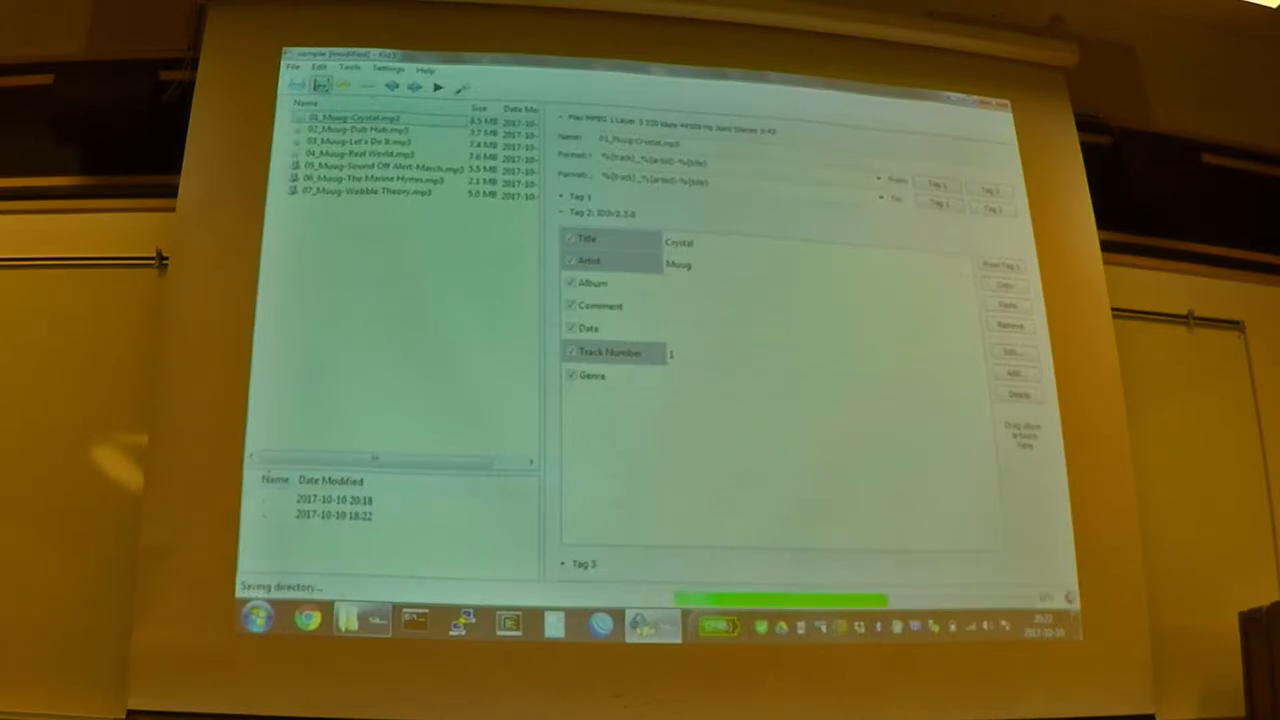
# Step: Open the parent moog folder and collapse the extra sample folder's tracks
pyautogui.click(292, 70)
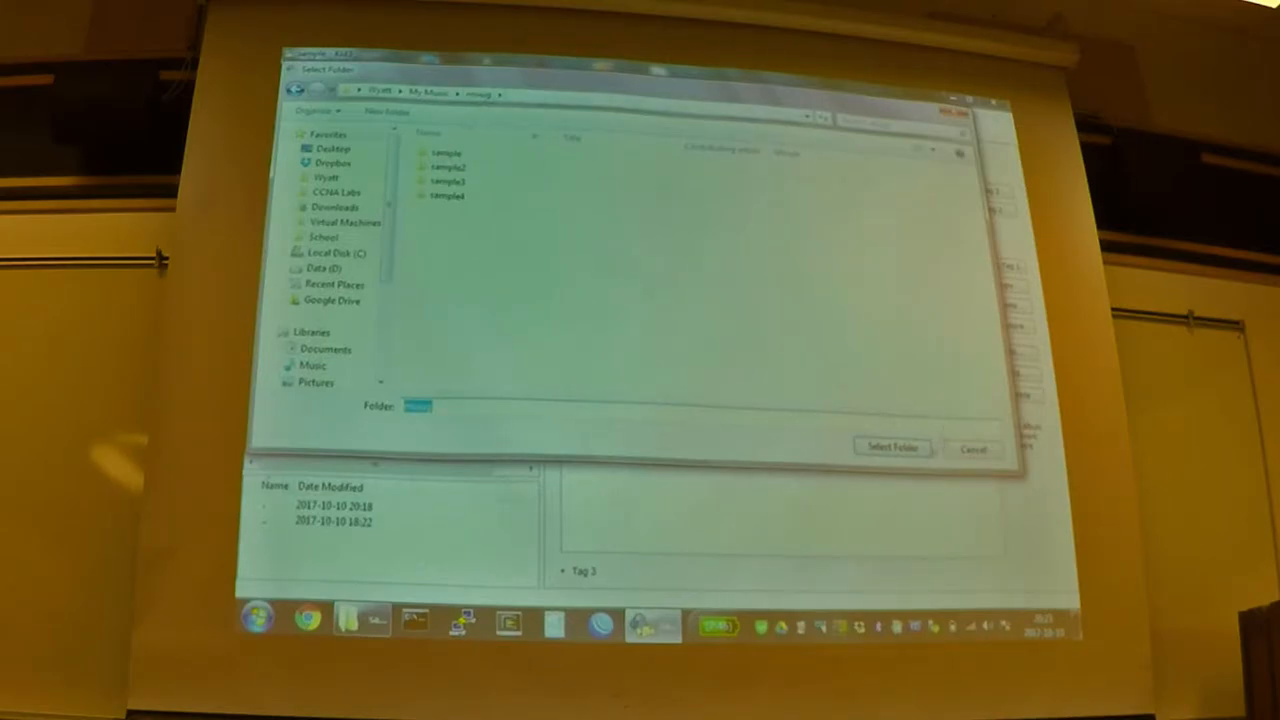
pyautogui.click(890, 448)
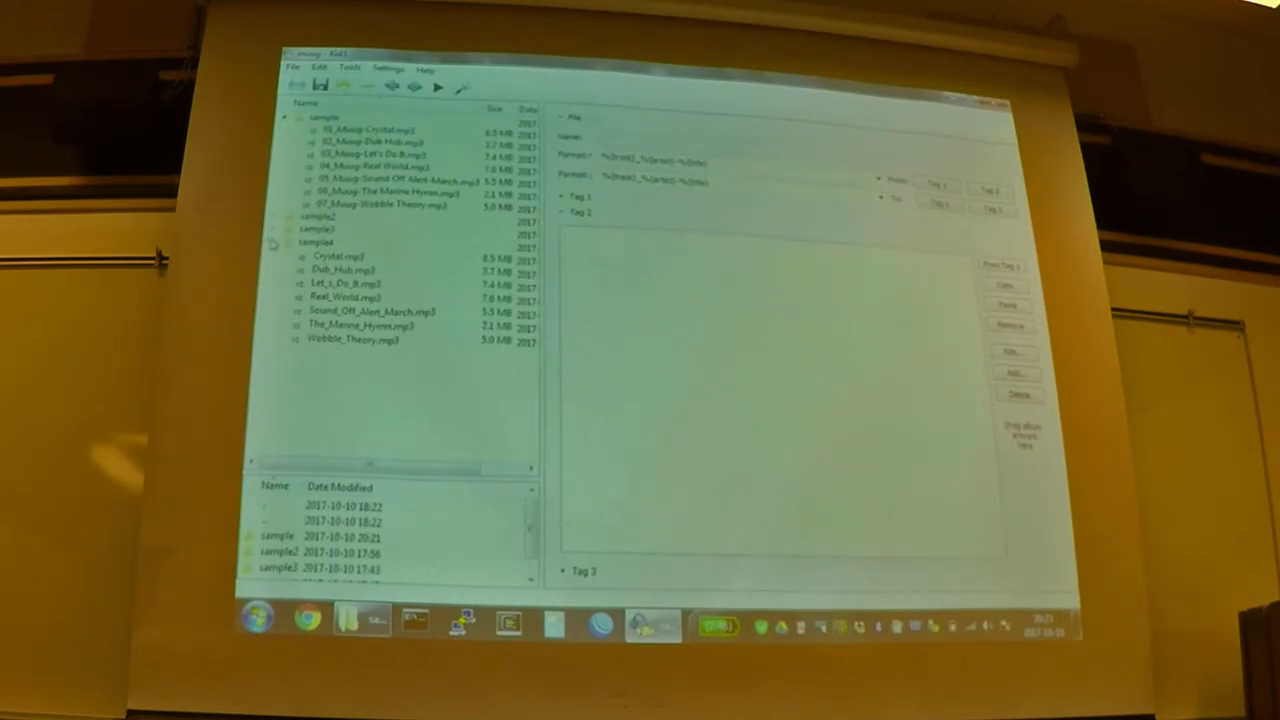
pyautogui.click(288, 242)
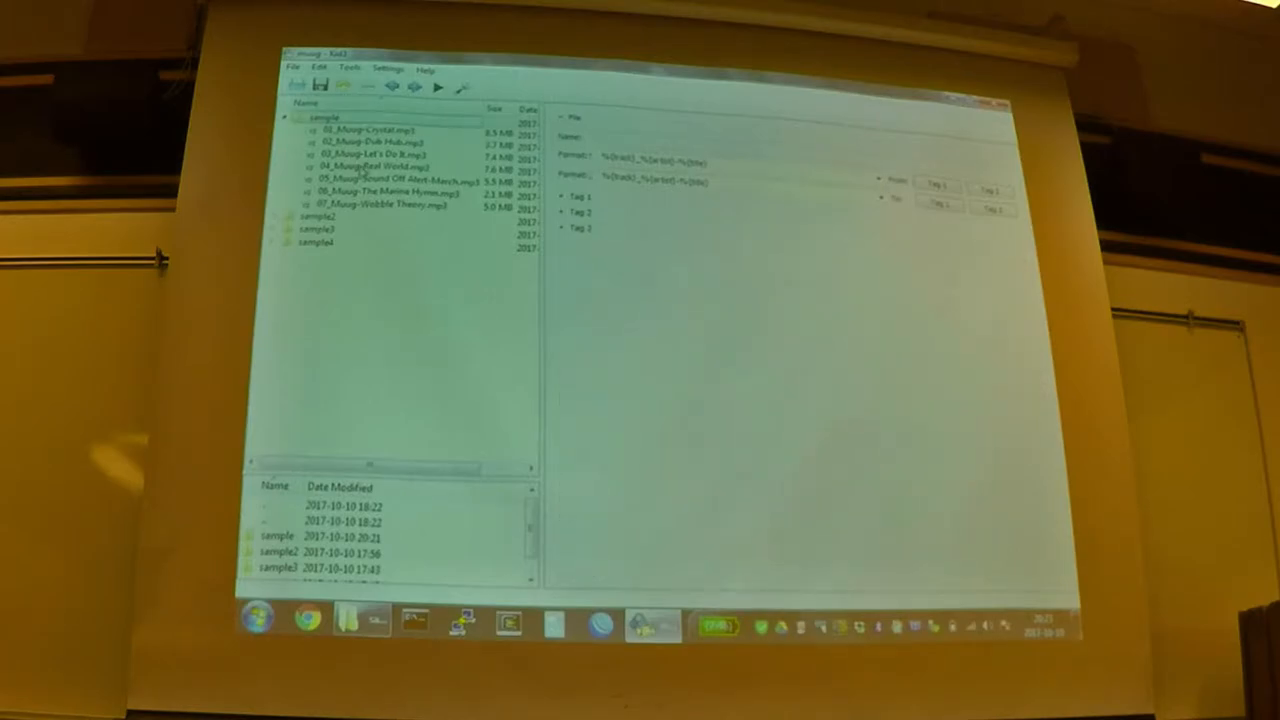
# Step: Select the sample folder's tracks and tag them with album sample taken from the folder name
pyautogui.click(380, 132)
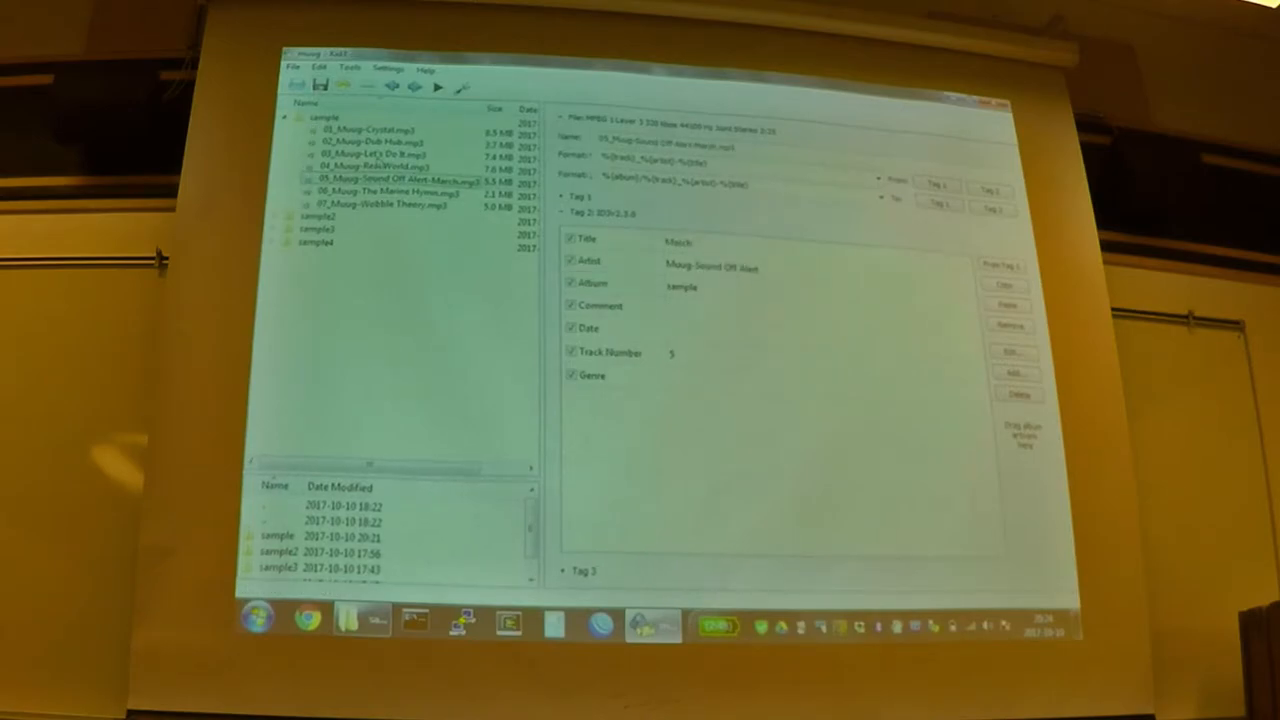
# Step: Check that Crystal, The Marine Hymn and Wobble Theory show album sample with their numbers
pyautogui.click(370, 130)
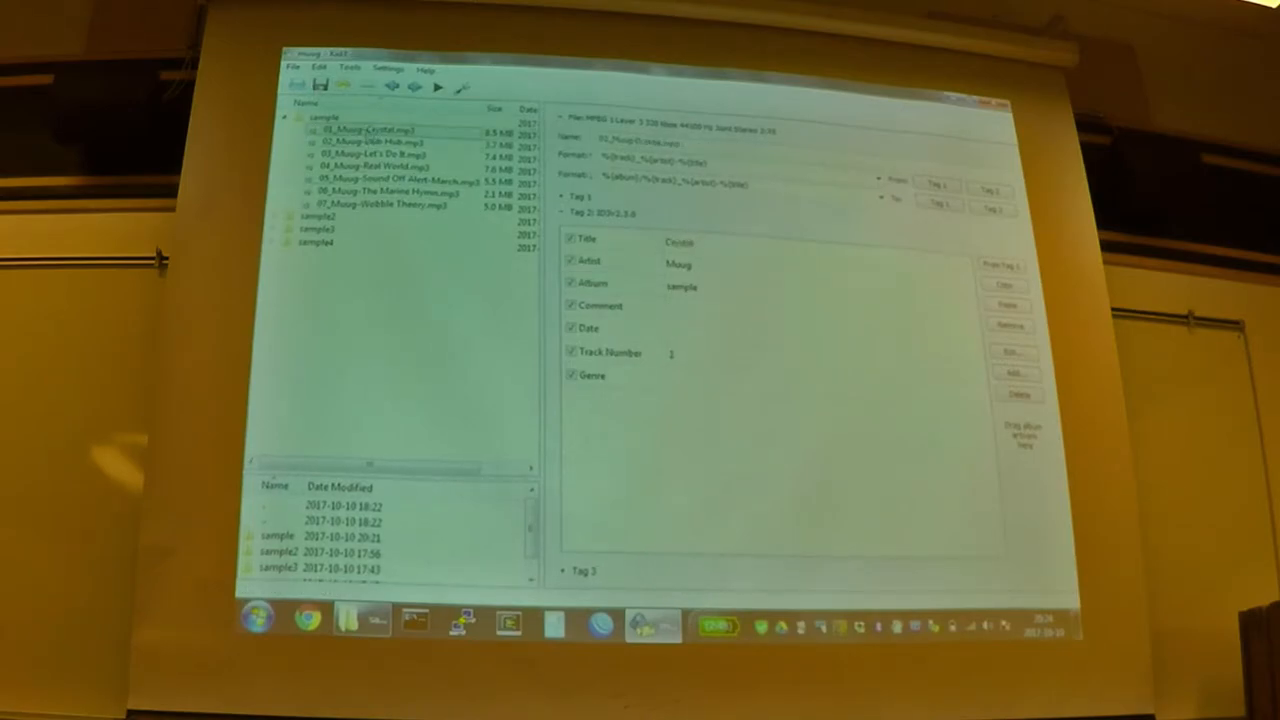
pyautogui.click(380, 192)
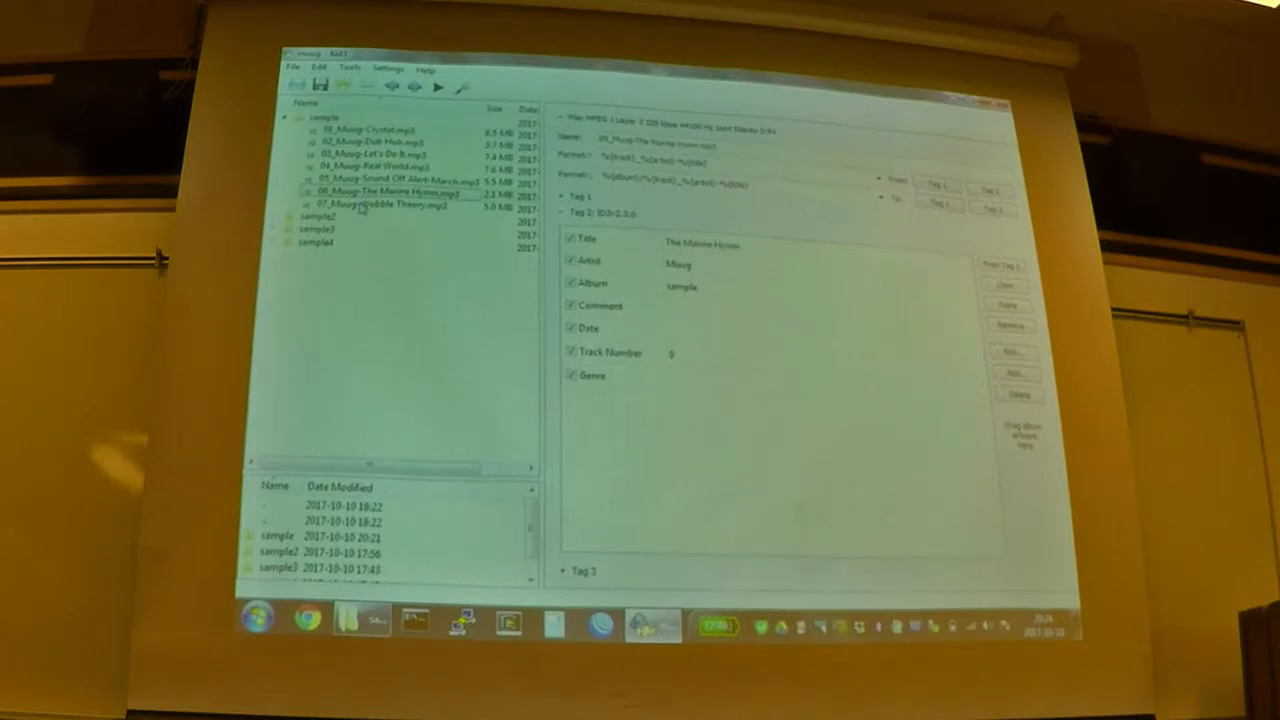
pyautogui.click(380, 204)
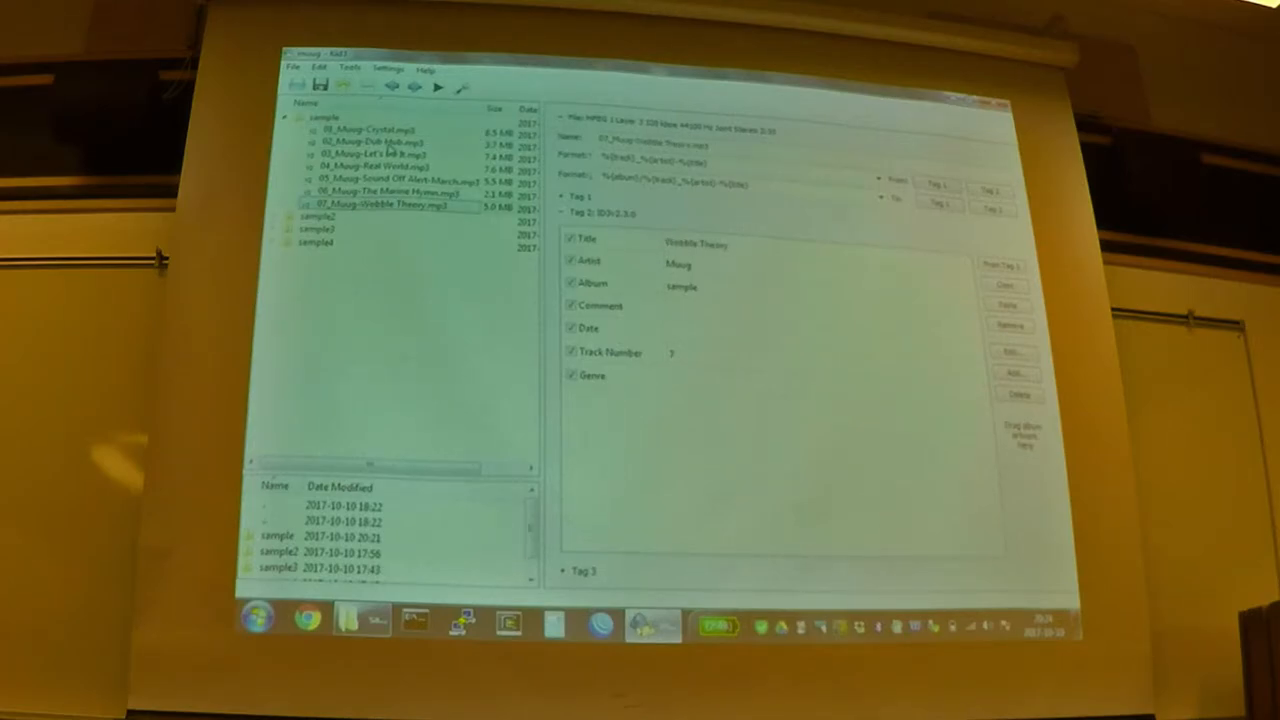
pyautogui.moveTo(410, 490)
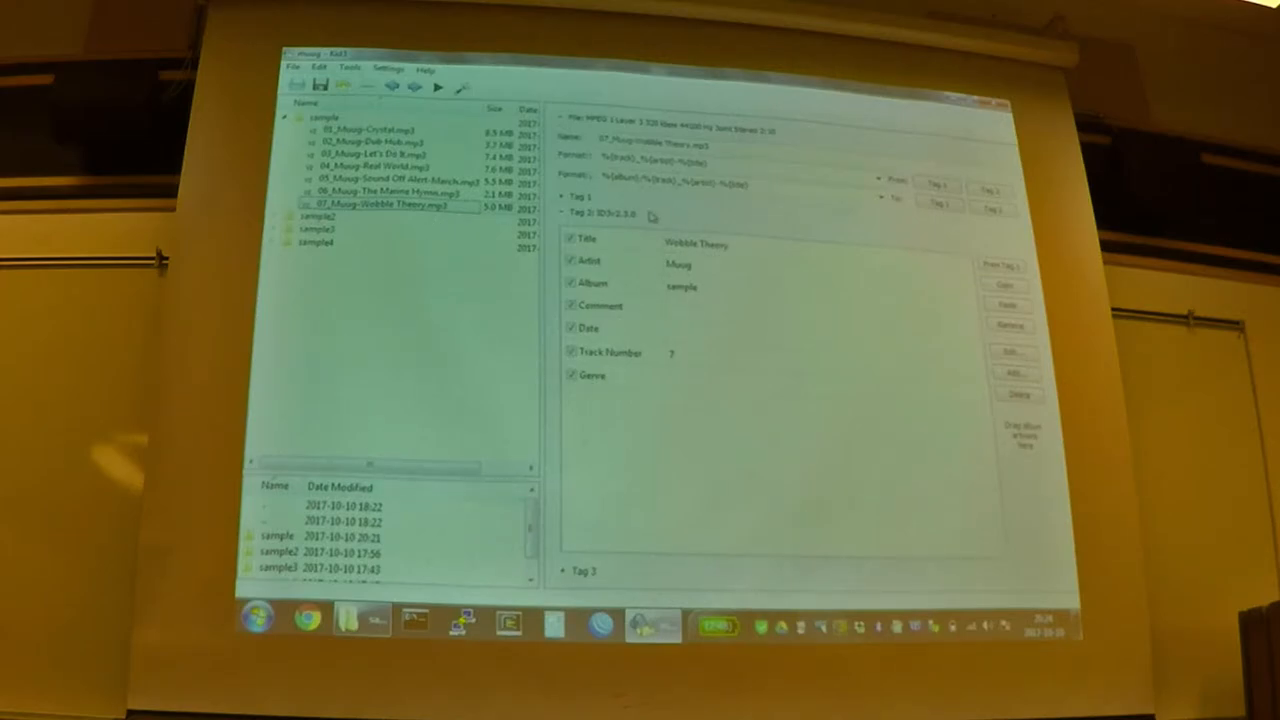
pyautogui.moveTo(616, 224)
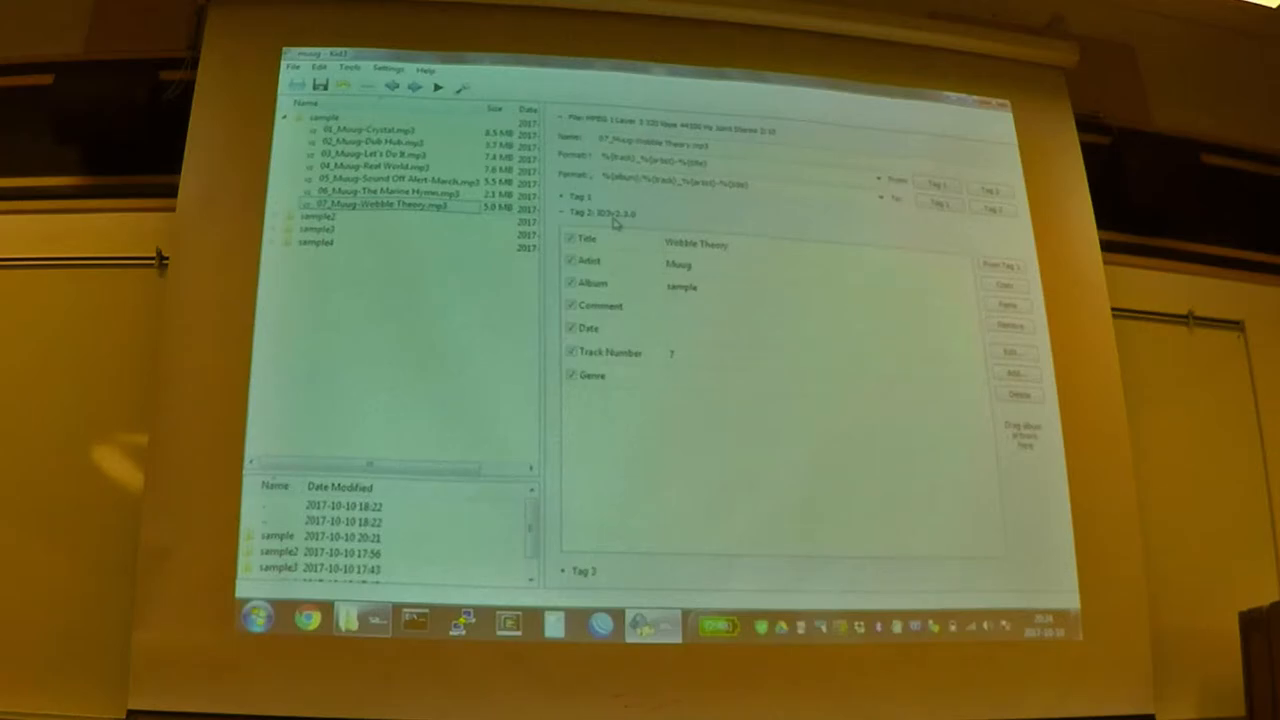
pyautogui.moveTo(780, 304)
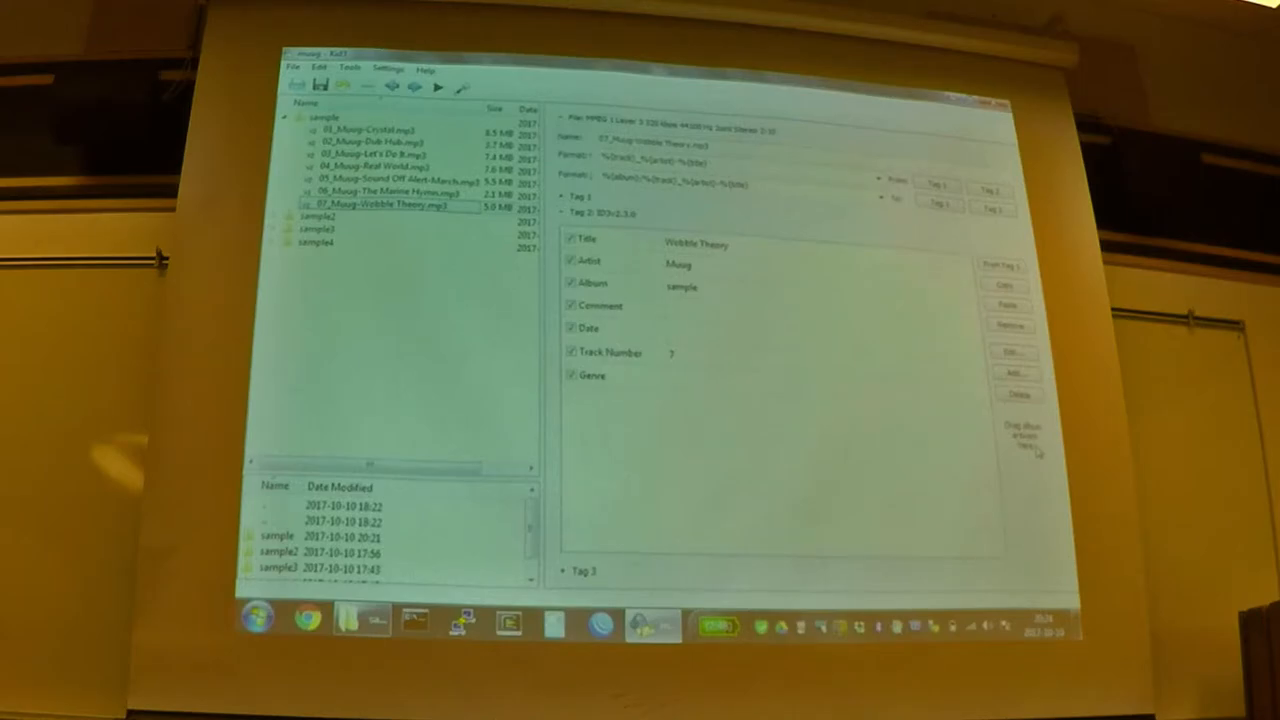
pyautogui.moveTo(1036, 452)
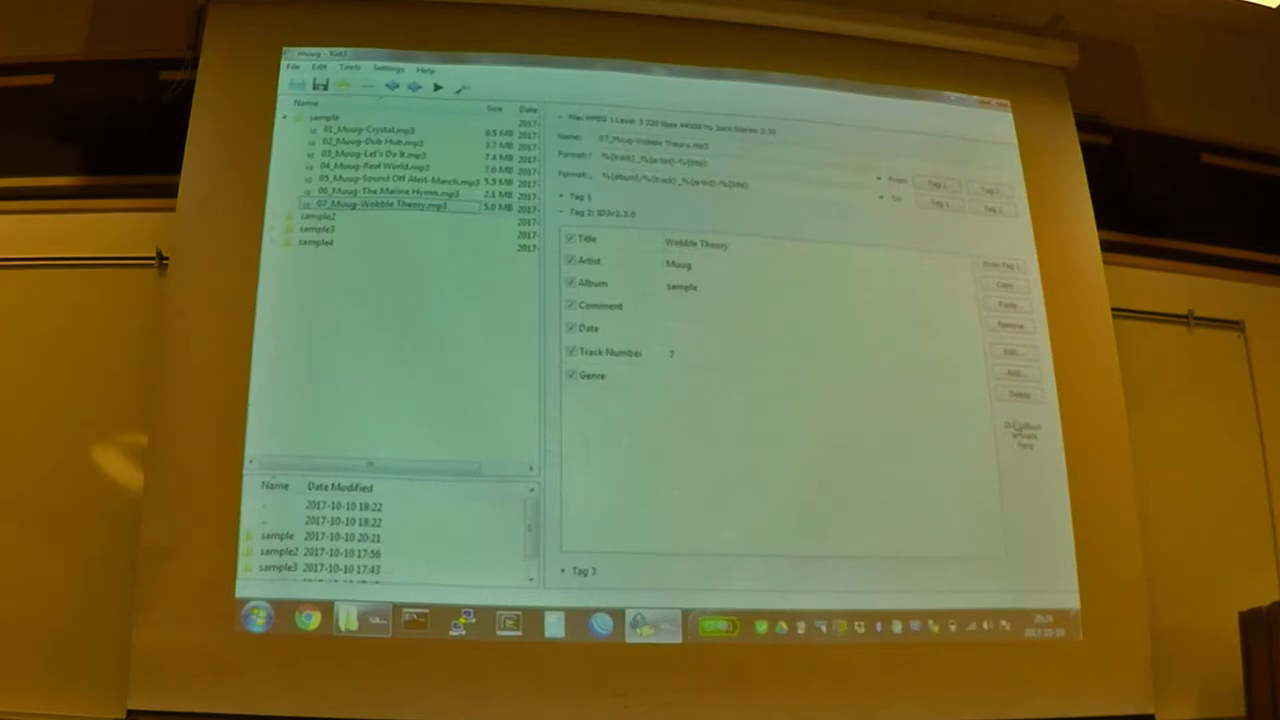
pyautogui.moveTo(726, 492)
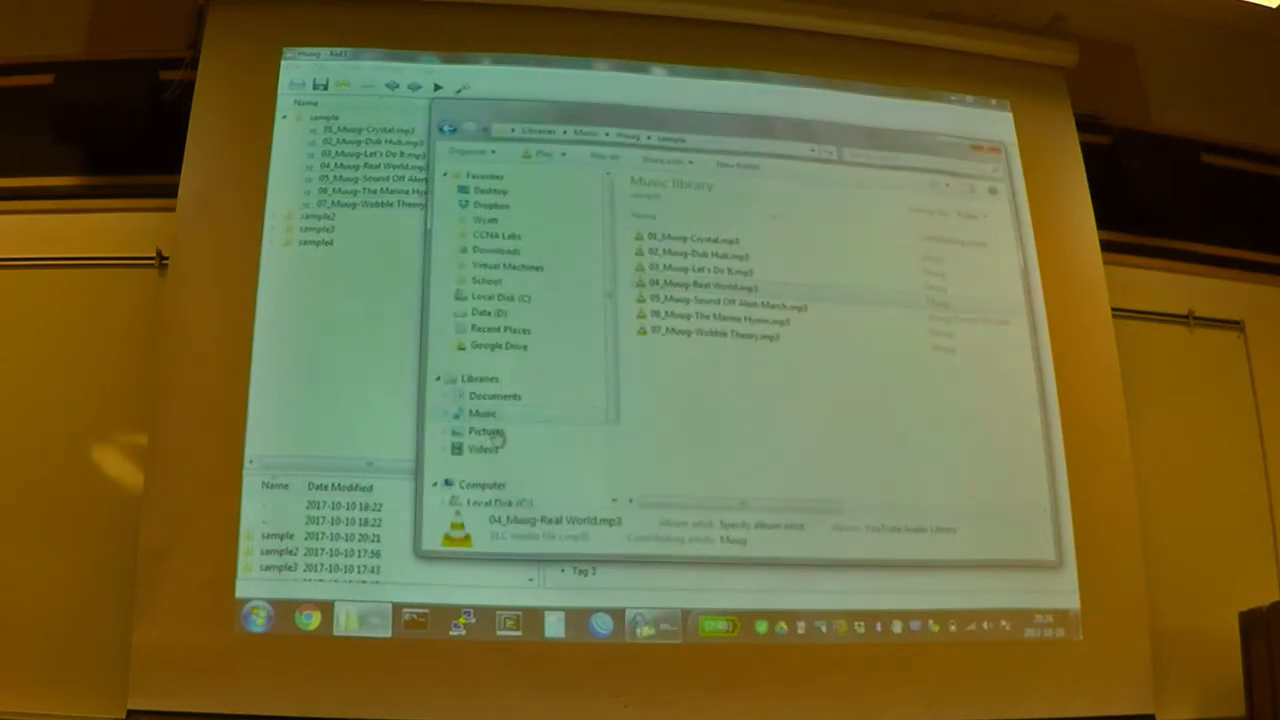
# Step: Play 01_Moog-Crystal.mp3 from the Music library, opening it in VLC
pyautogui.click(488, 432)
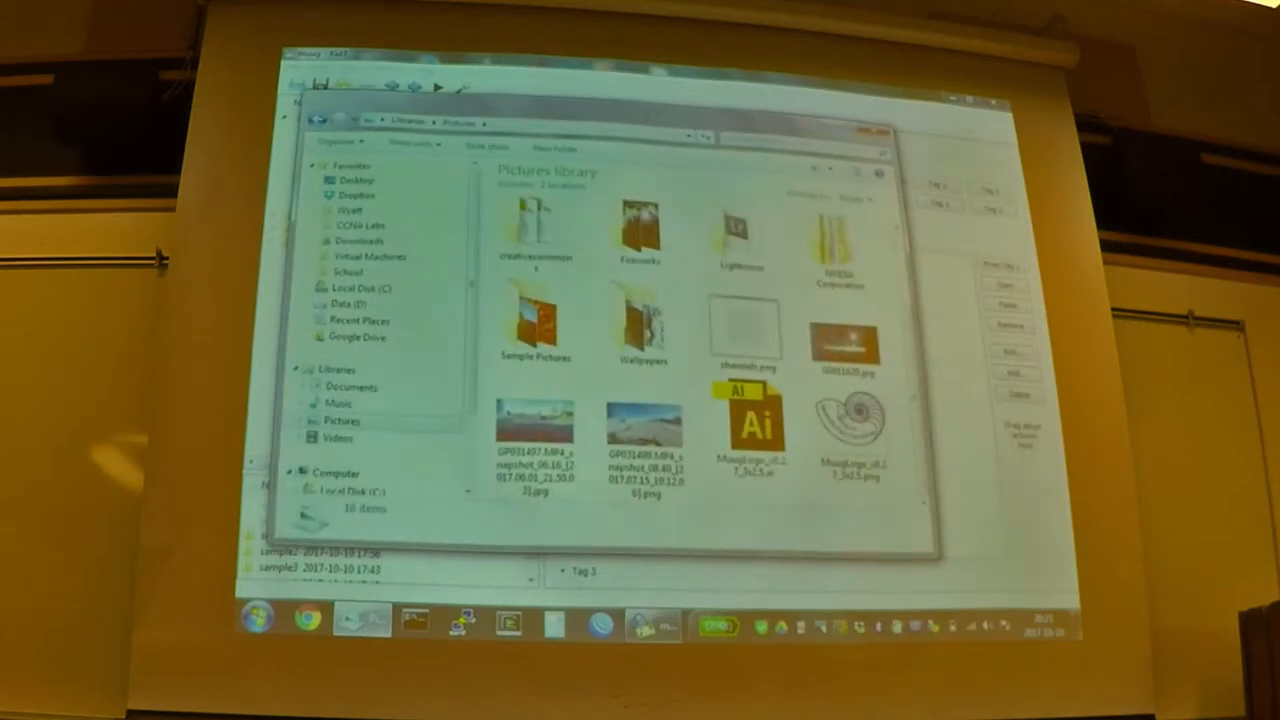
pyautogui.doubleClick(852, 420)
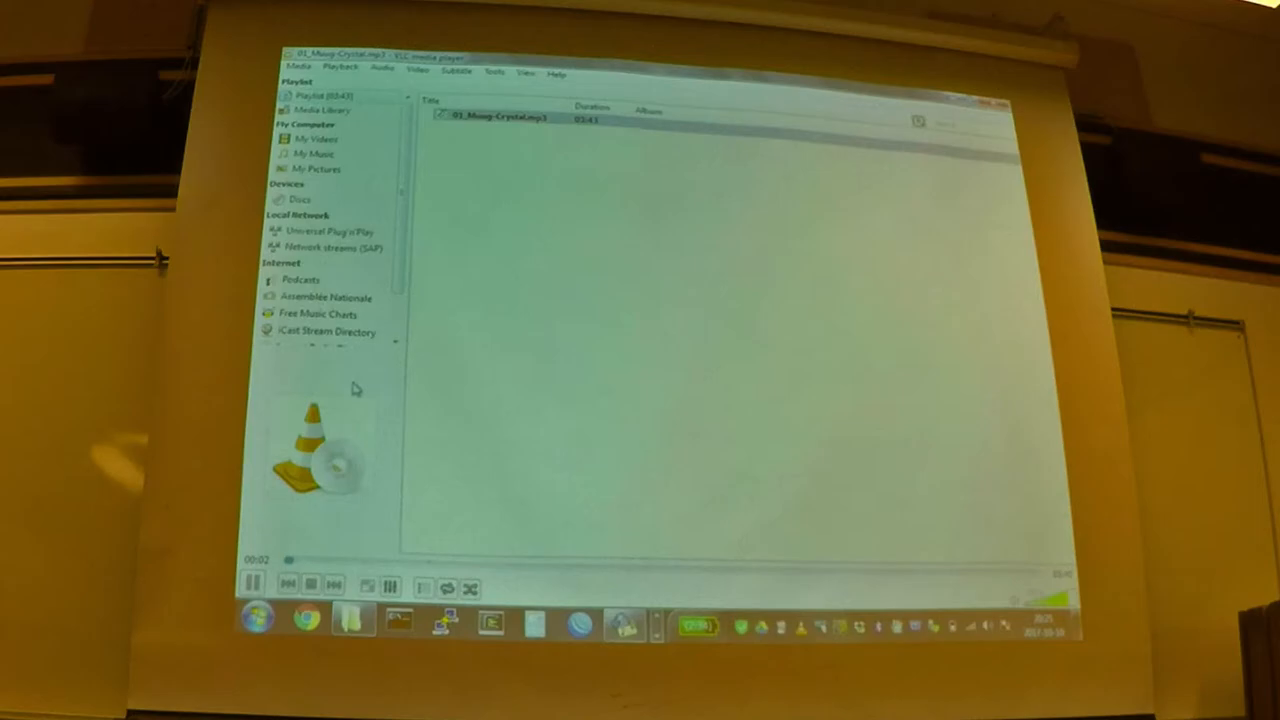
# Step: Switch VLC to its playback screen, which shows no album art for Crystal
pyautogui.click(252, 584)
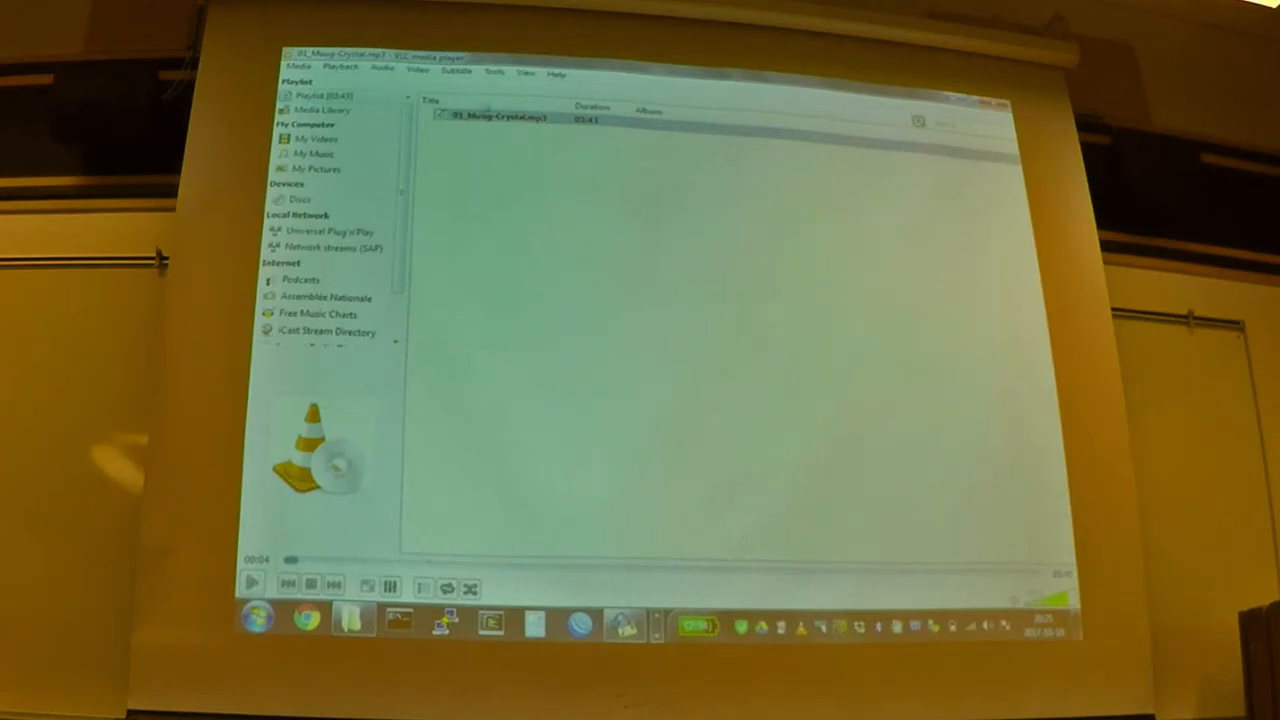
pyautogui.click(524, 72)
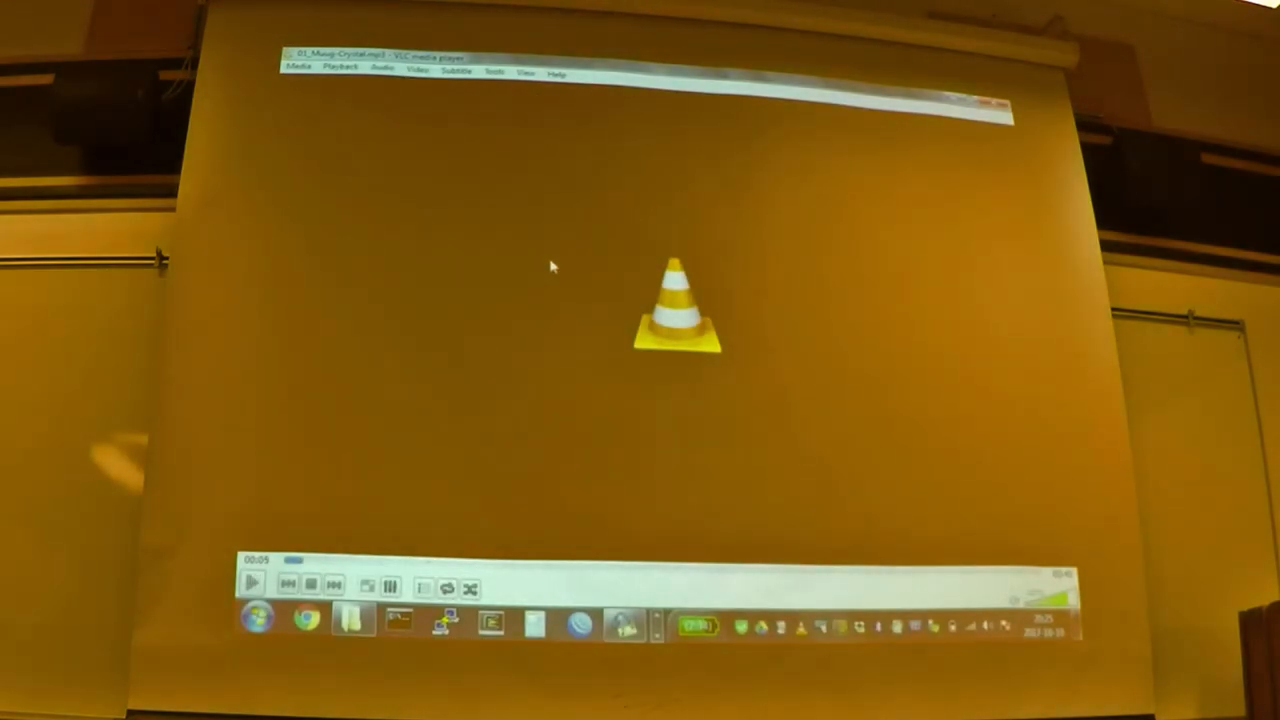
pyautogui.moveTo(488, 168)
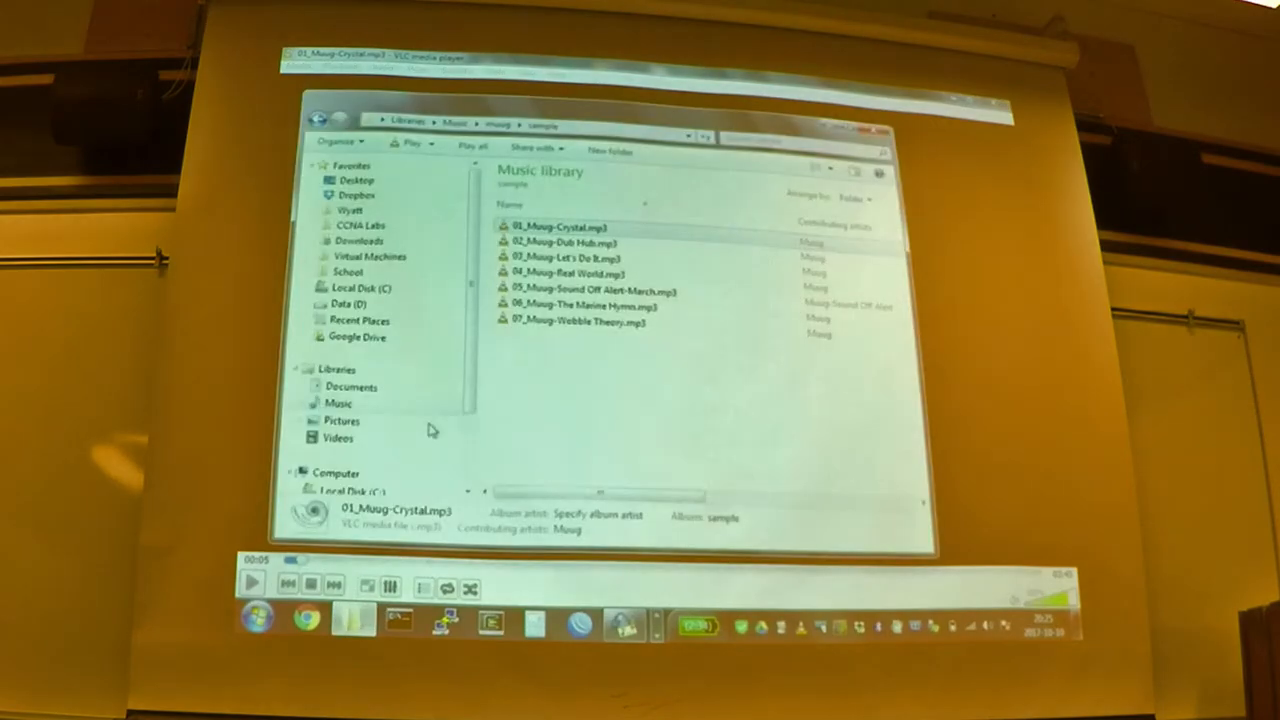
# Step: Play Crystal in Windows Media Player with recommended settings, showing its Moog album art
pyautogui.rightClick(560, 228)
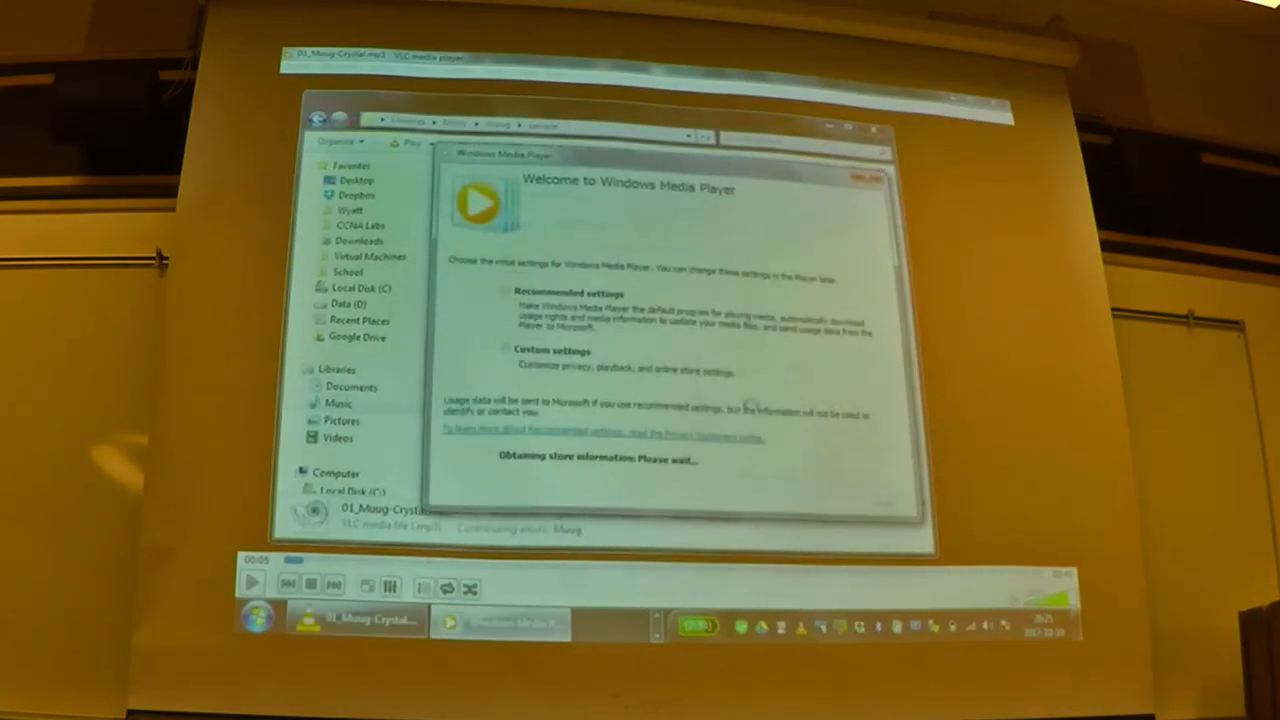
pyautogui.click(506, 292)
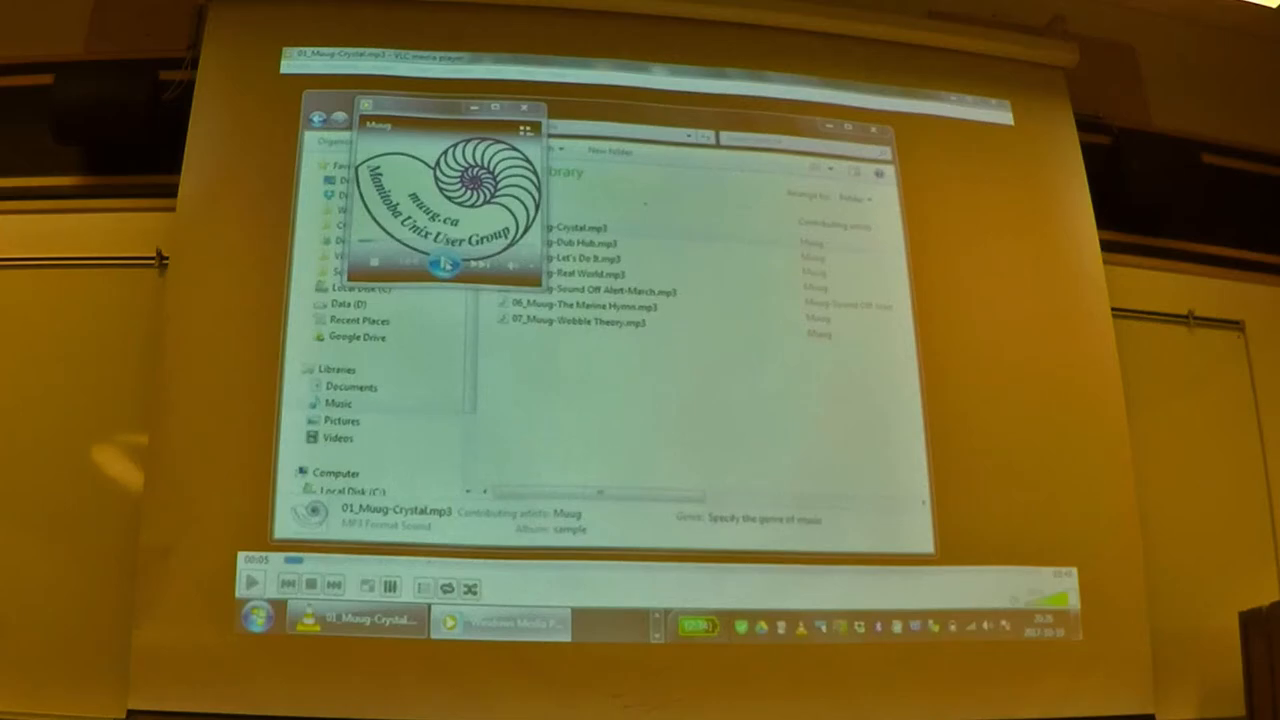
pyautogui.click(444, 264)
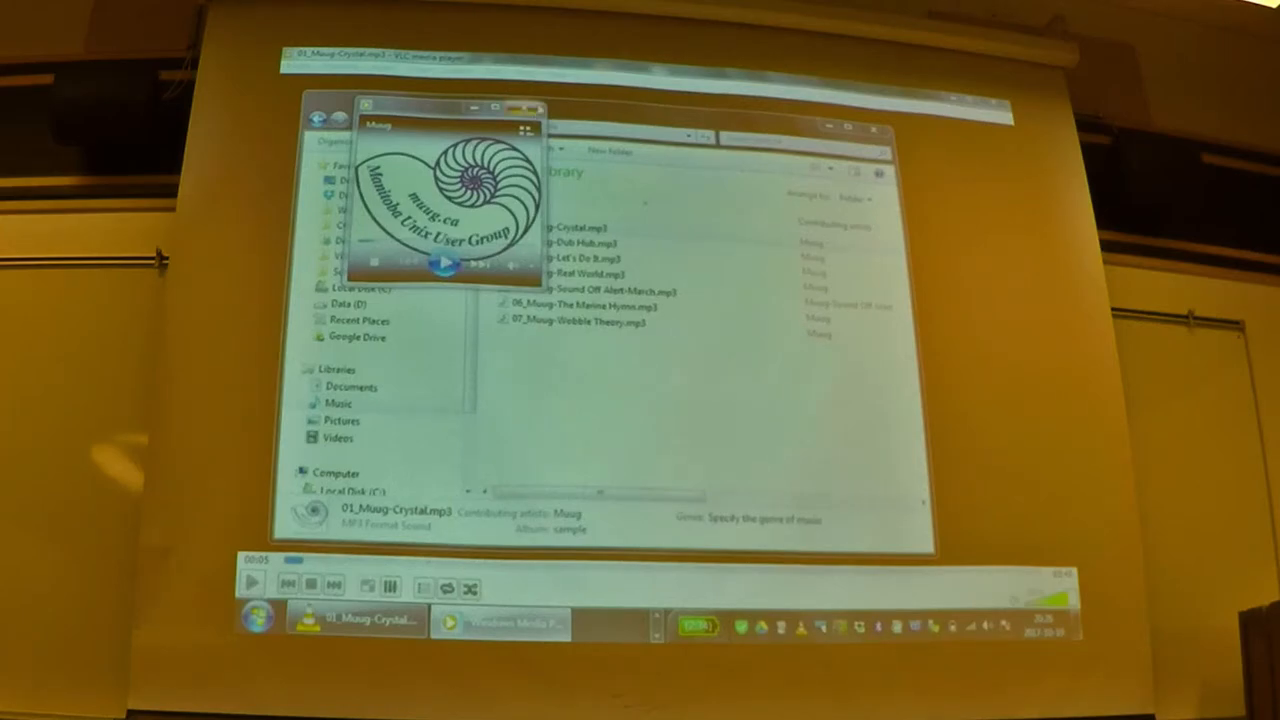